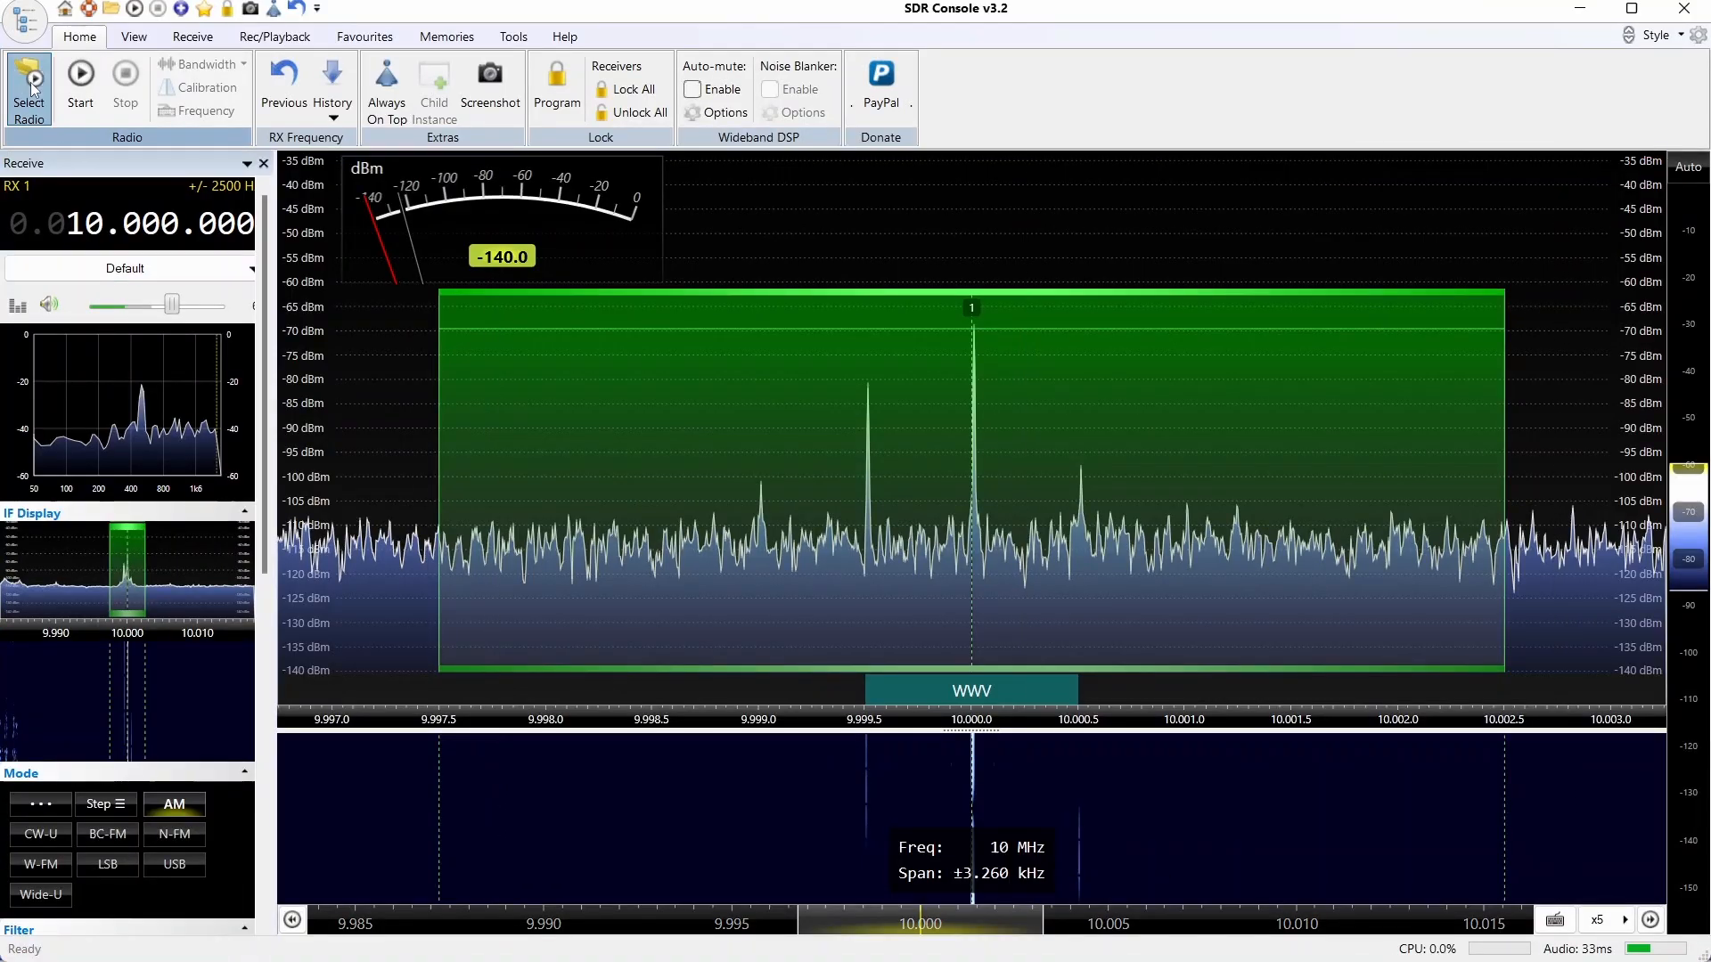
Step: Start the RSPdx at 2 MHz (Low IF) bandwidth to receive WWV at 10 MHz
left_click(27, 73)
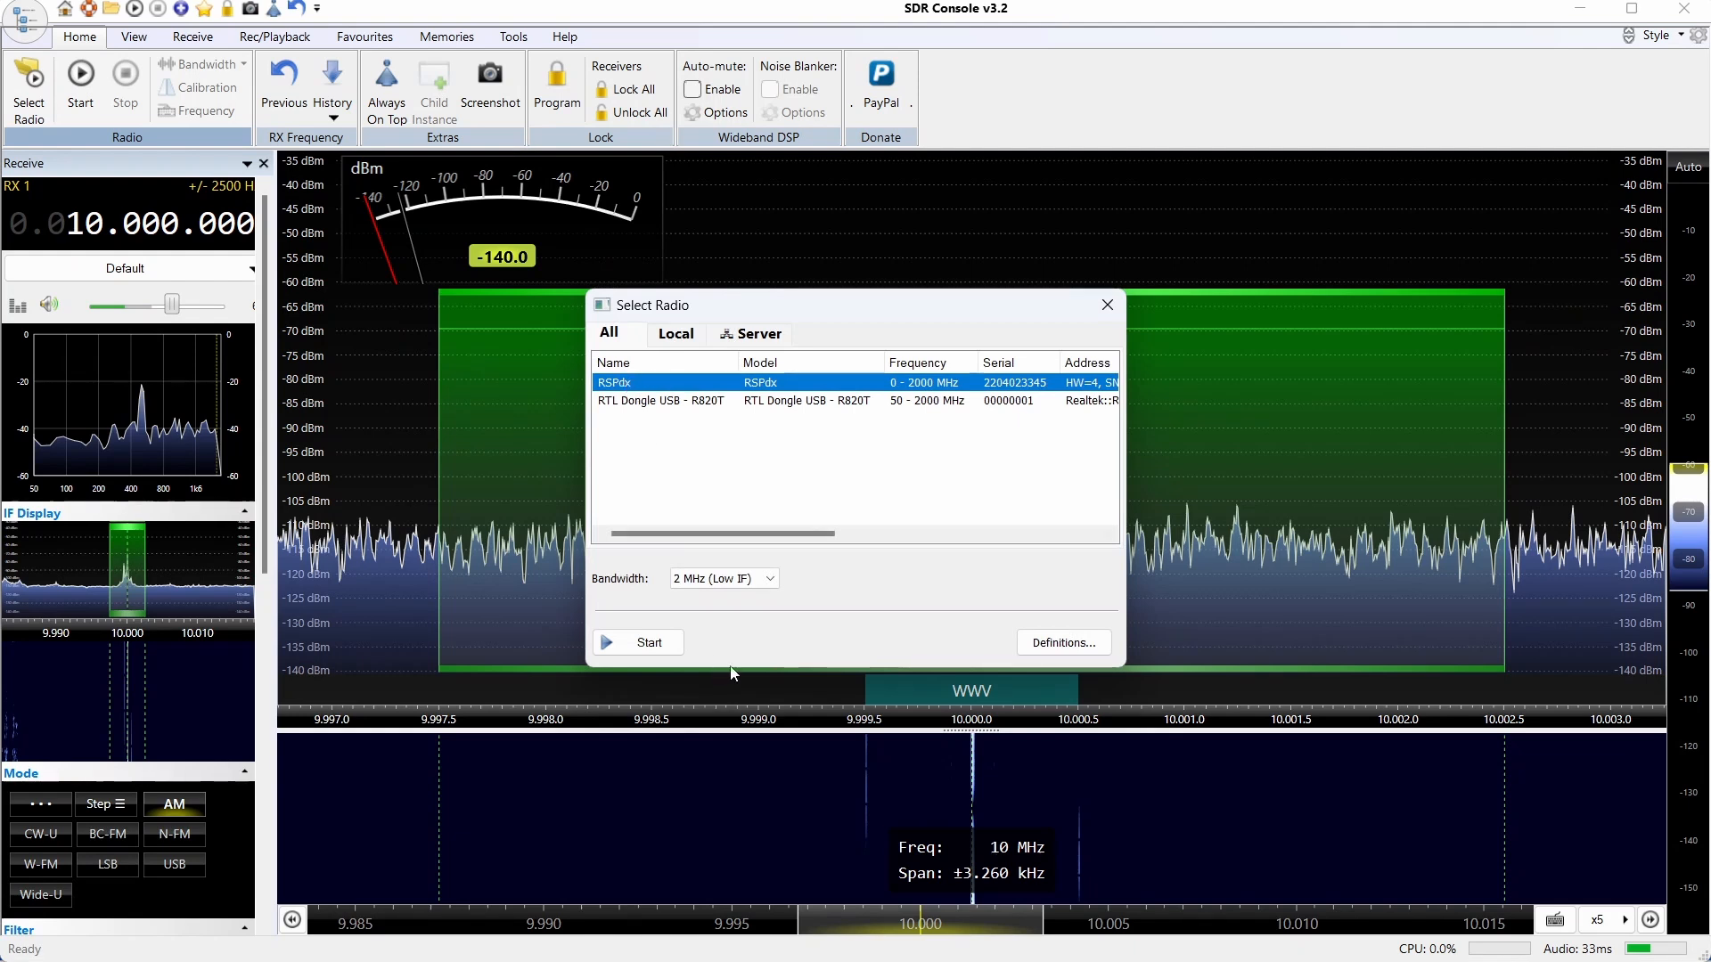
left_click(770, 577)
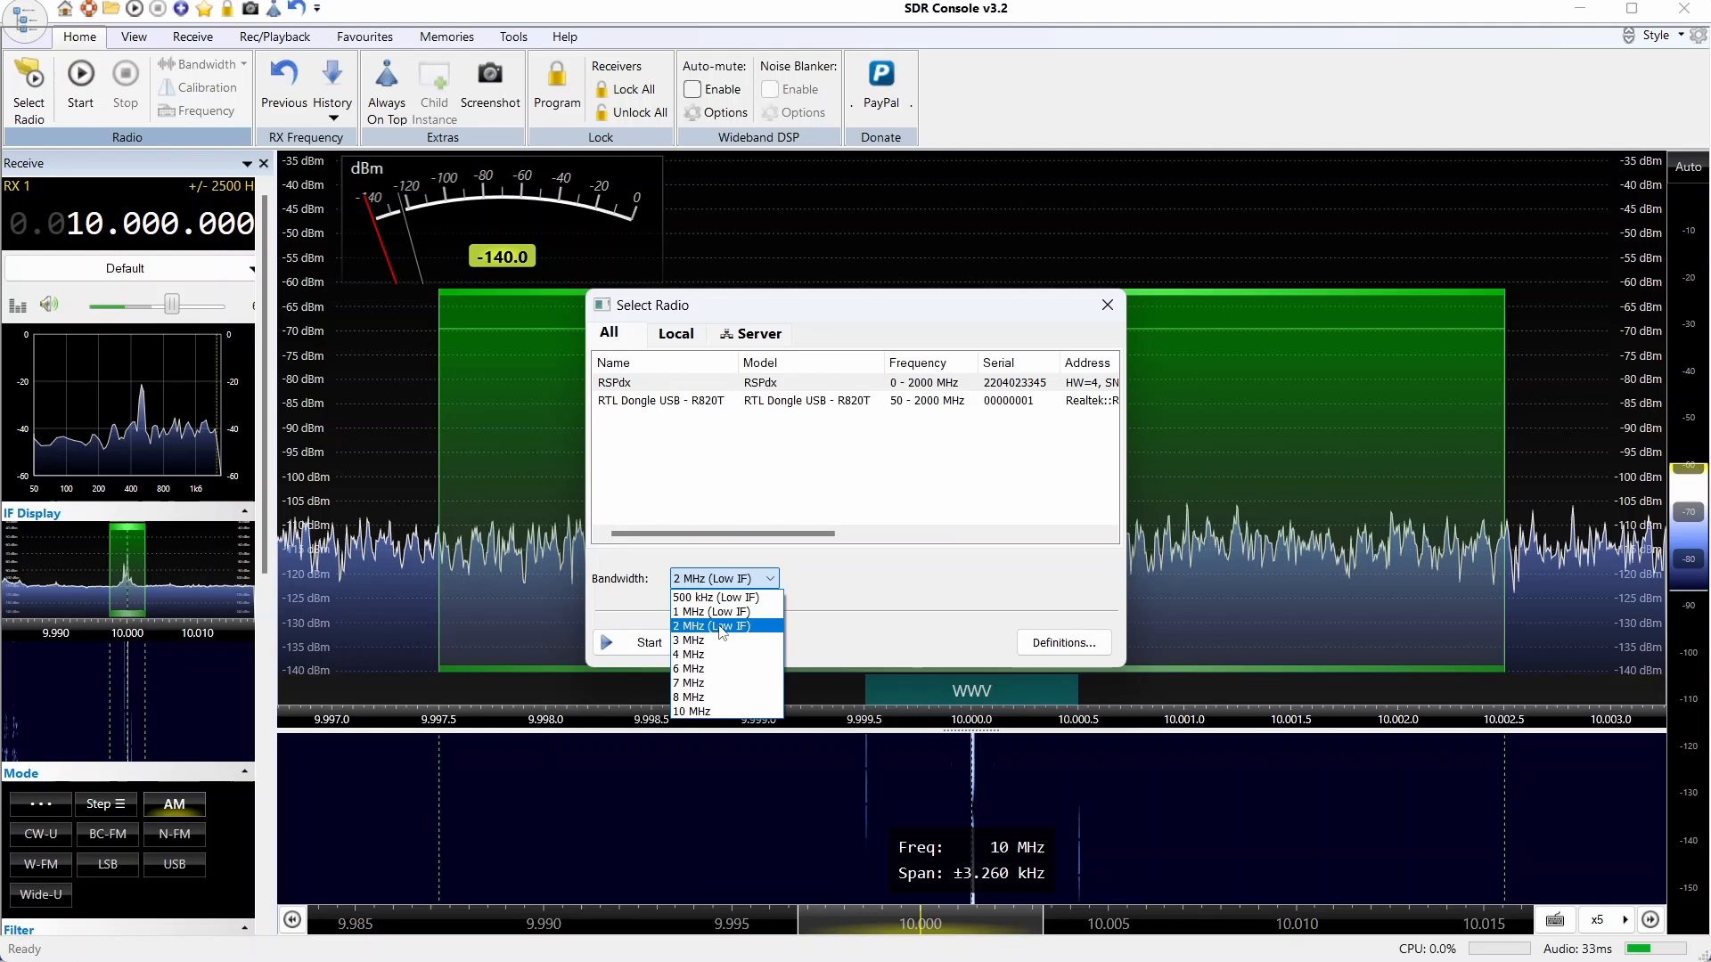
mouse_move(713, 628)
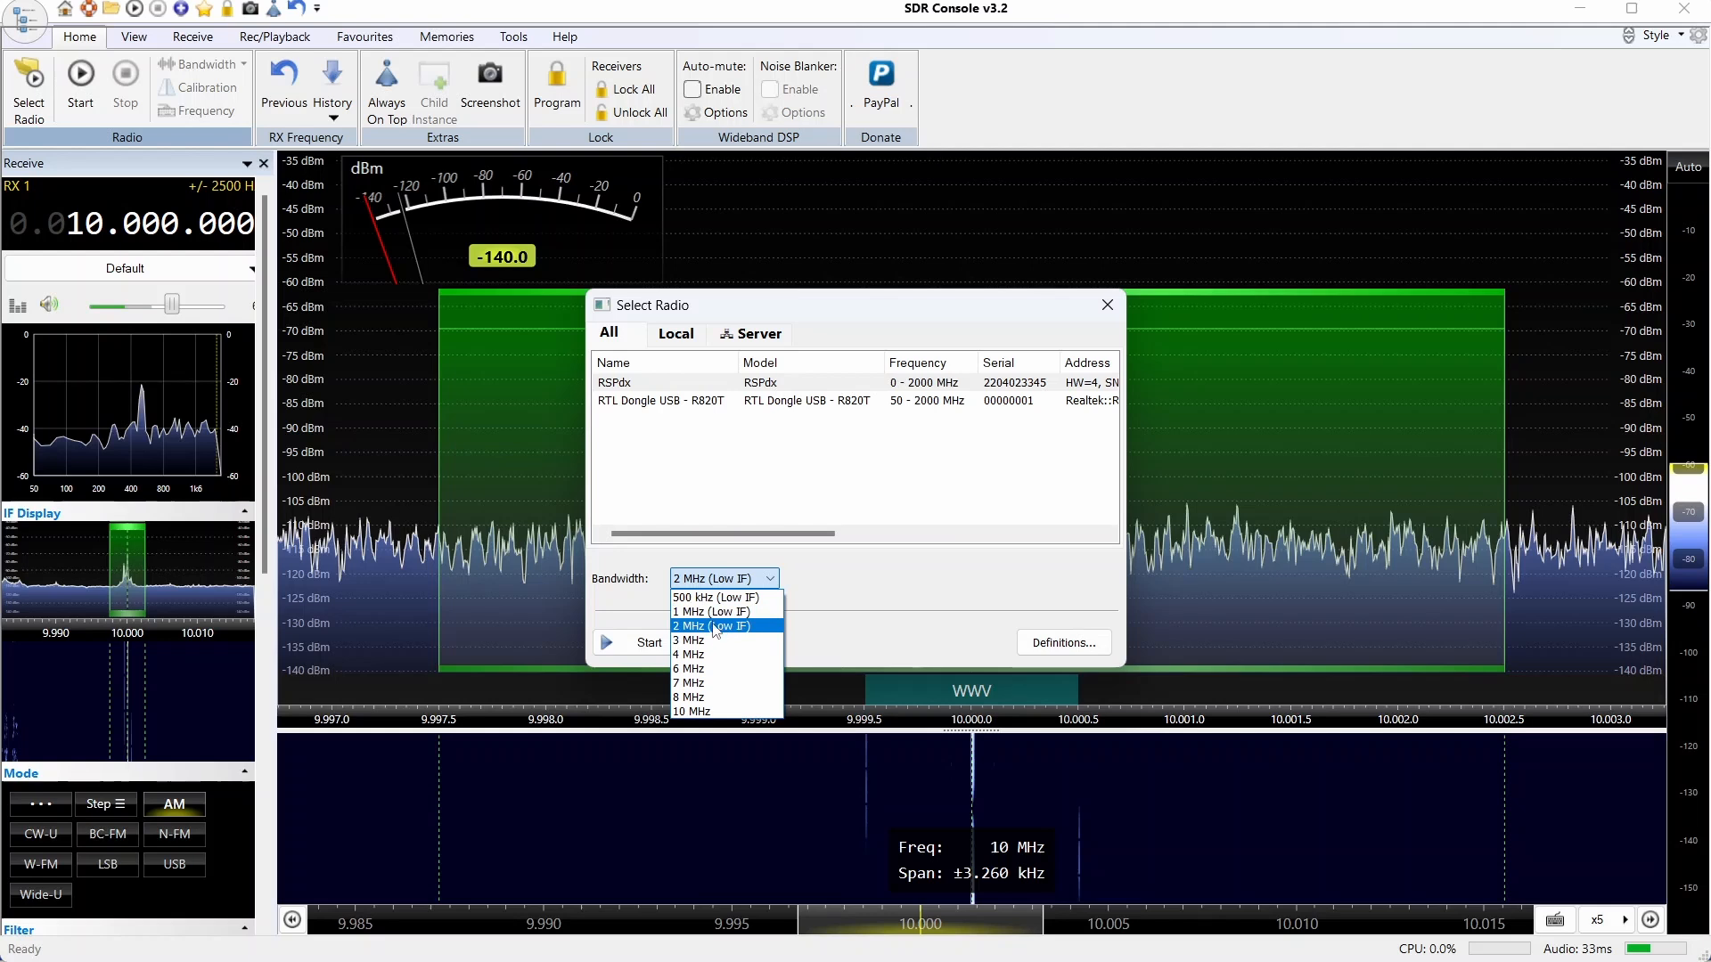
left_click(709, 626)
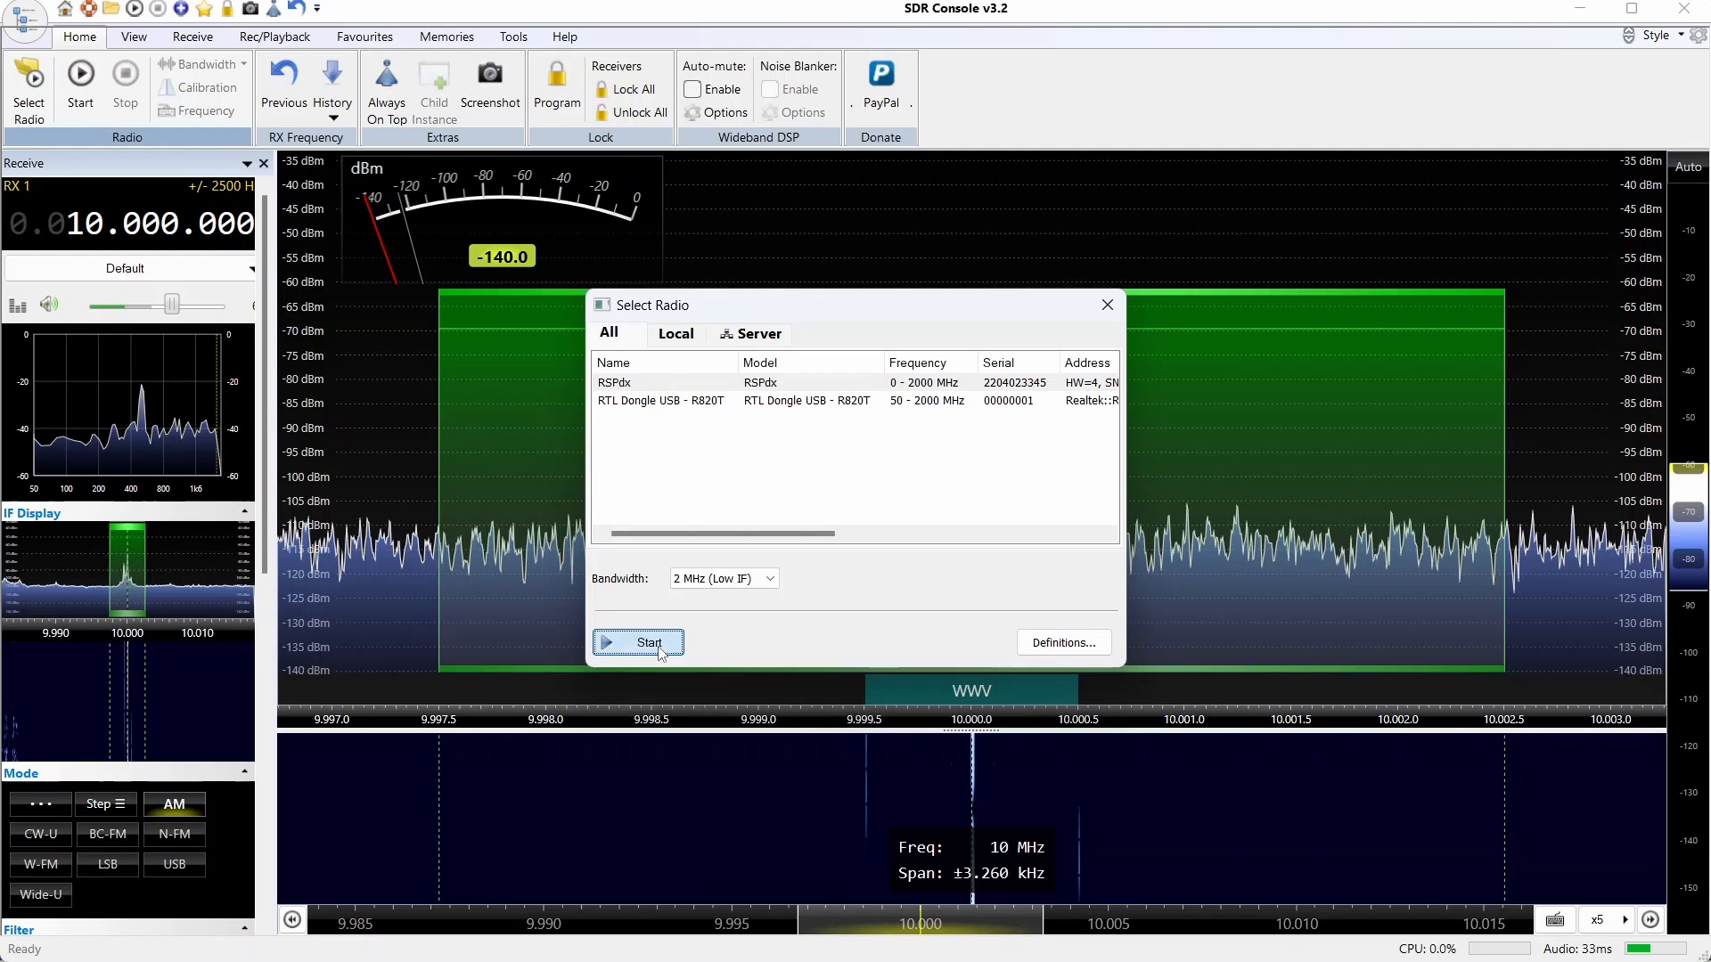
left_click(638, 642)
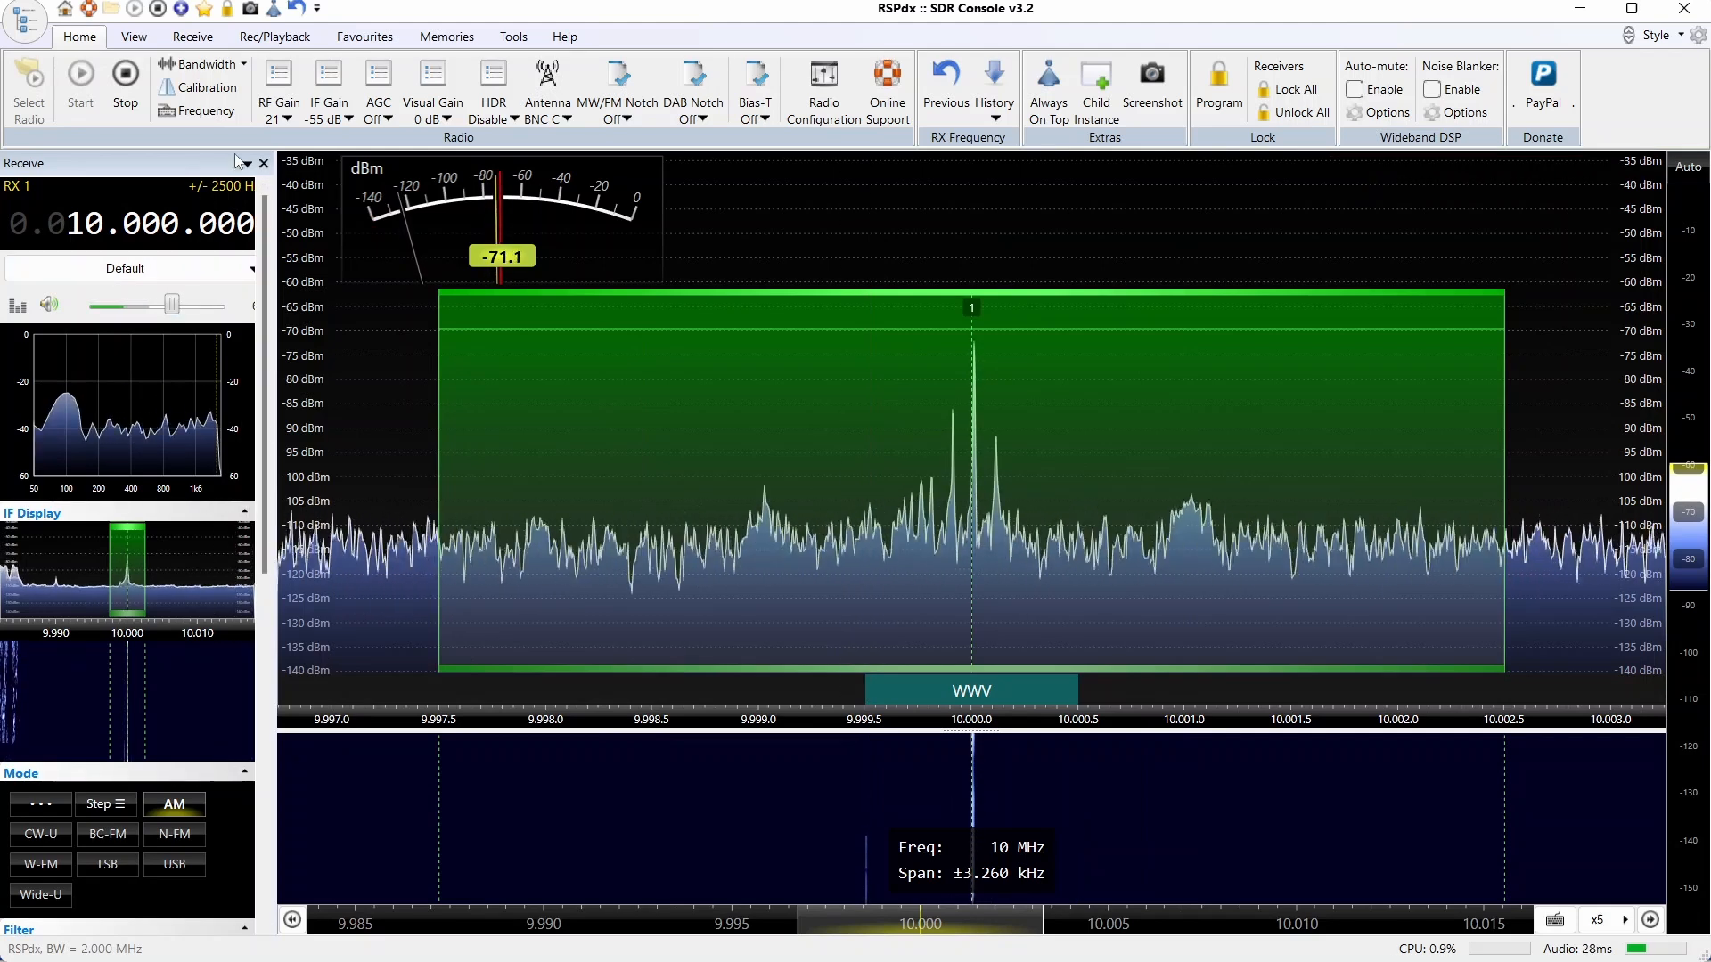
Step: Keep the RSPdx IF gain reduction at -55 dB
left_click(296, 121)
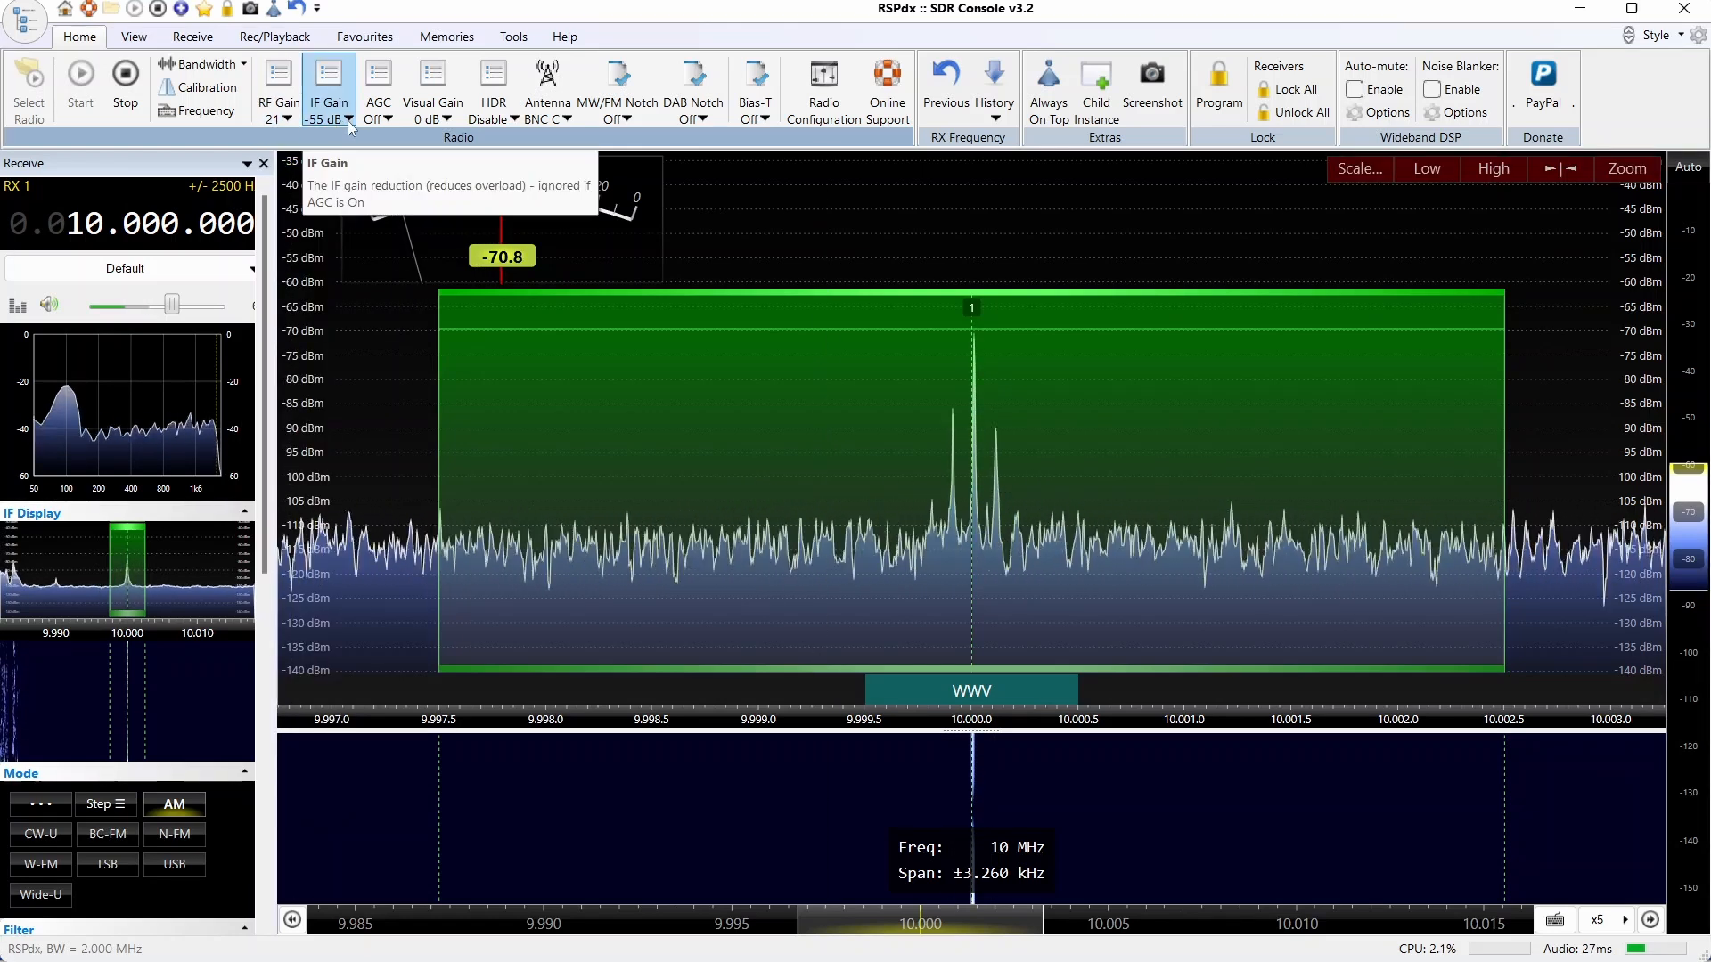
left_click(346, 119)
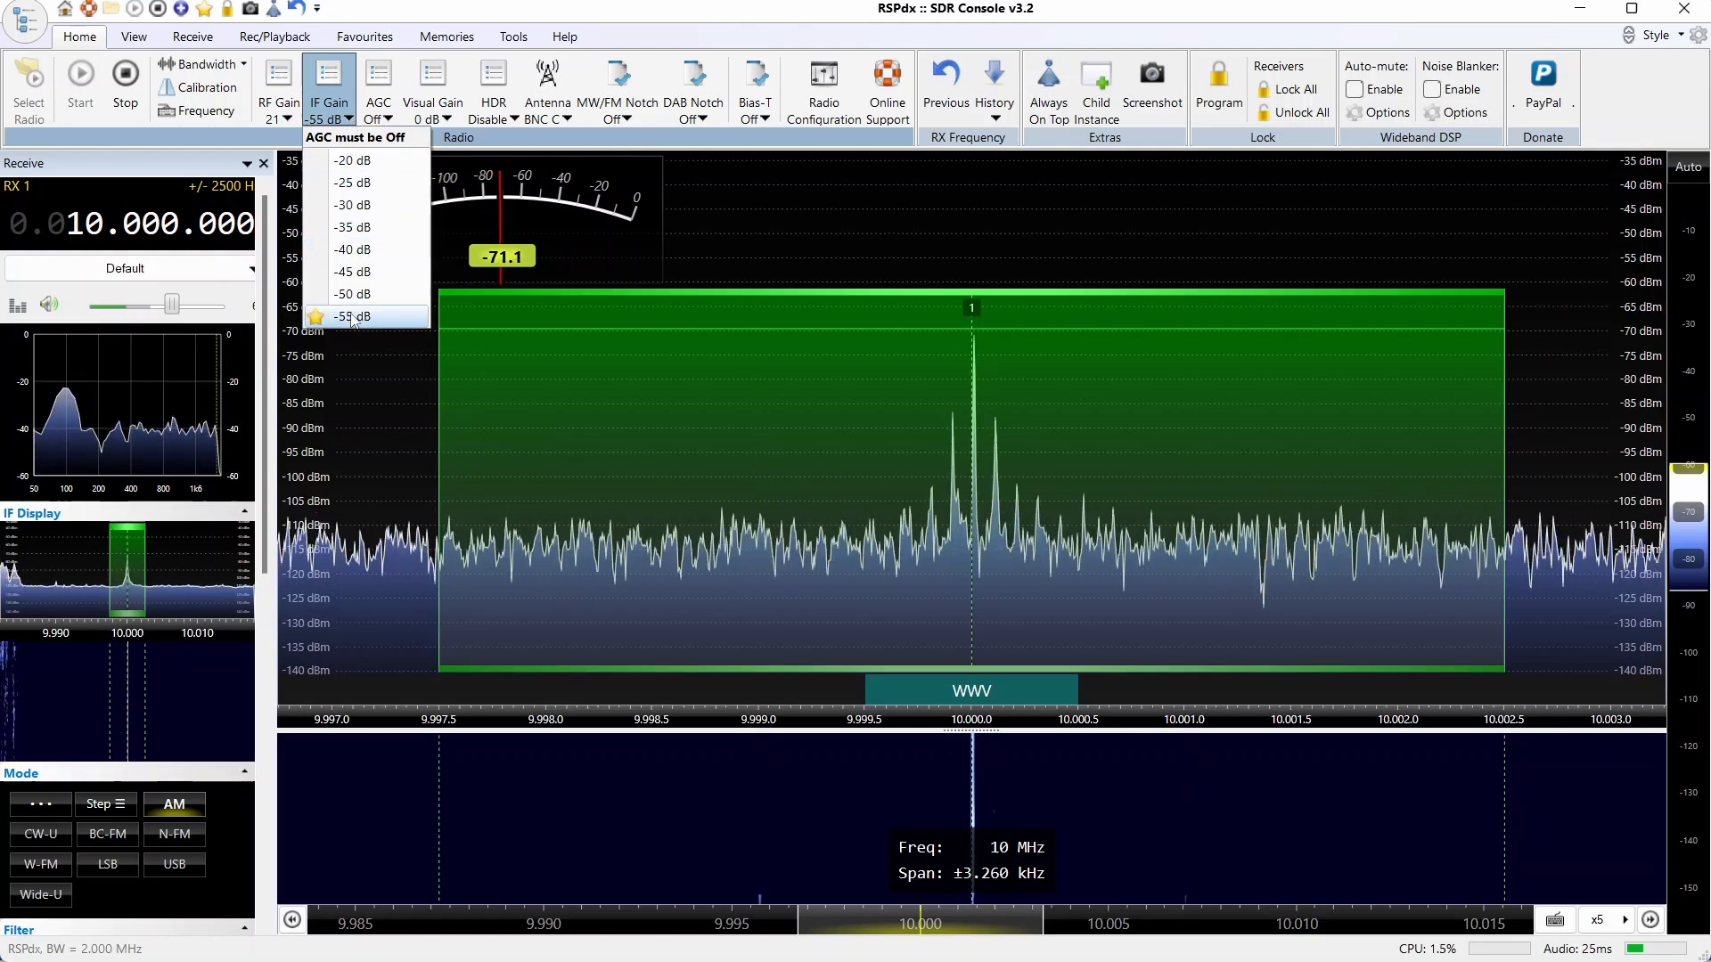
left_click(353, 317)
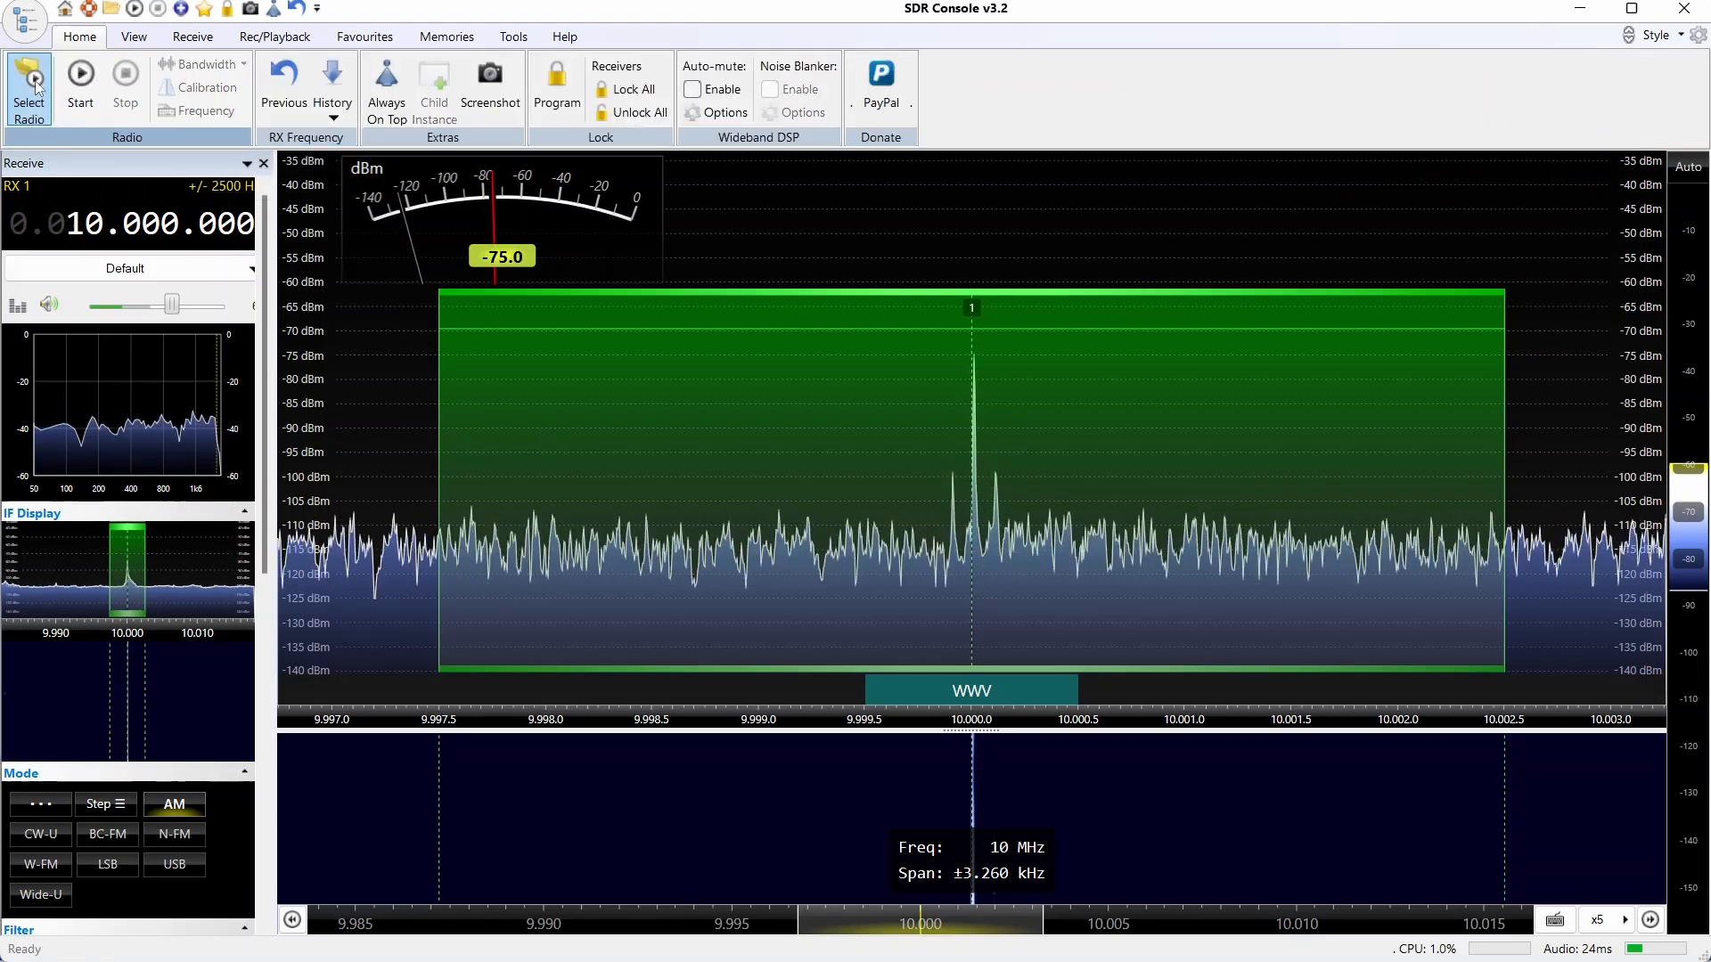
Step: Start the RTL Dongle USB - R820T at 2 MHz bandwidth and spread the spectrum around the 135 MHz carrier
left_click(25, 70)
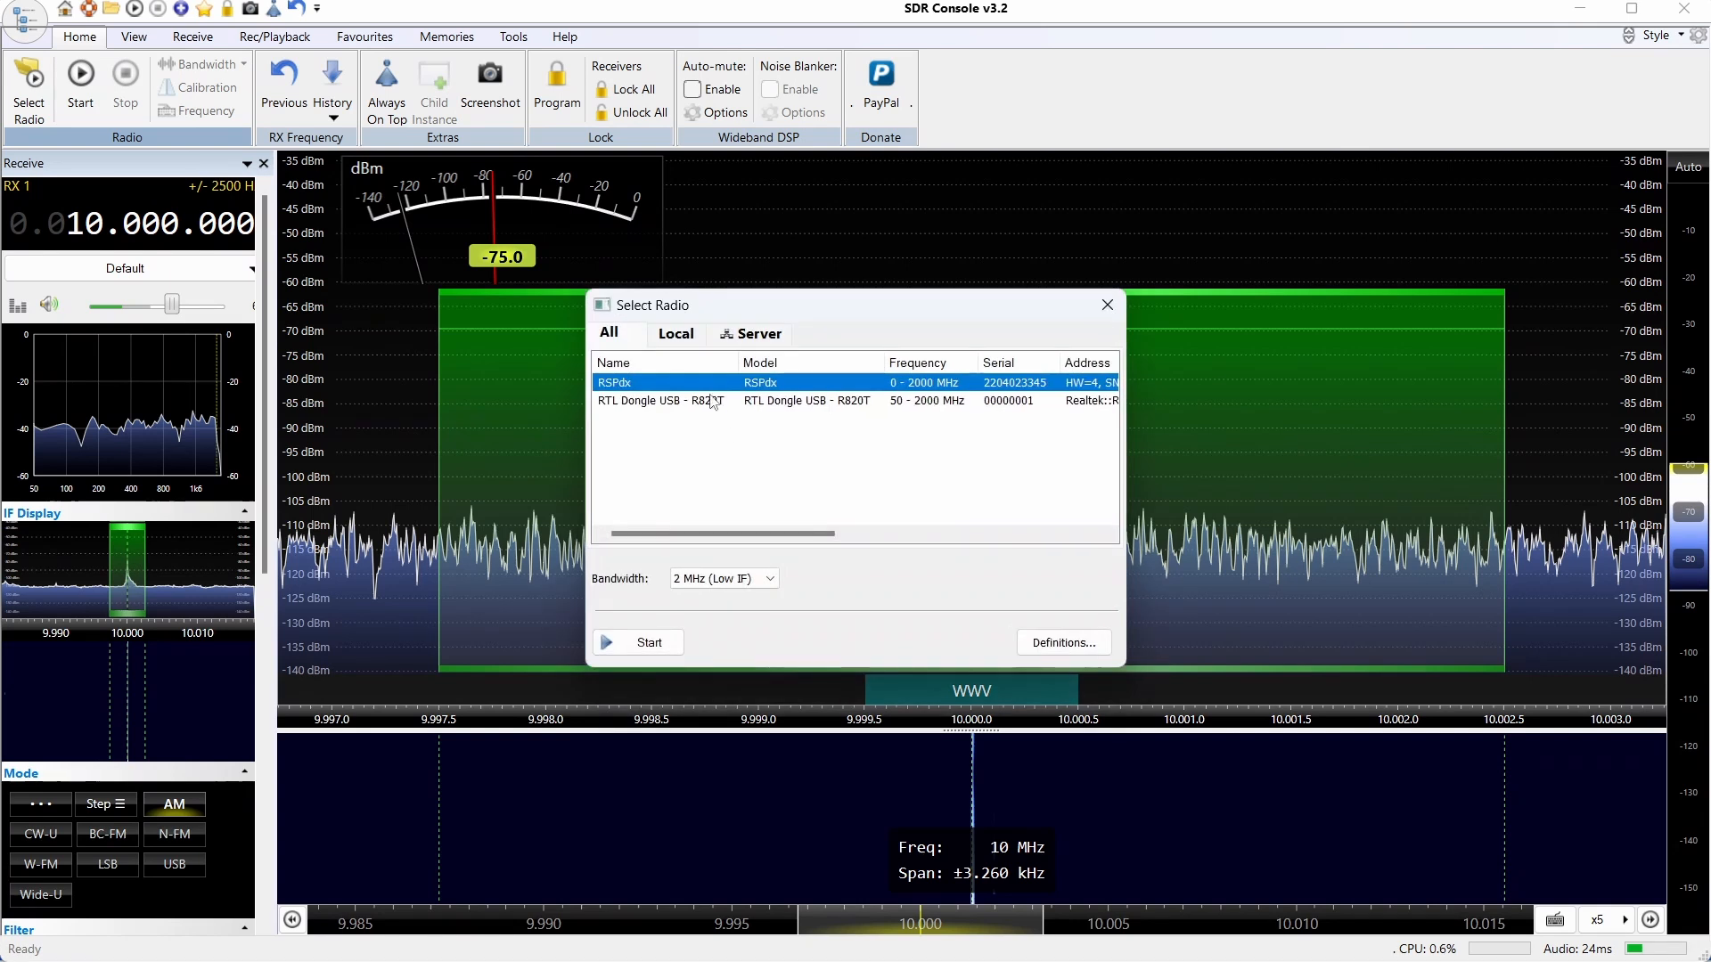
left_click(659, 399)
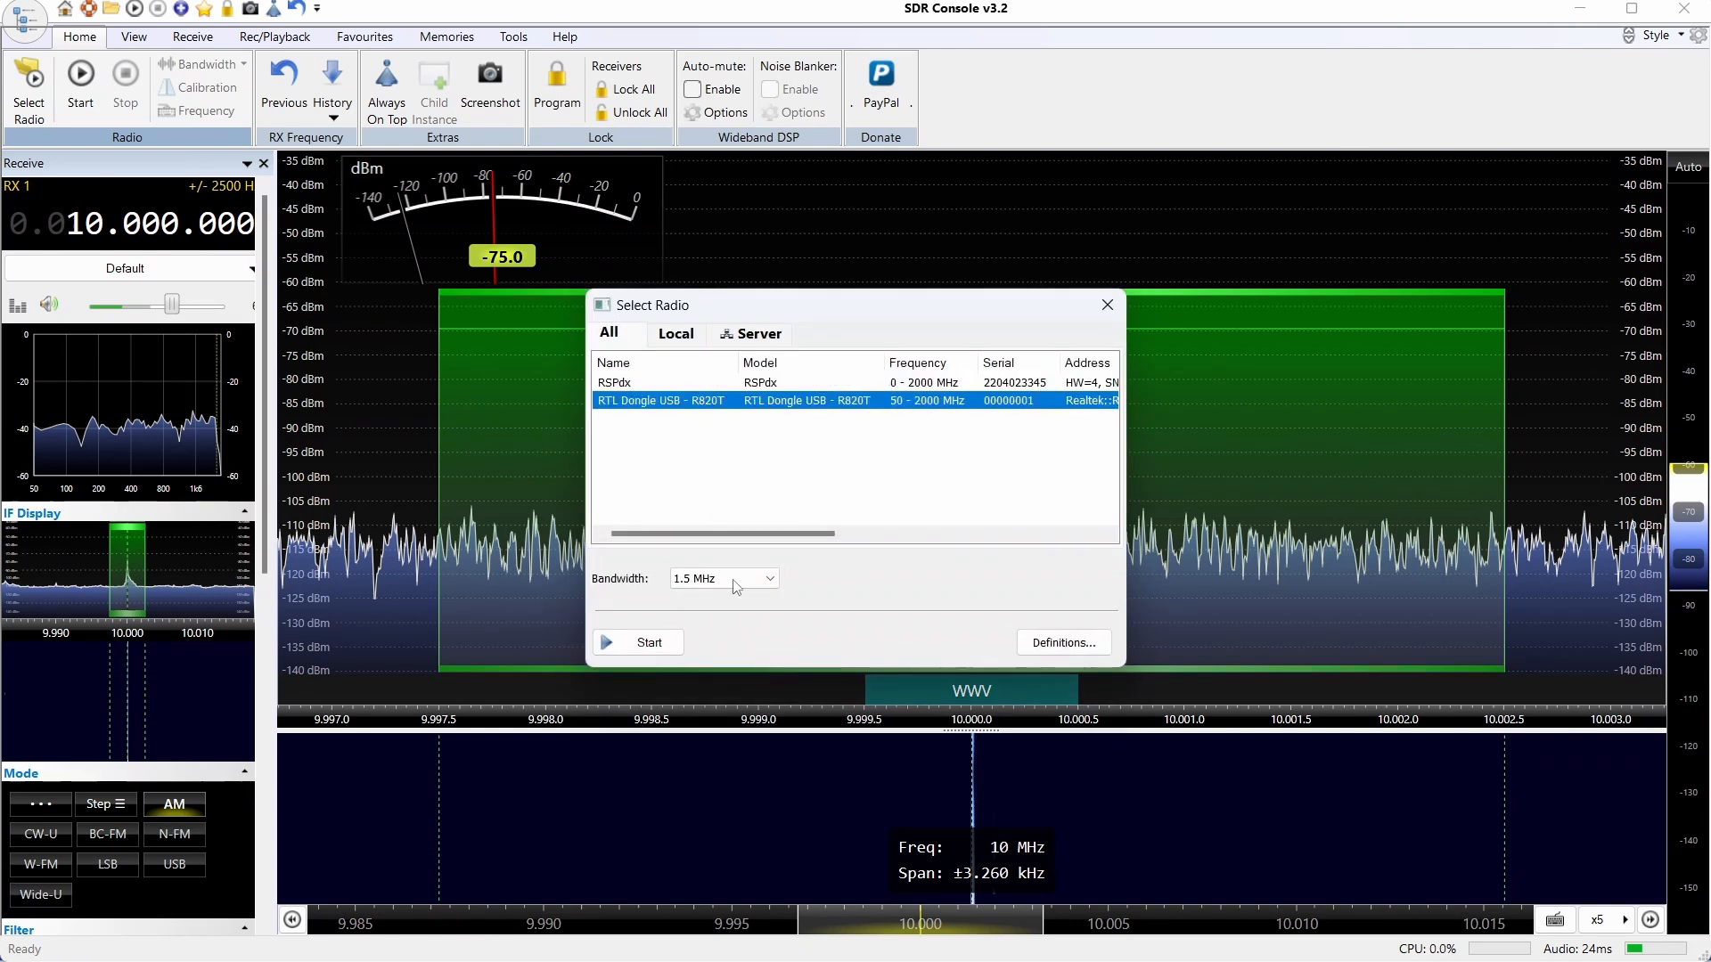
left_click(770, 578)
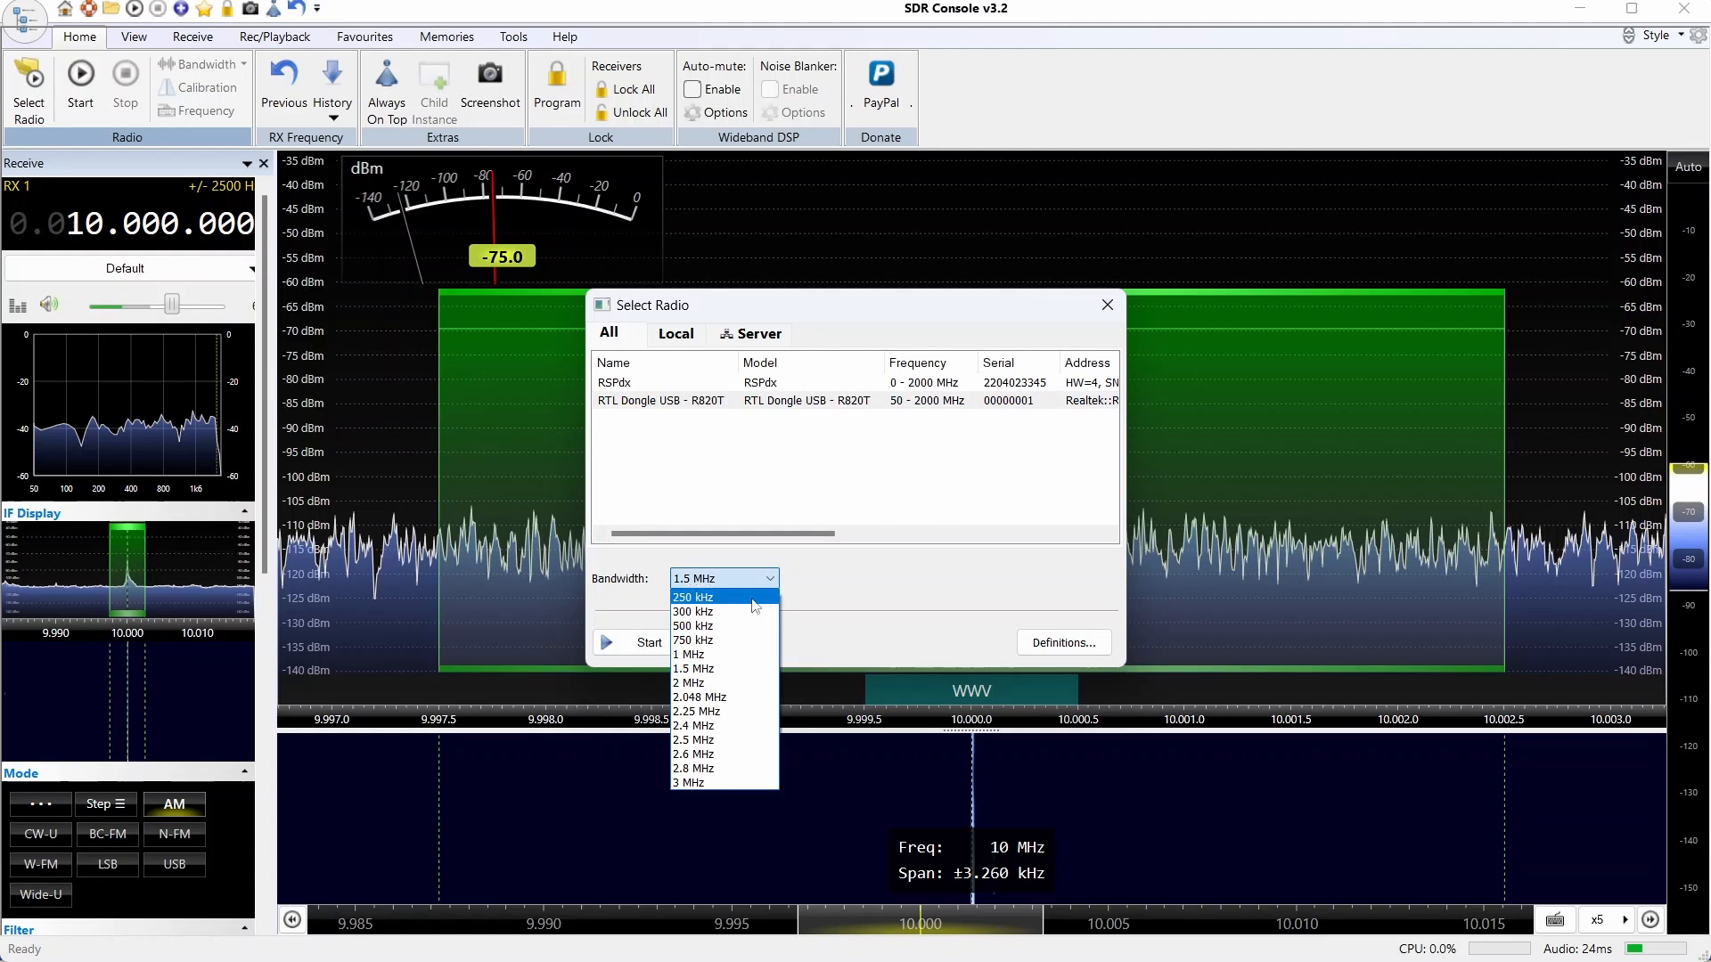
left_click(688, 683)
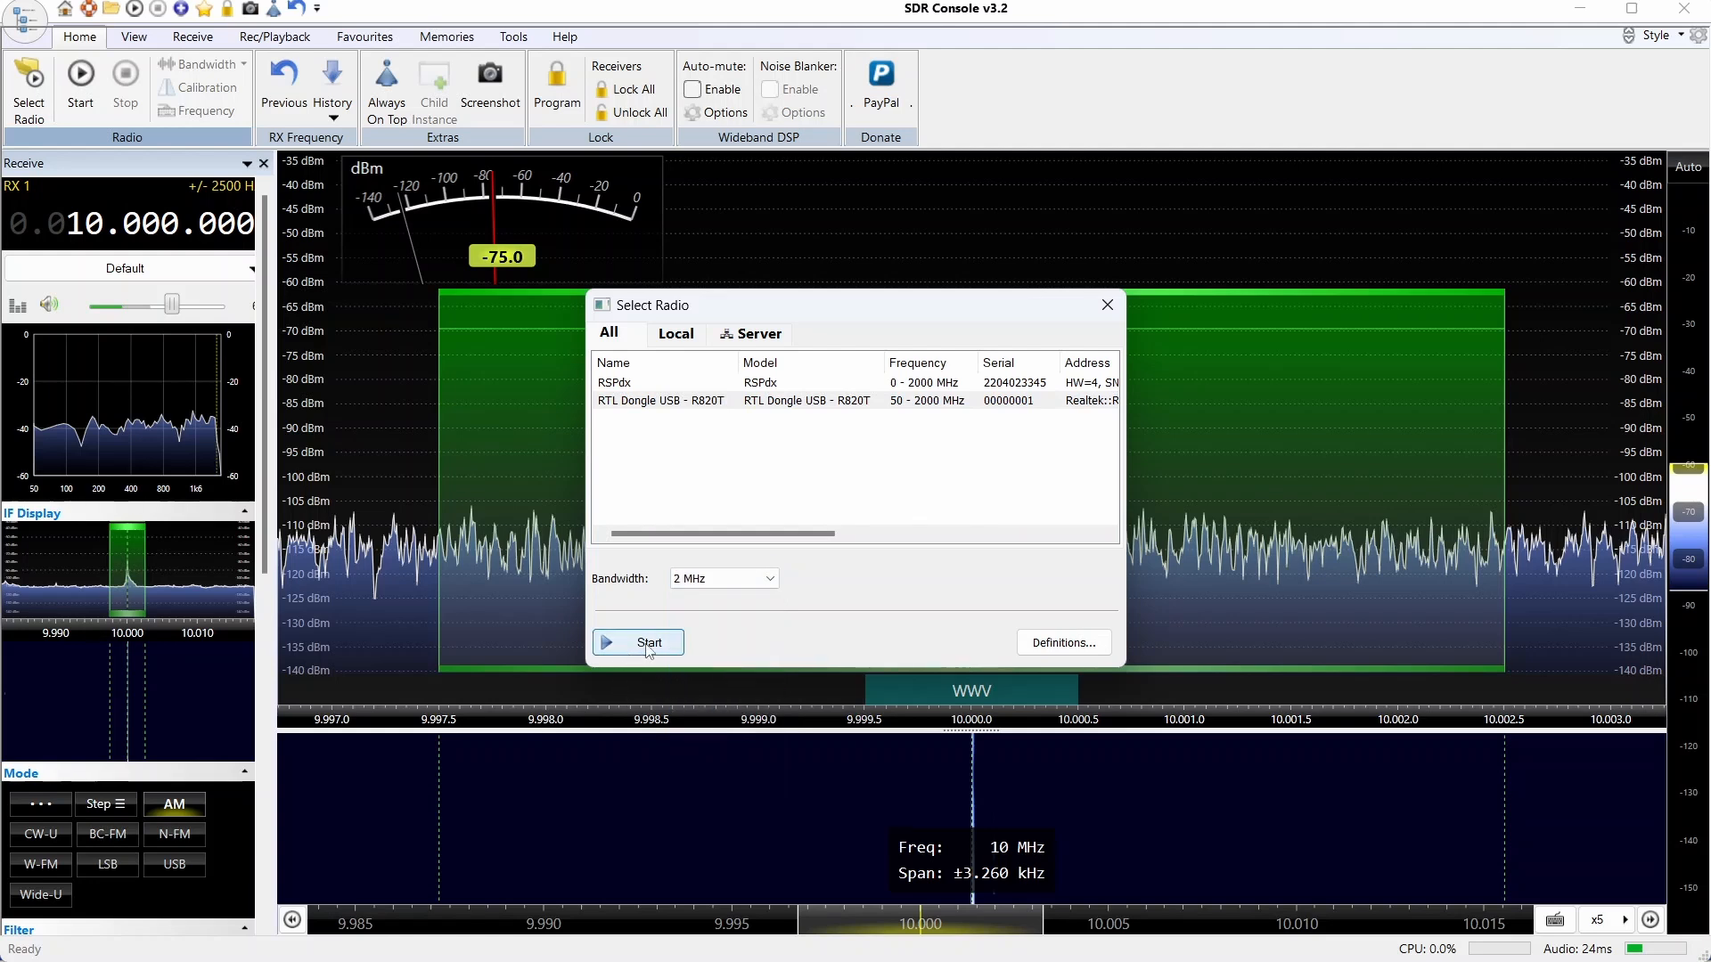
left_click(638, 642)
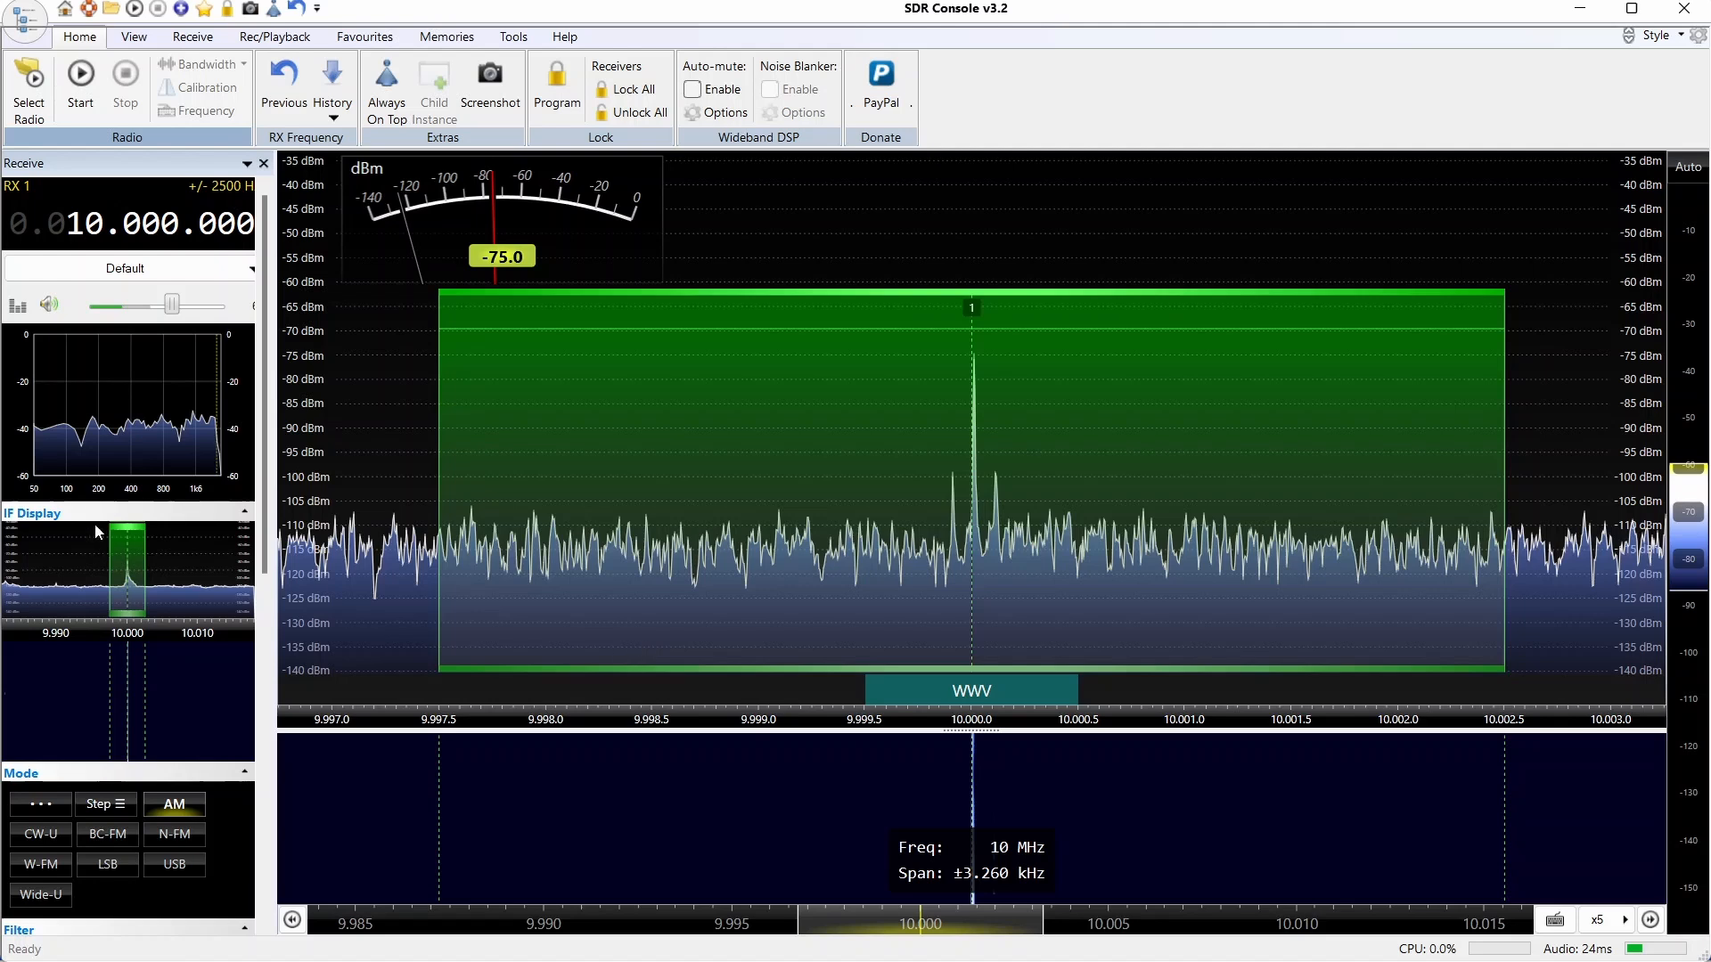
left_click(29, 79)
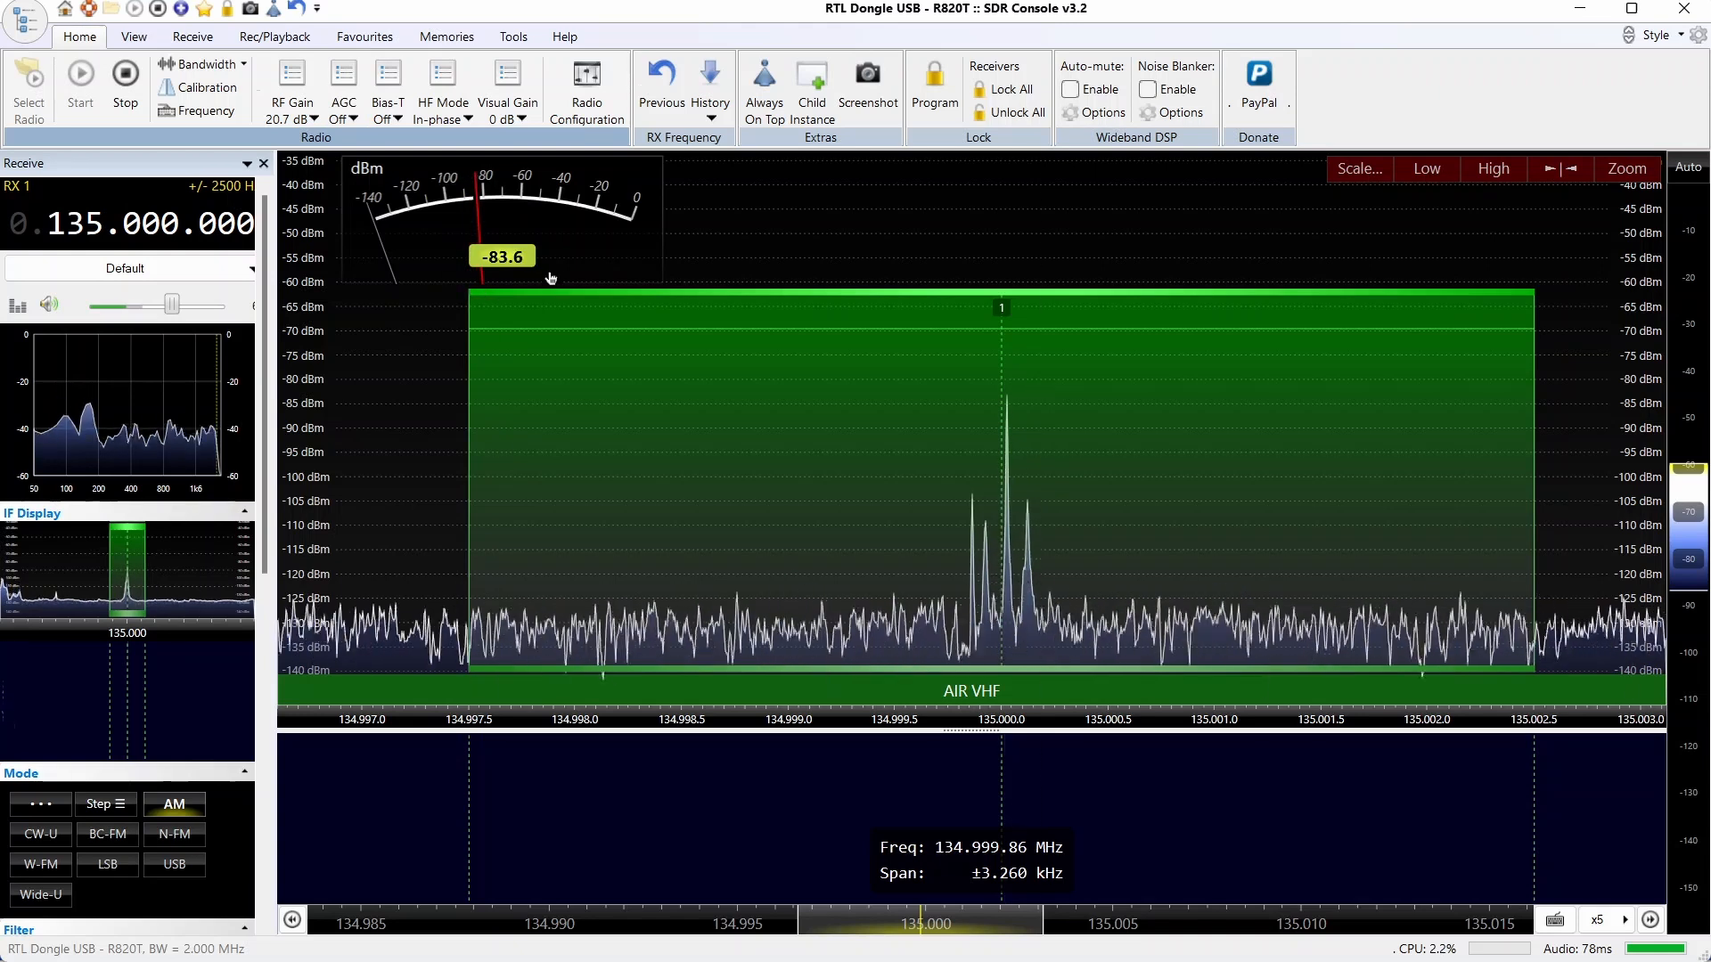
mouse_move(443, 263)
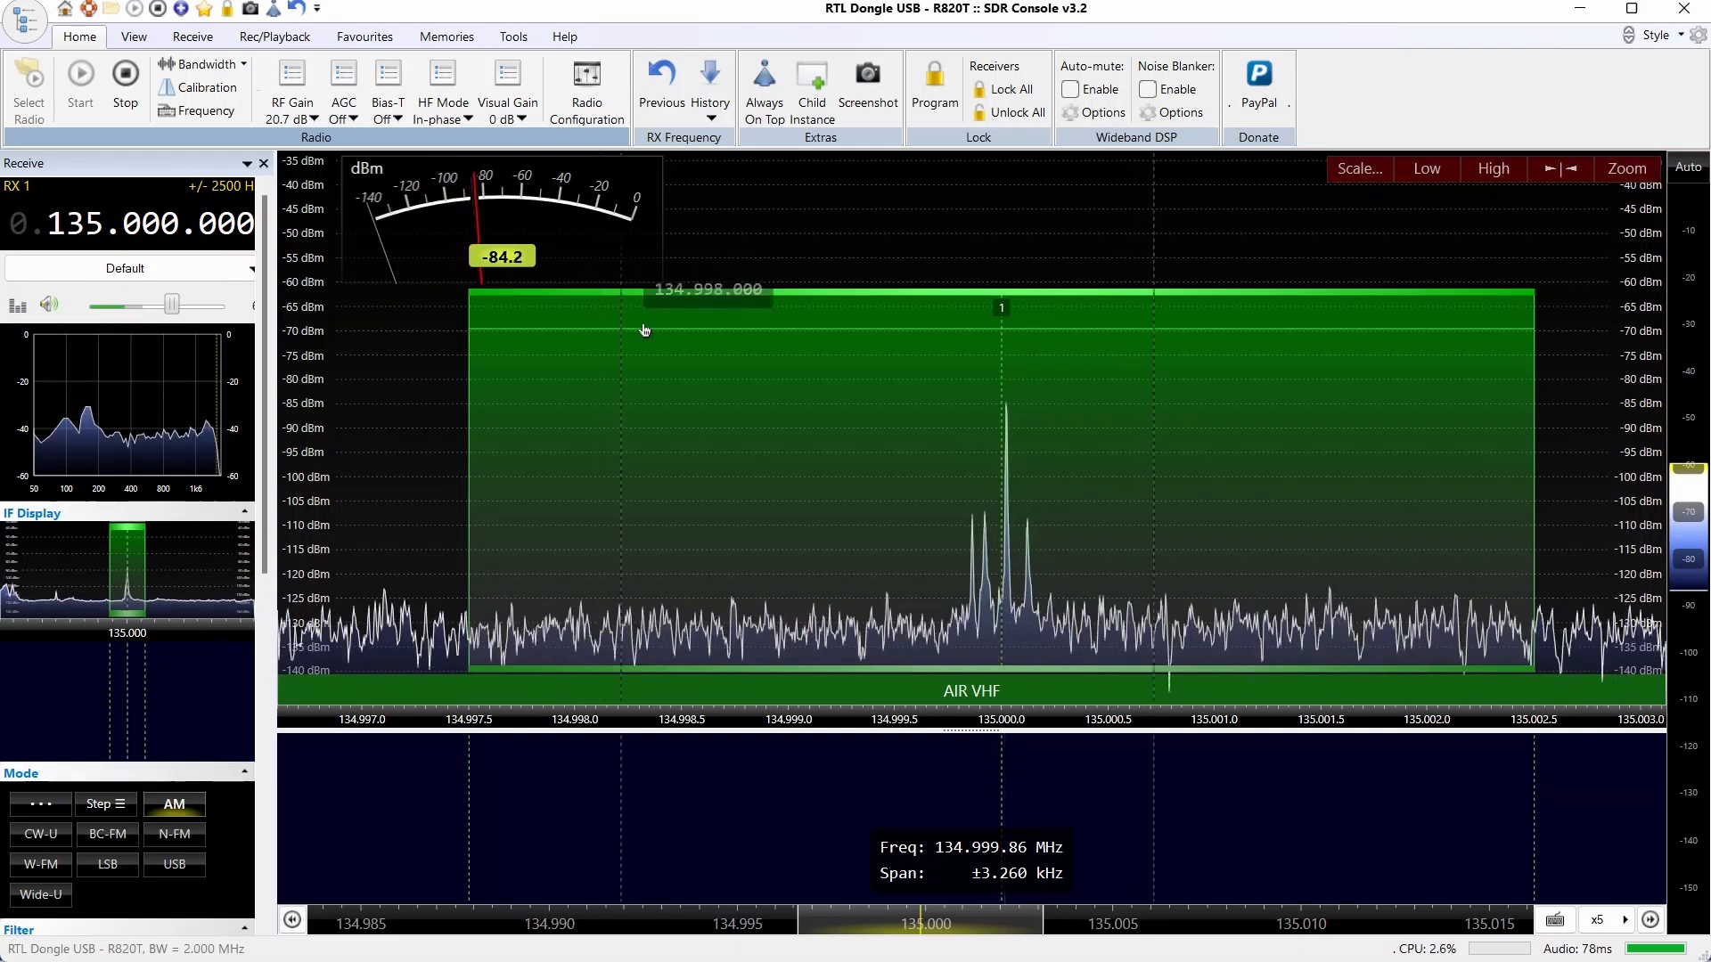
left_click(1625, 168)
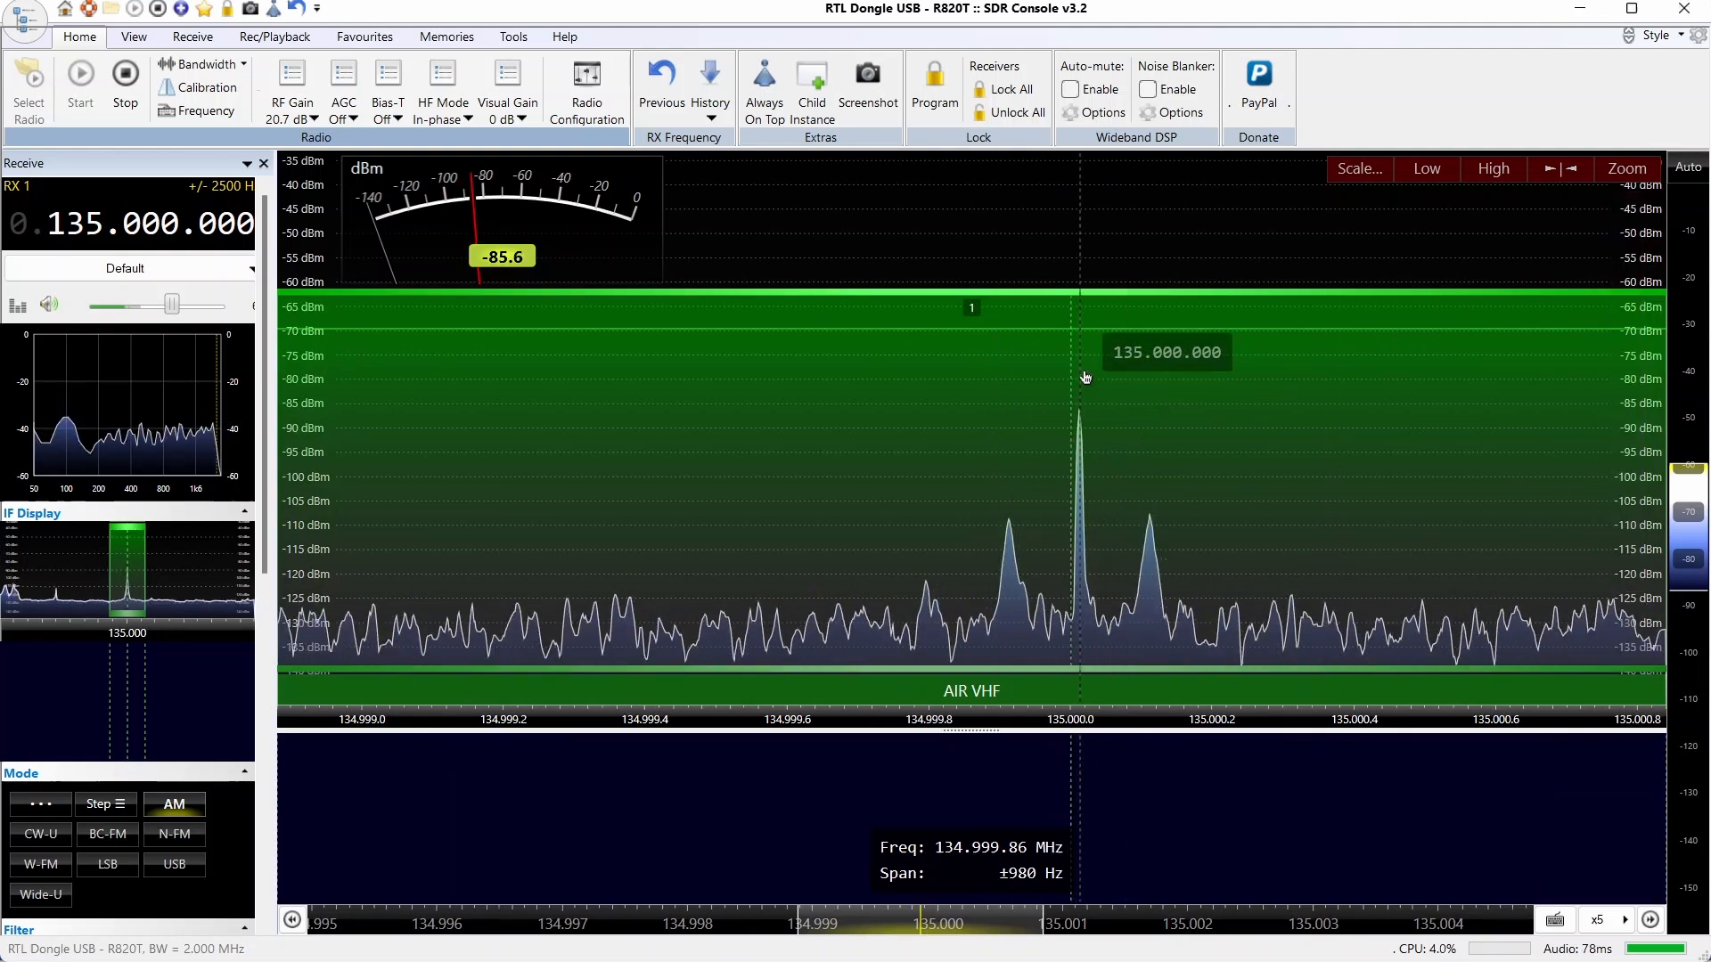
mouse_move(85, 378)
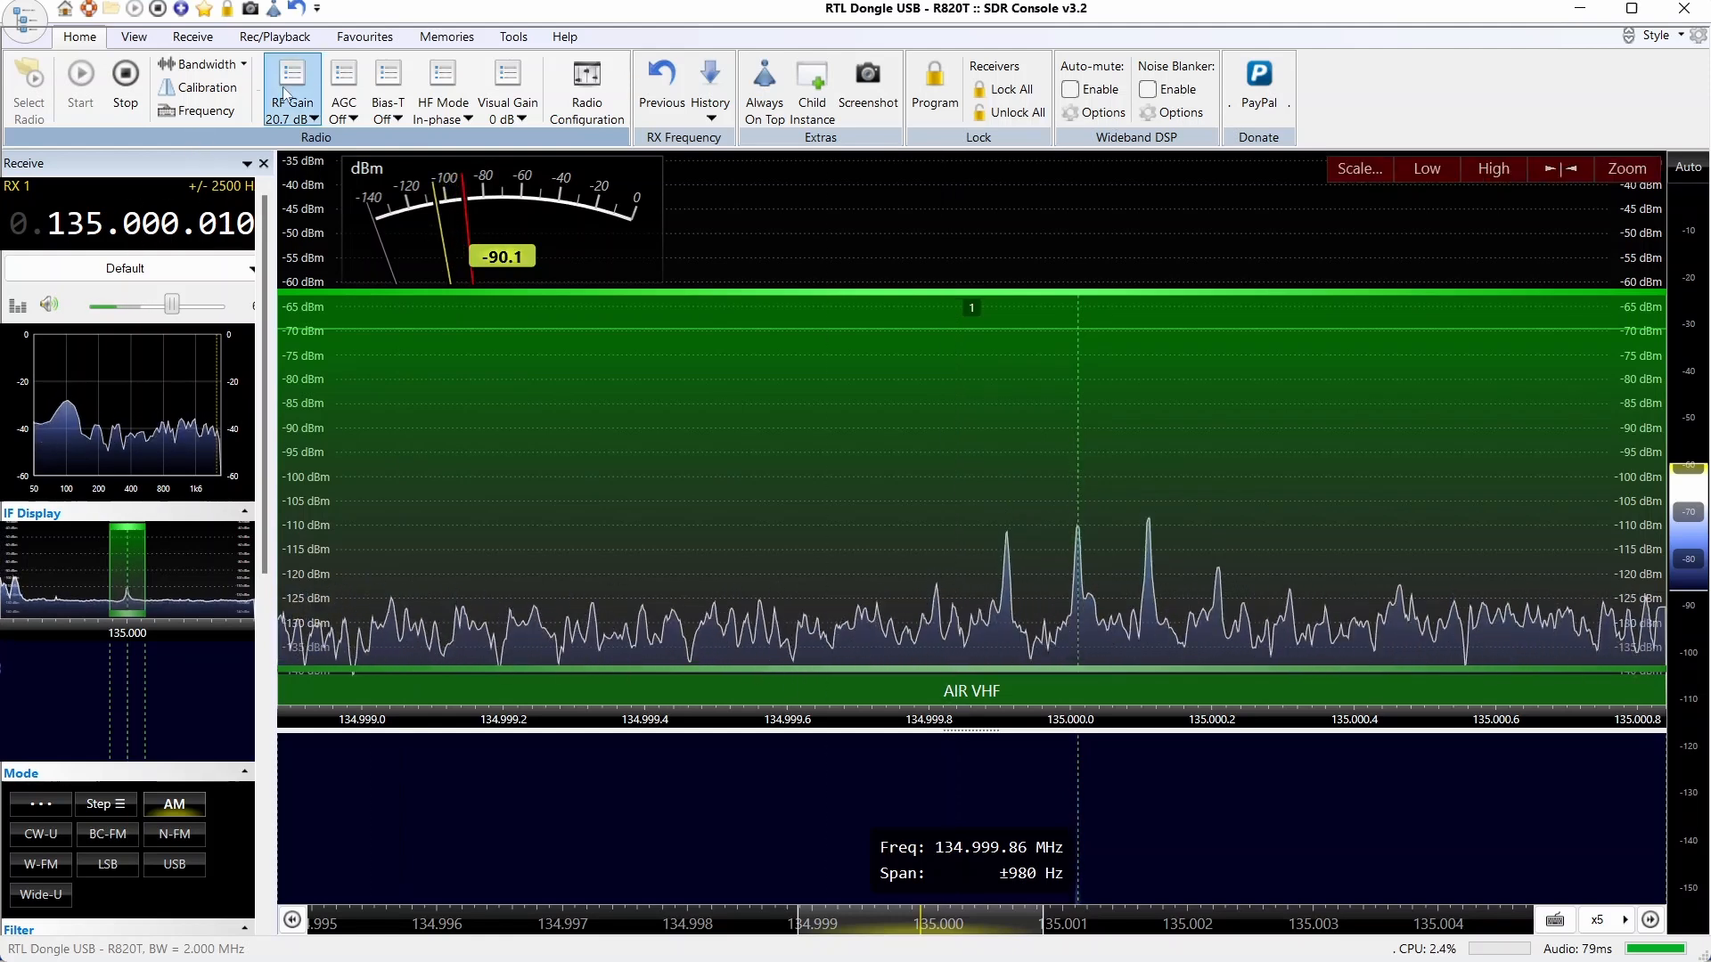
Step: Step the RTL Dongle RF gain through 49.6, 38.6 and 32.8 dB, then down to 20.7 dB
left_click(293, 84)
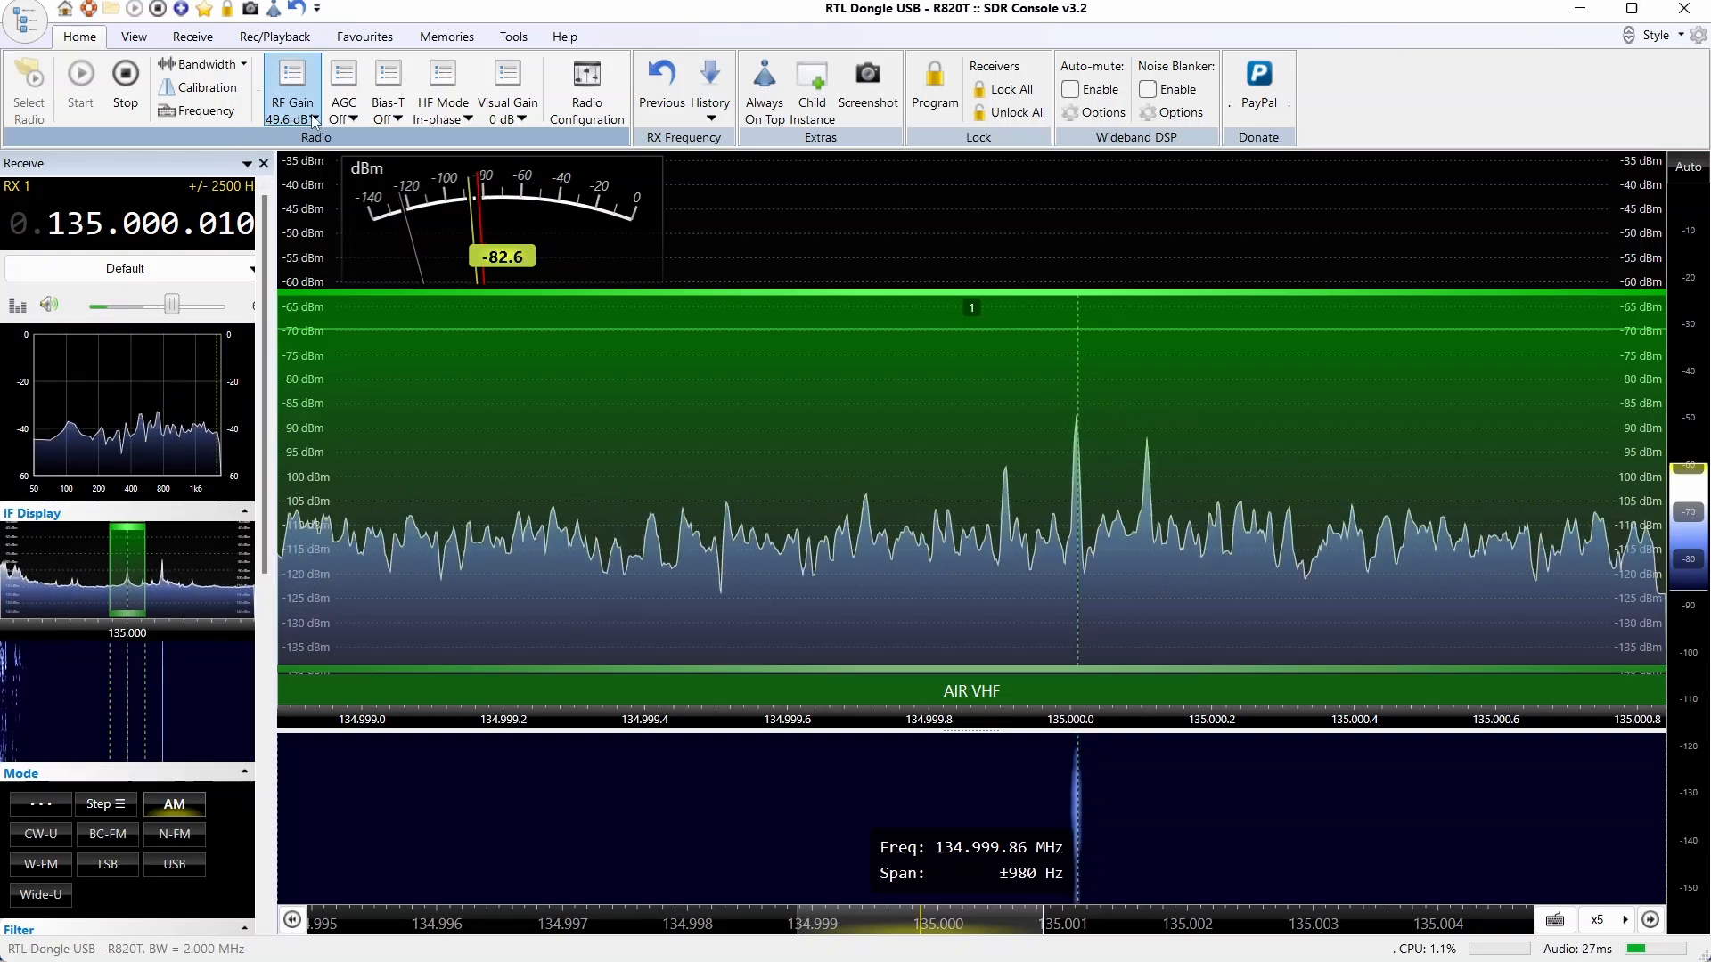
left_click(314, 122)
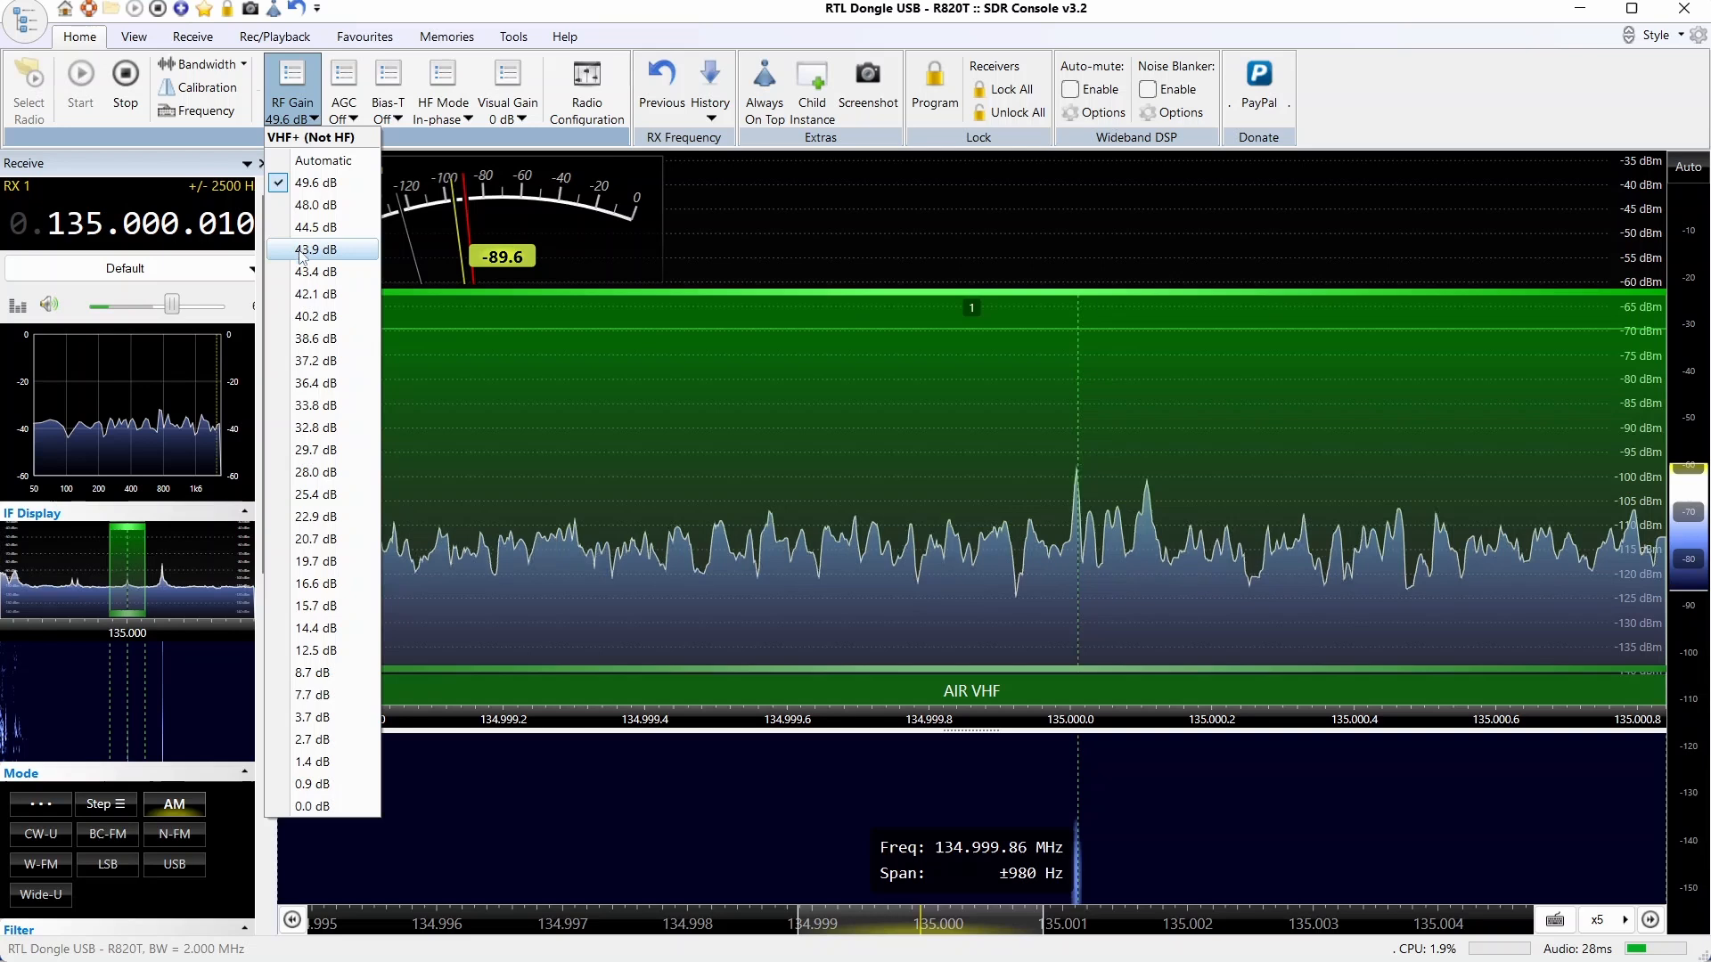
mouse_move(314, 338)
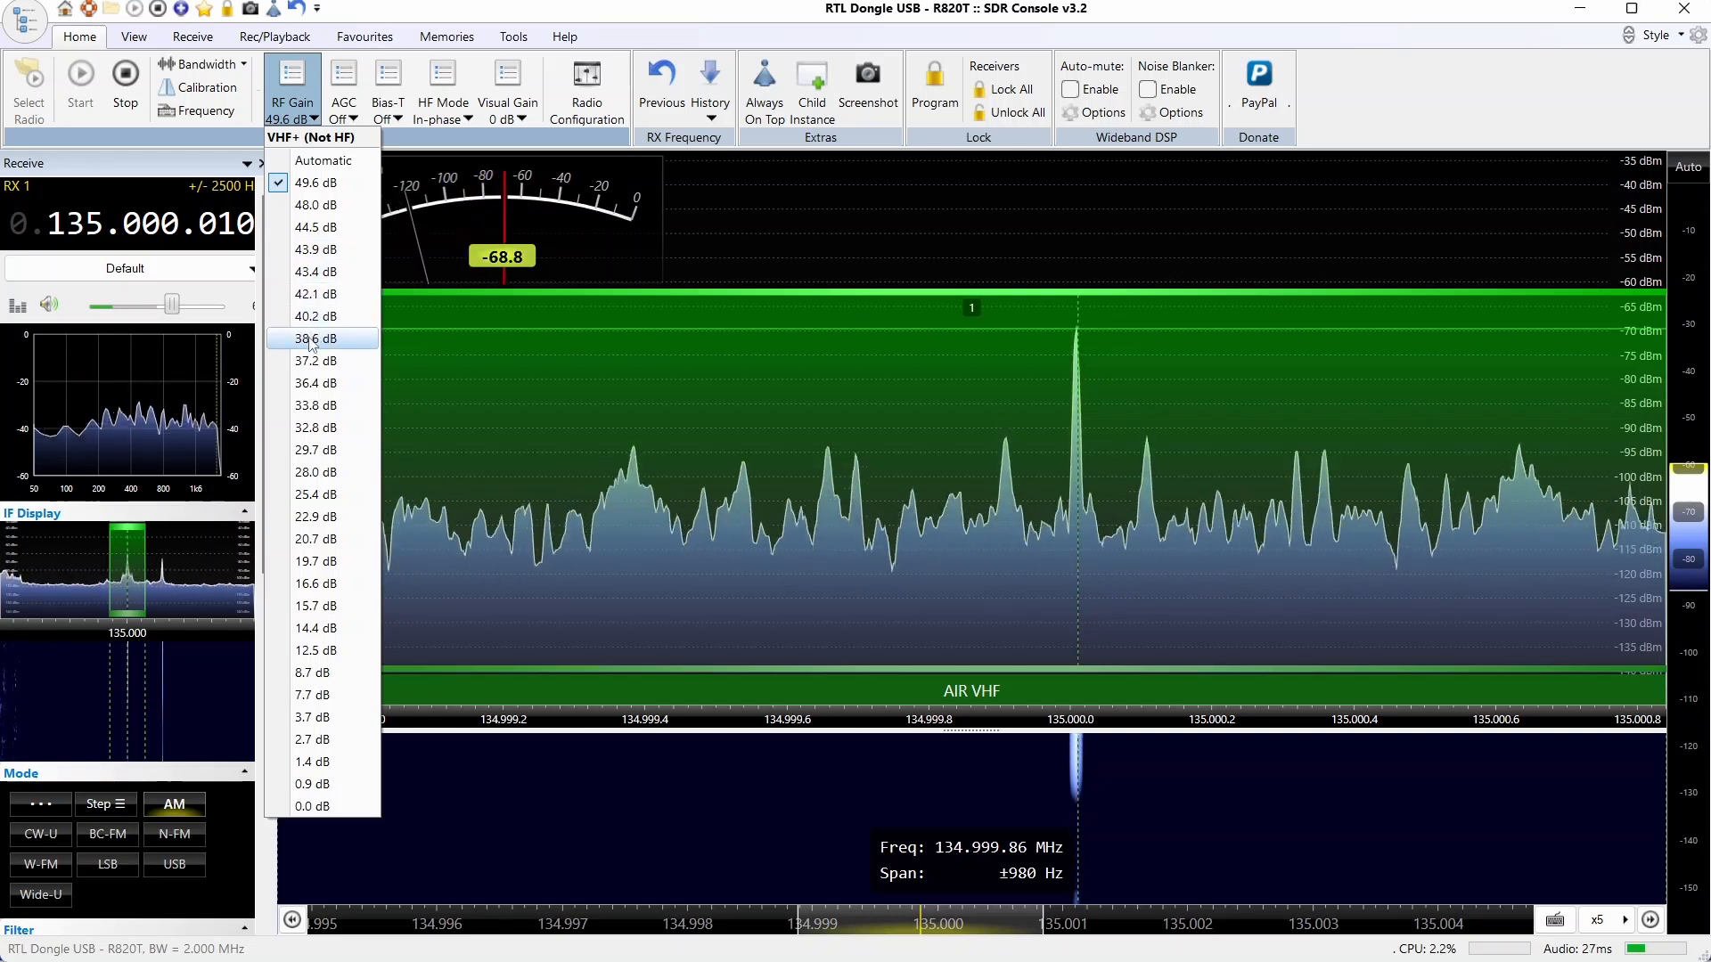
left_click(314, 339)
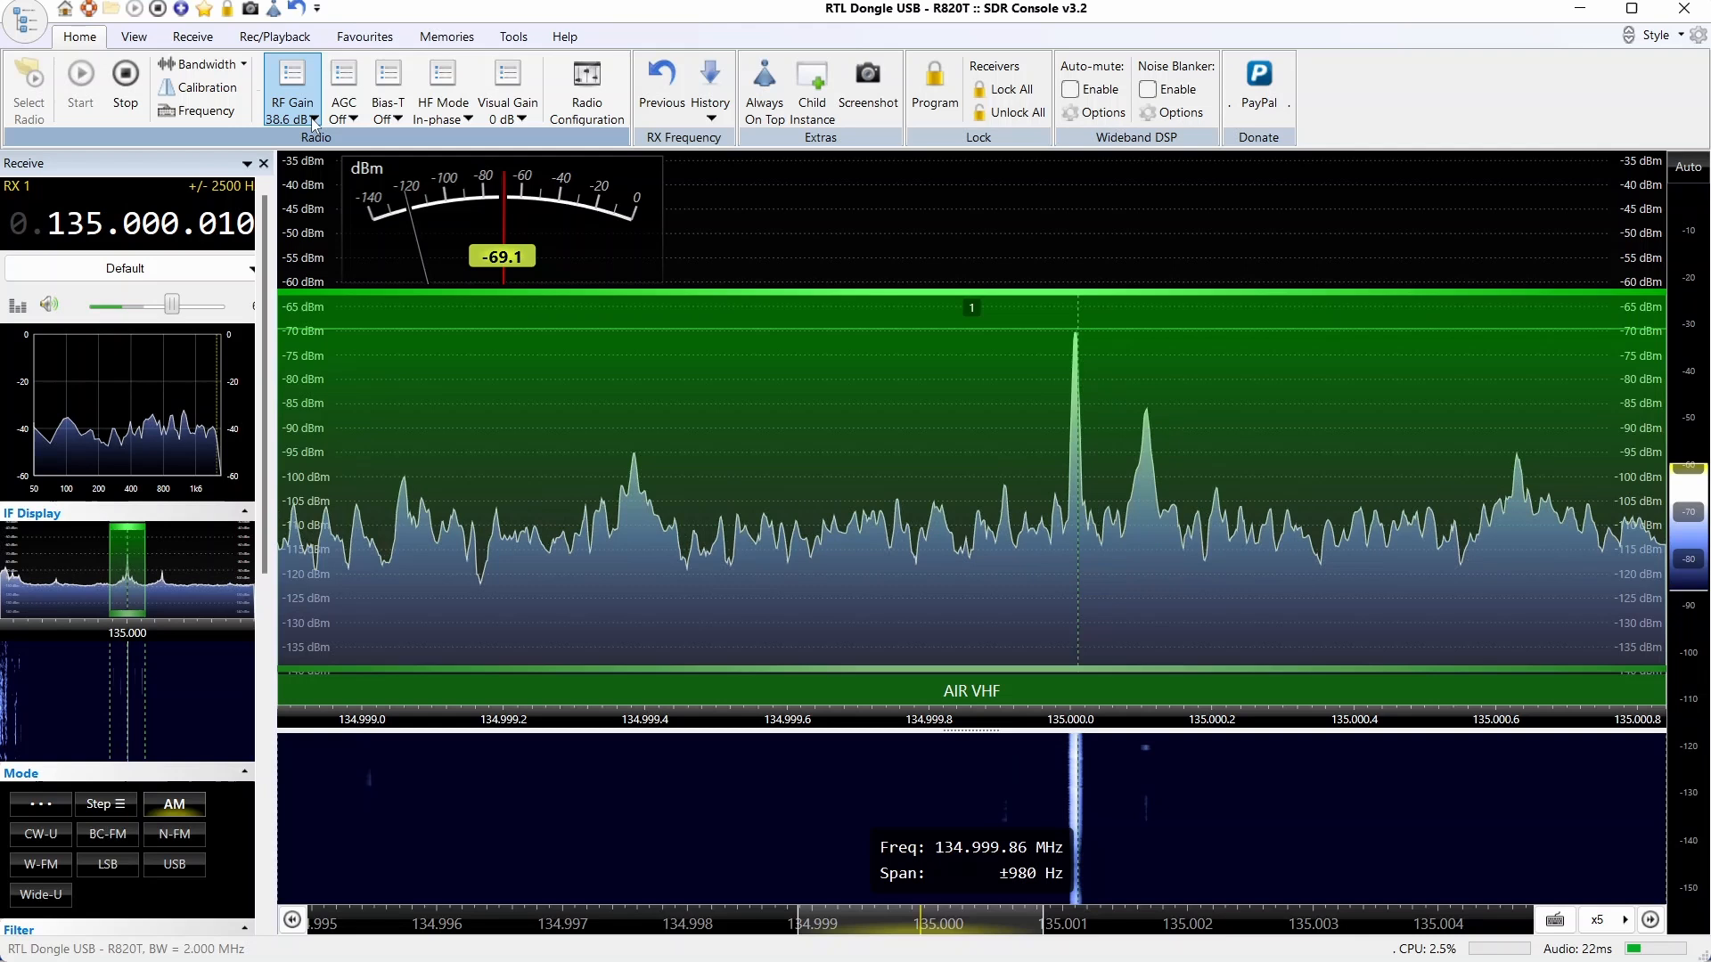
left_click(314, 121)
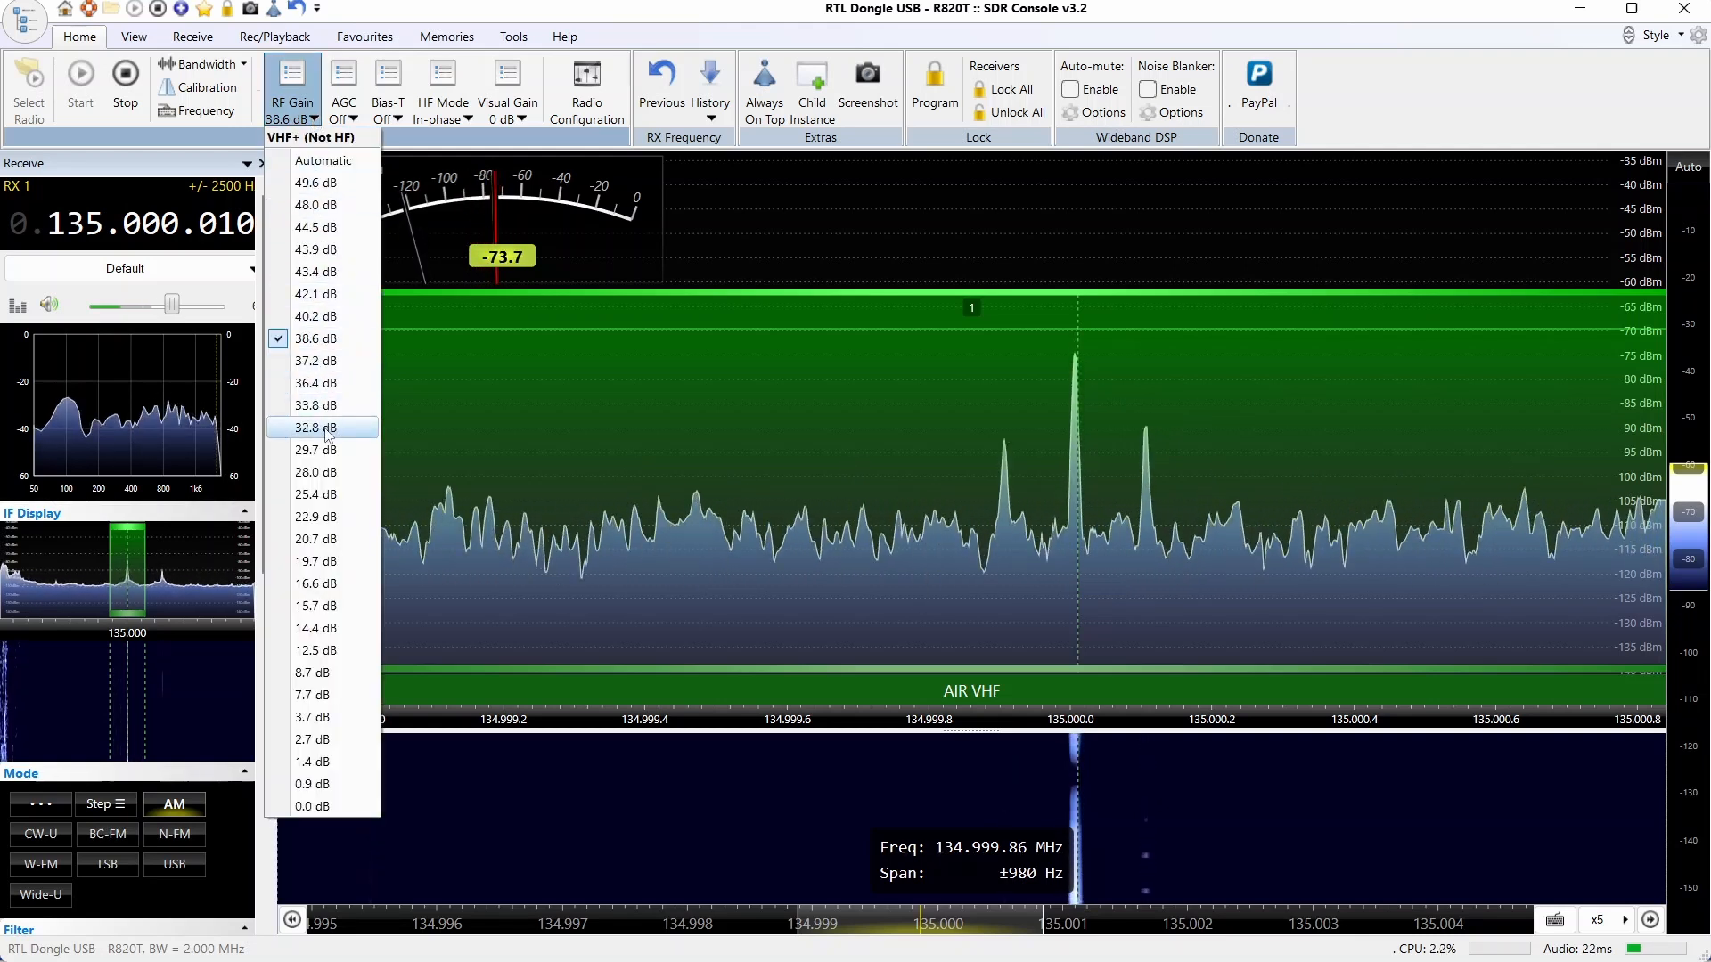
left_click(314, 428)
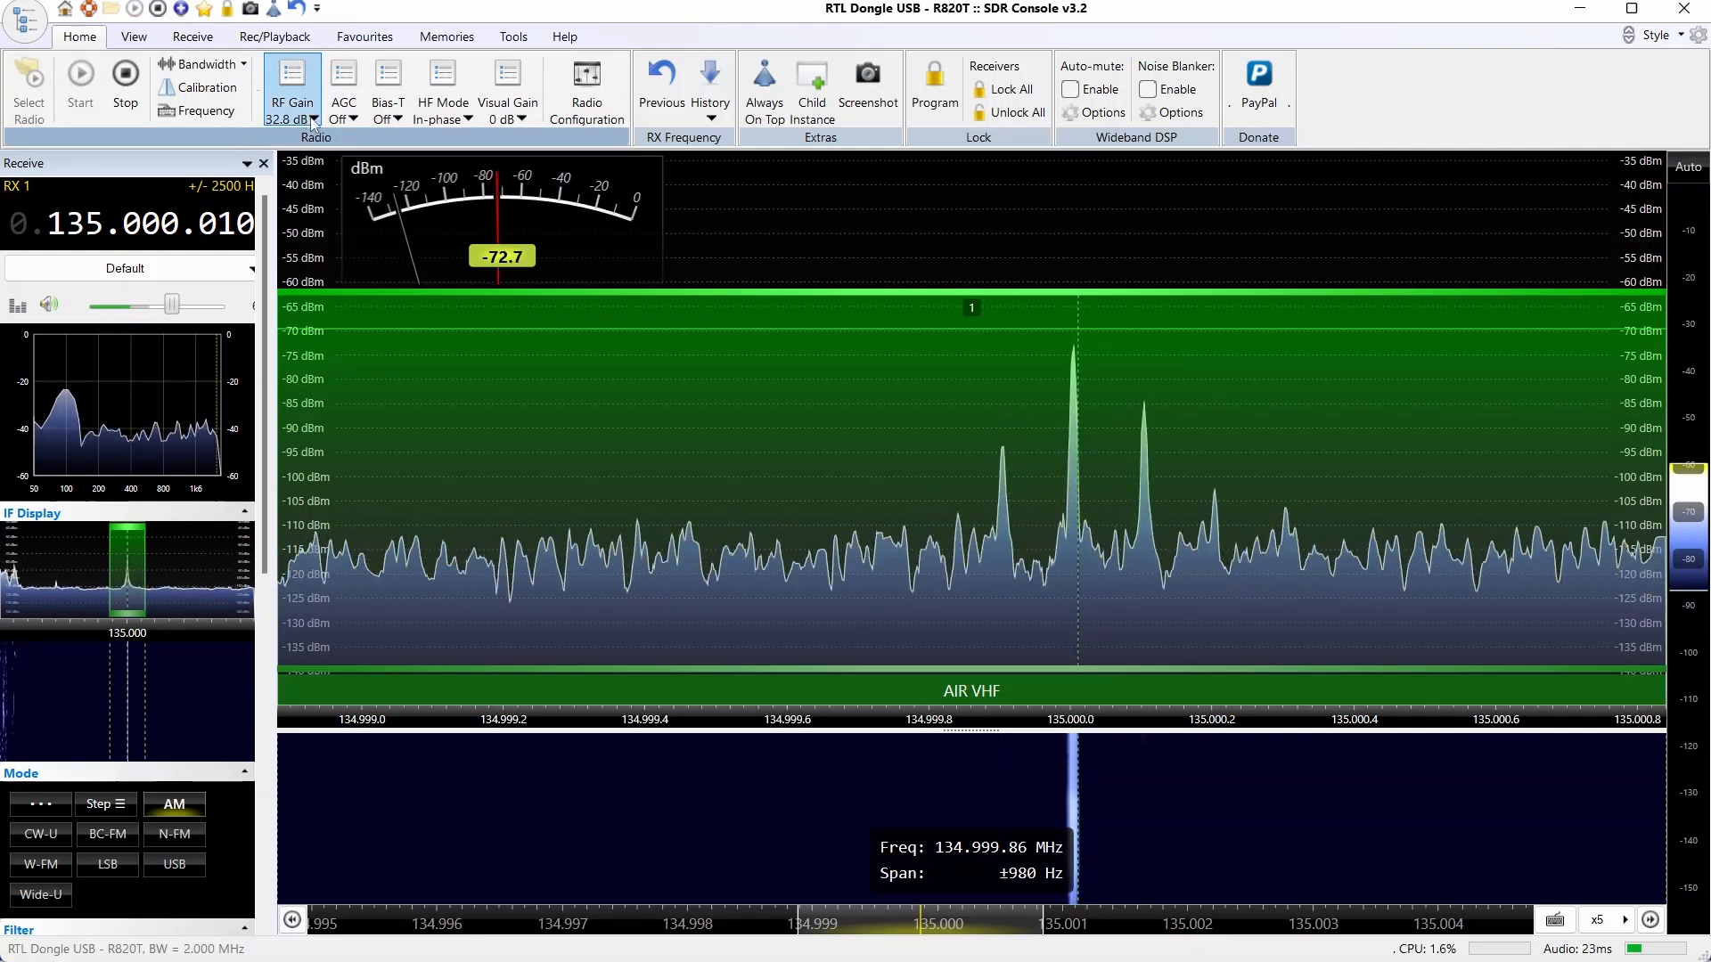
left_click(314, 120)
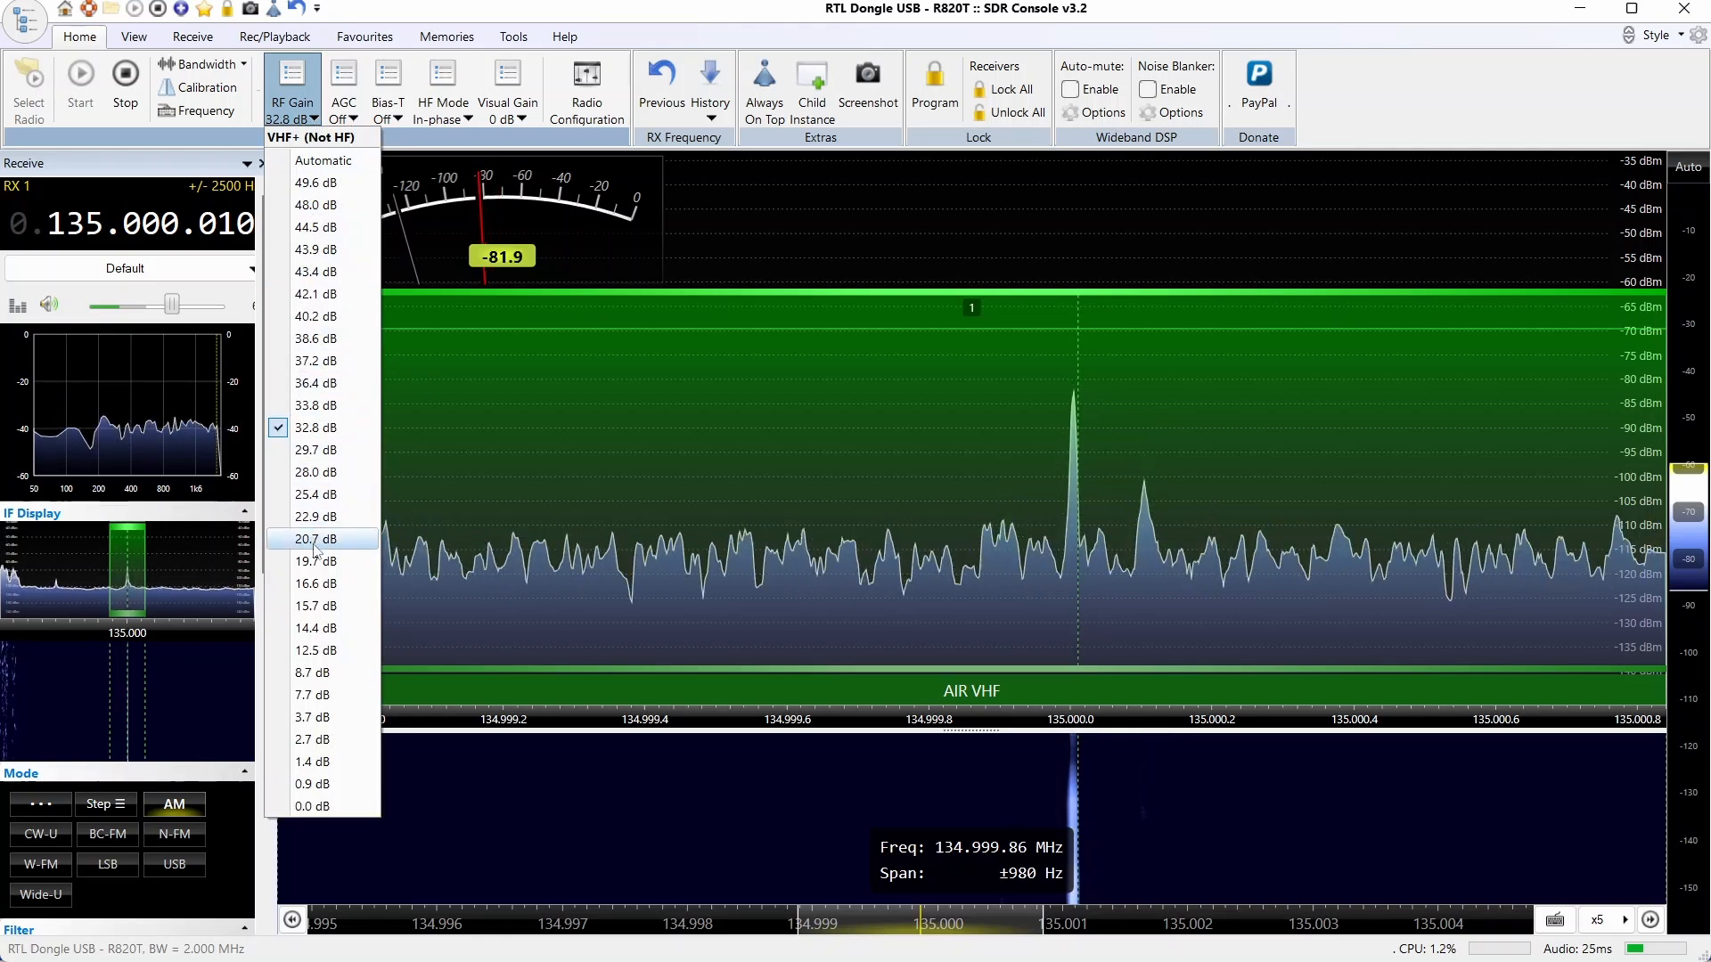
left_click(317, 538)
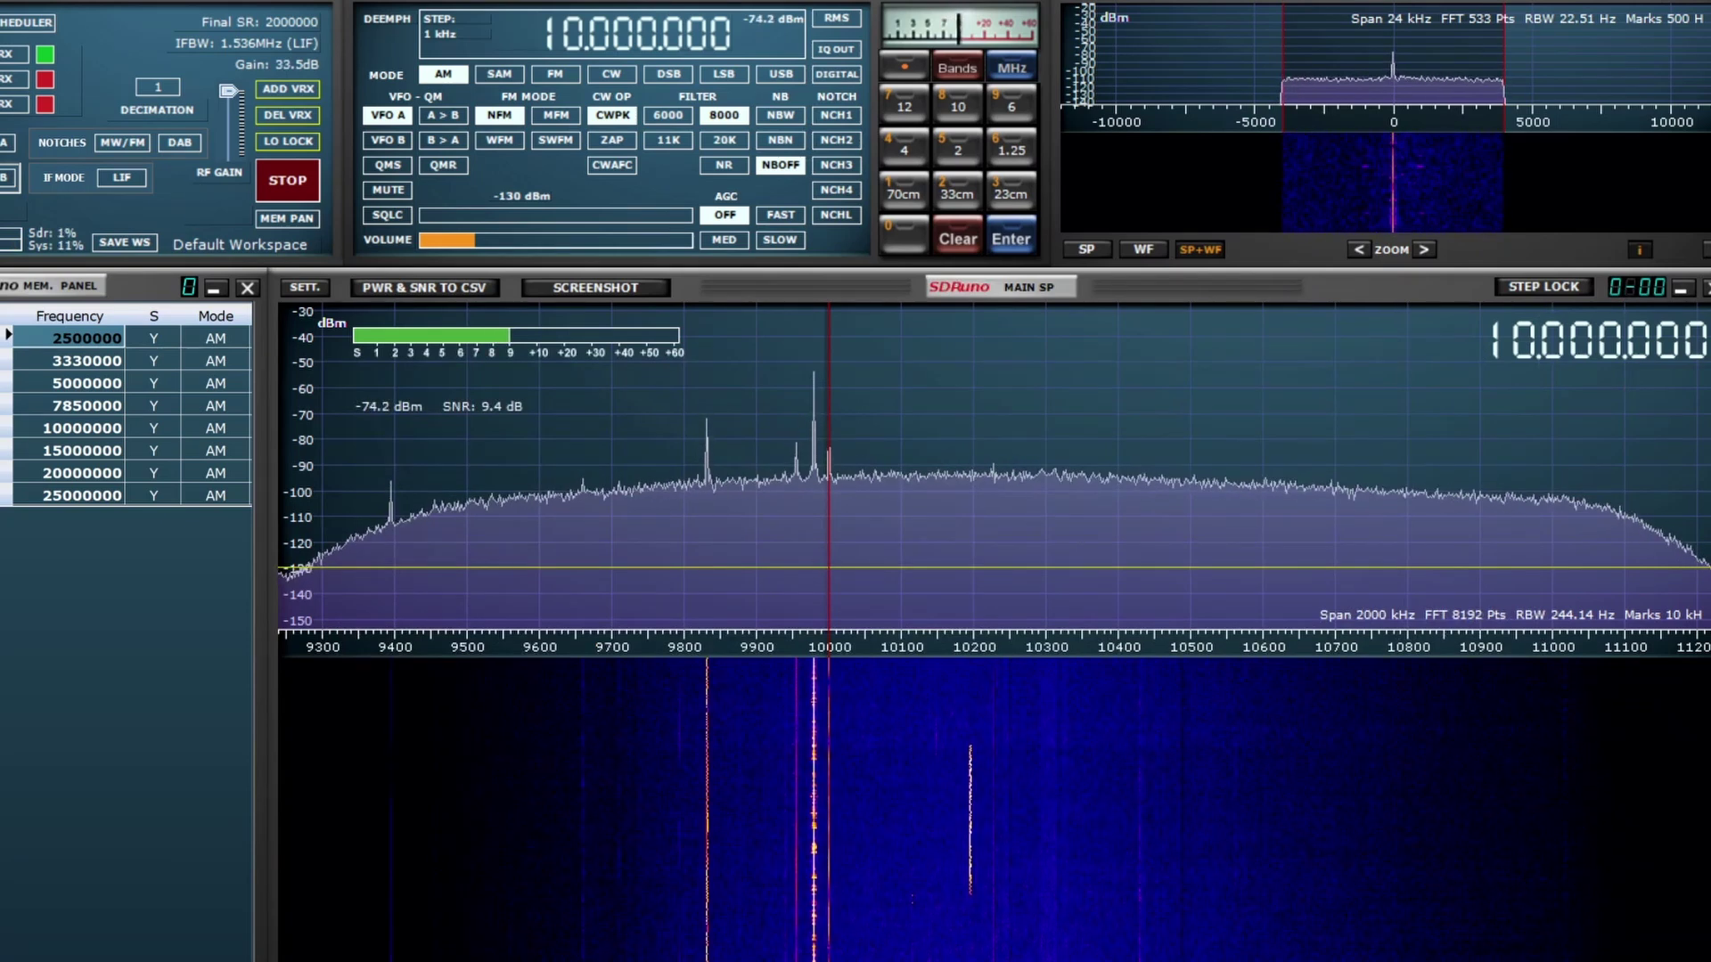
Step: Zoom SDRuno's main spectrum from 2000 kHz down to a 31.3 kHz span around 10 MHz
left_click(1422, 247)
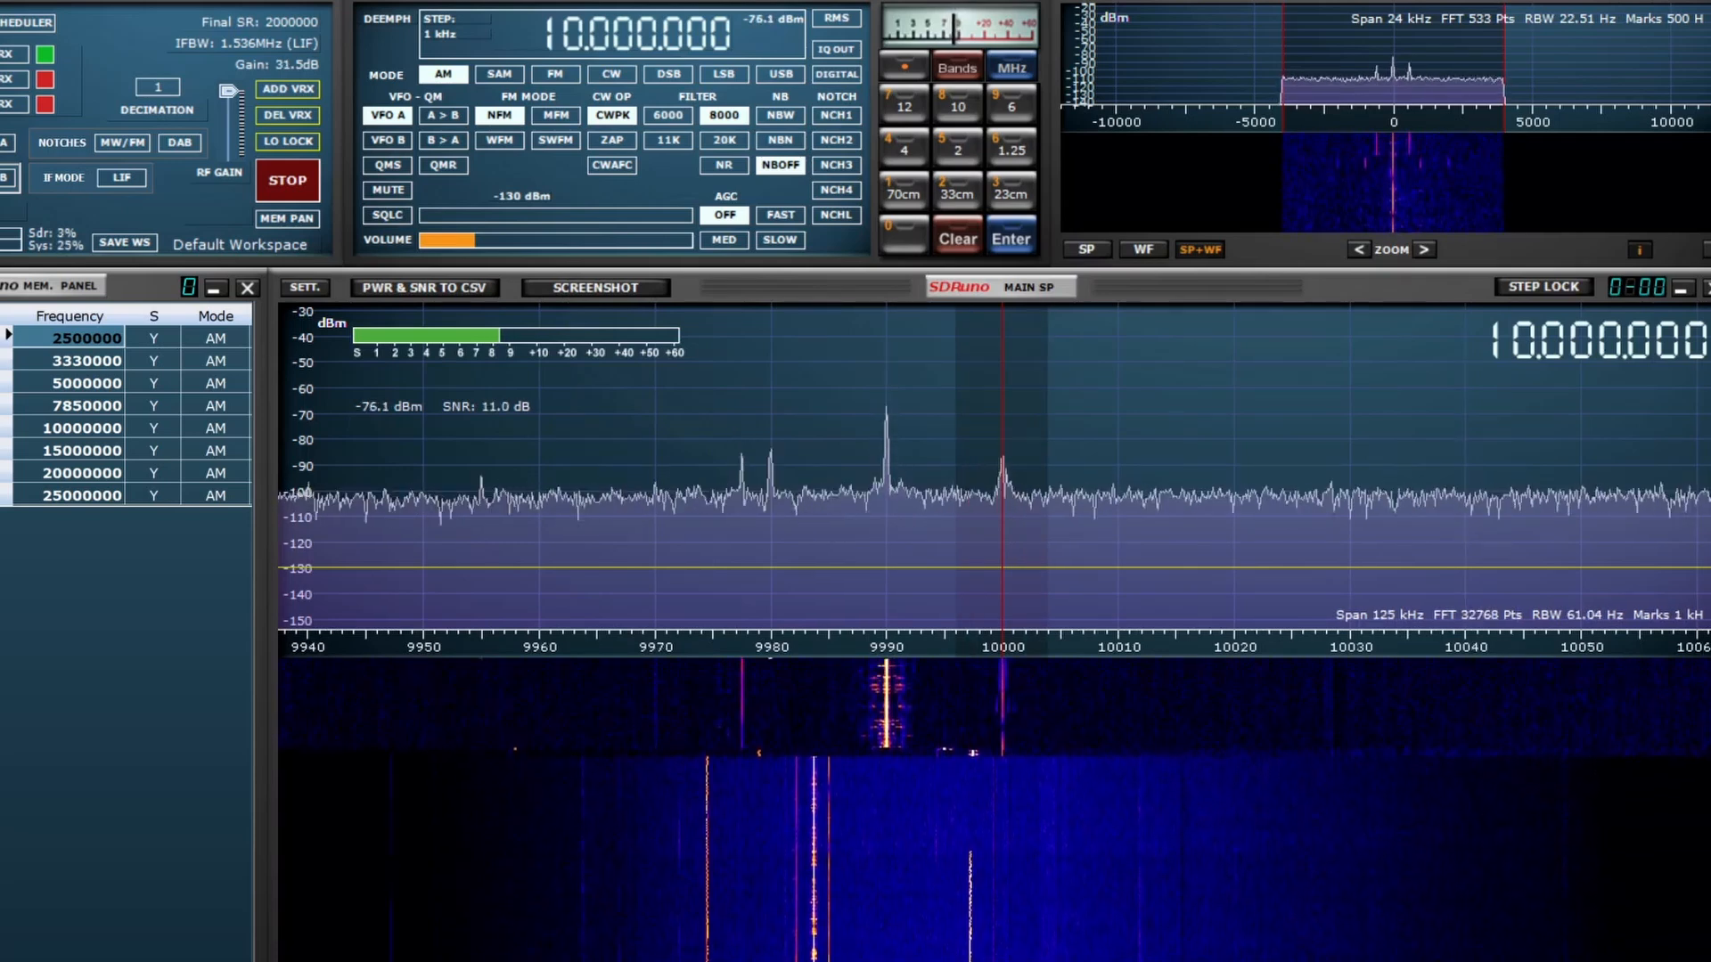
left_click(1422, 248)
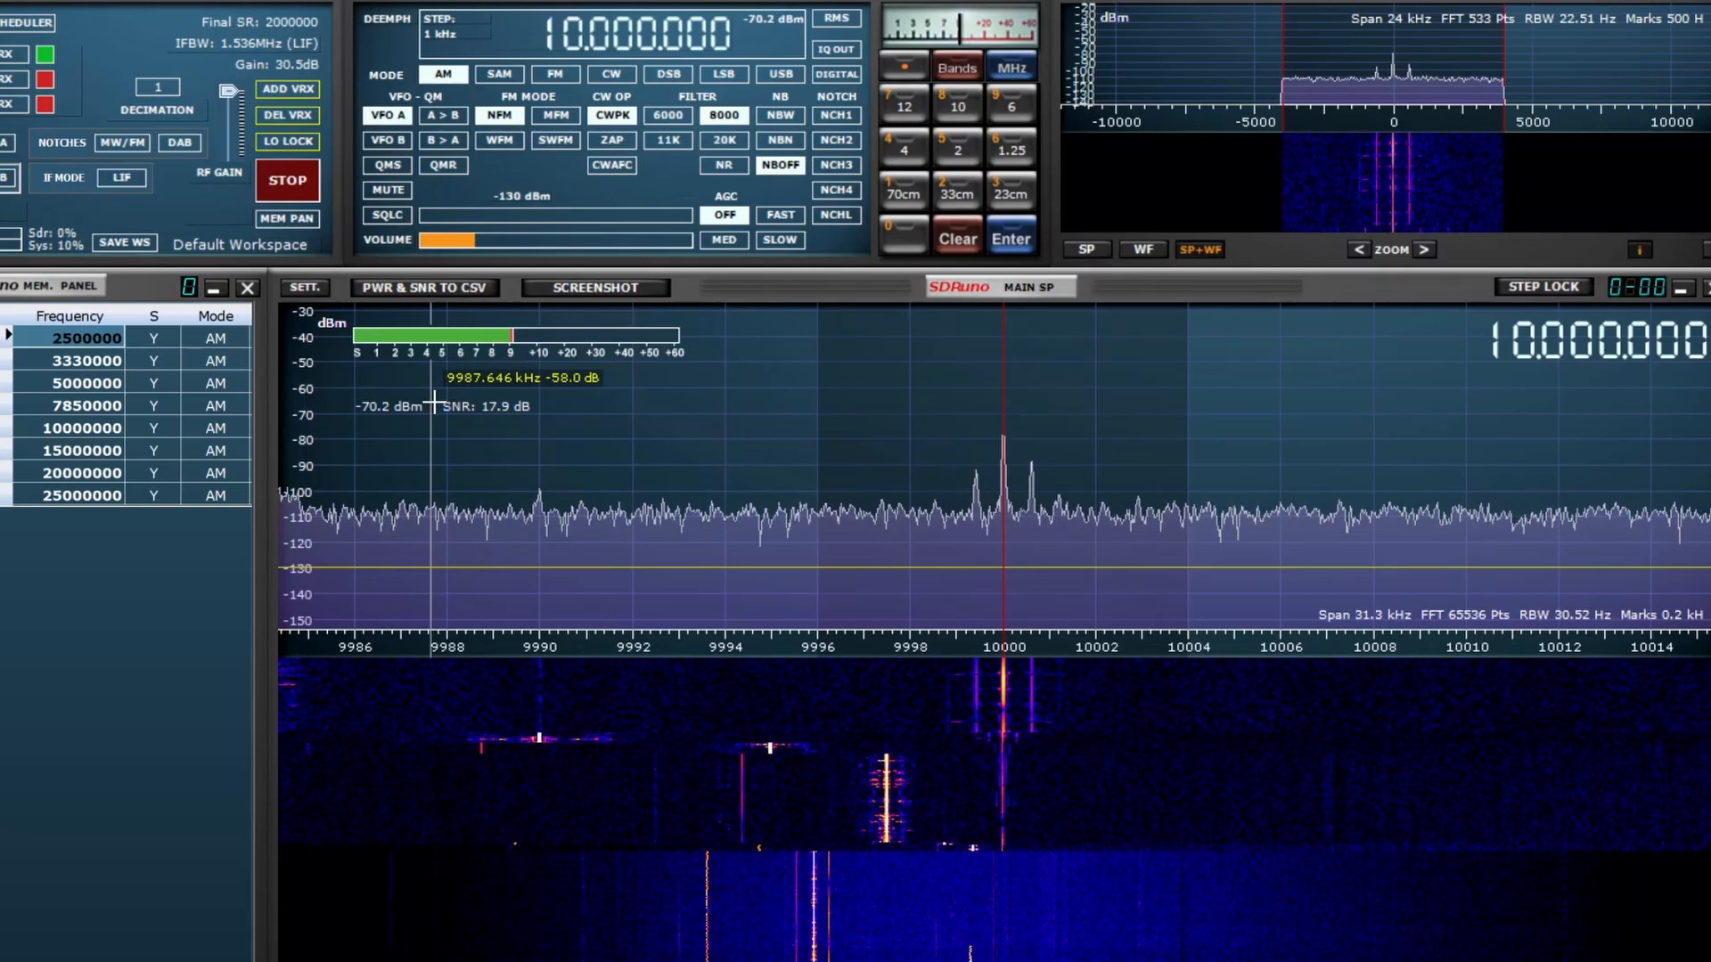
mouse_move(639, 424)
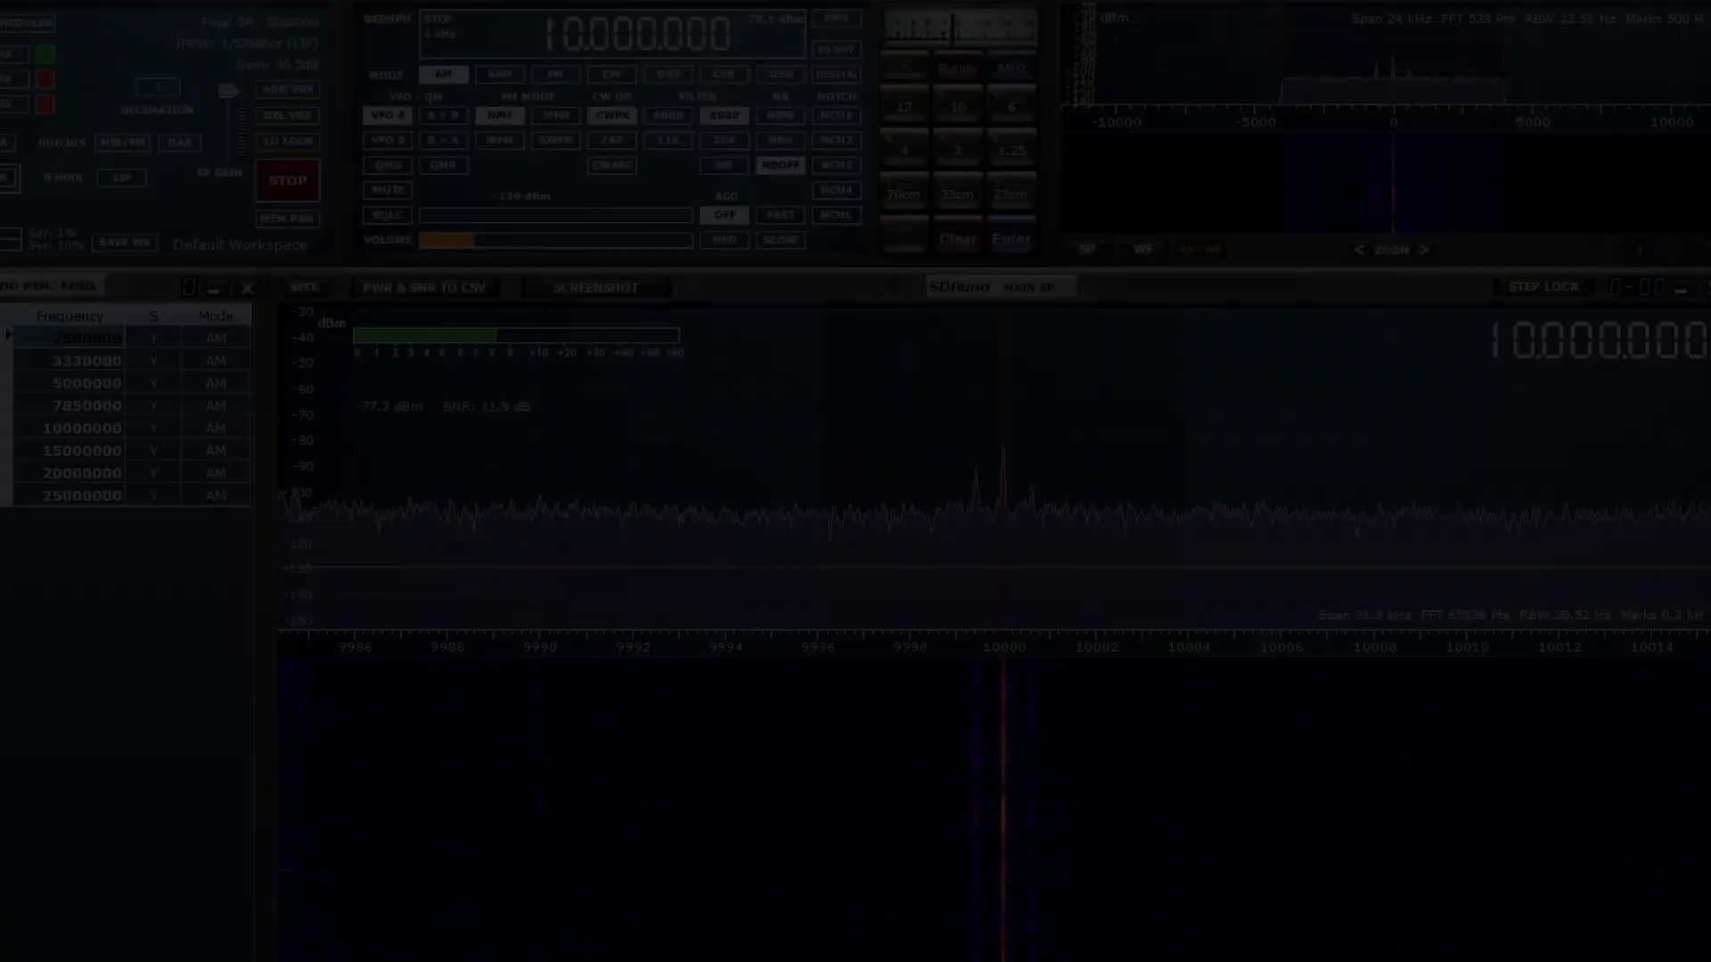
Step: Restart the SDRuno stream and adjust the RSPdx RF gain to read the 10 MHz carrier's SNR
left_click(287, 182)
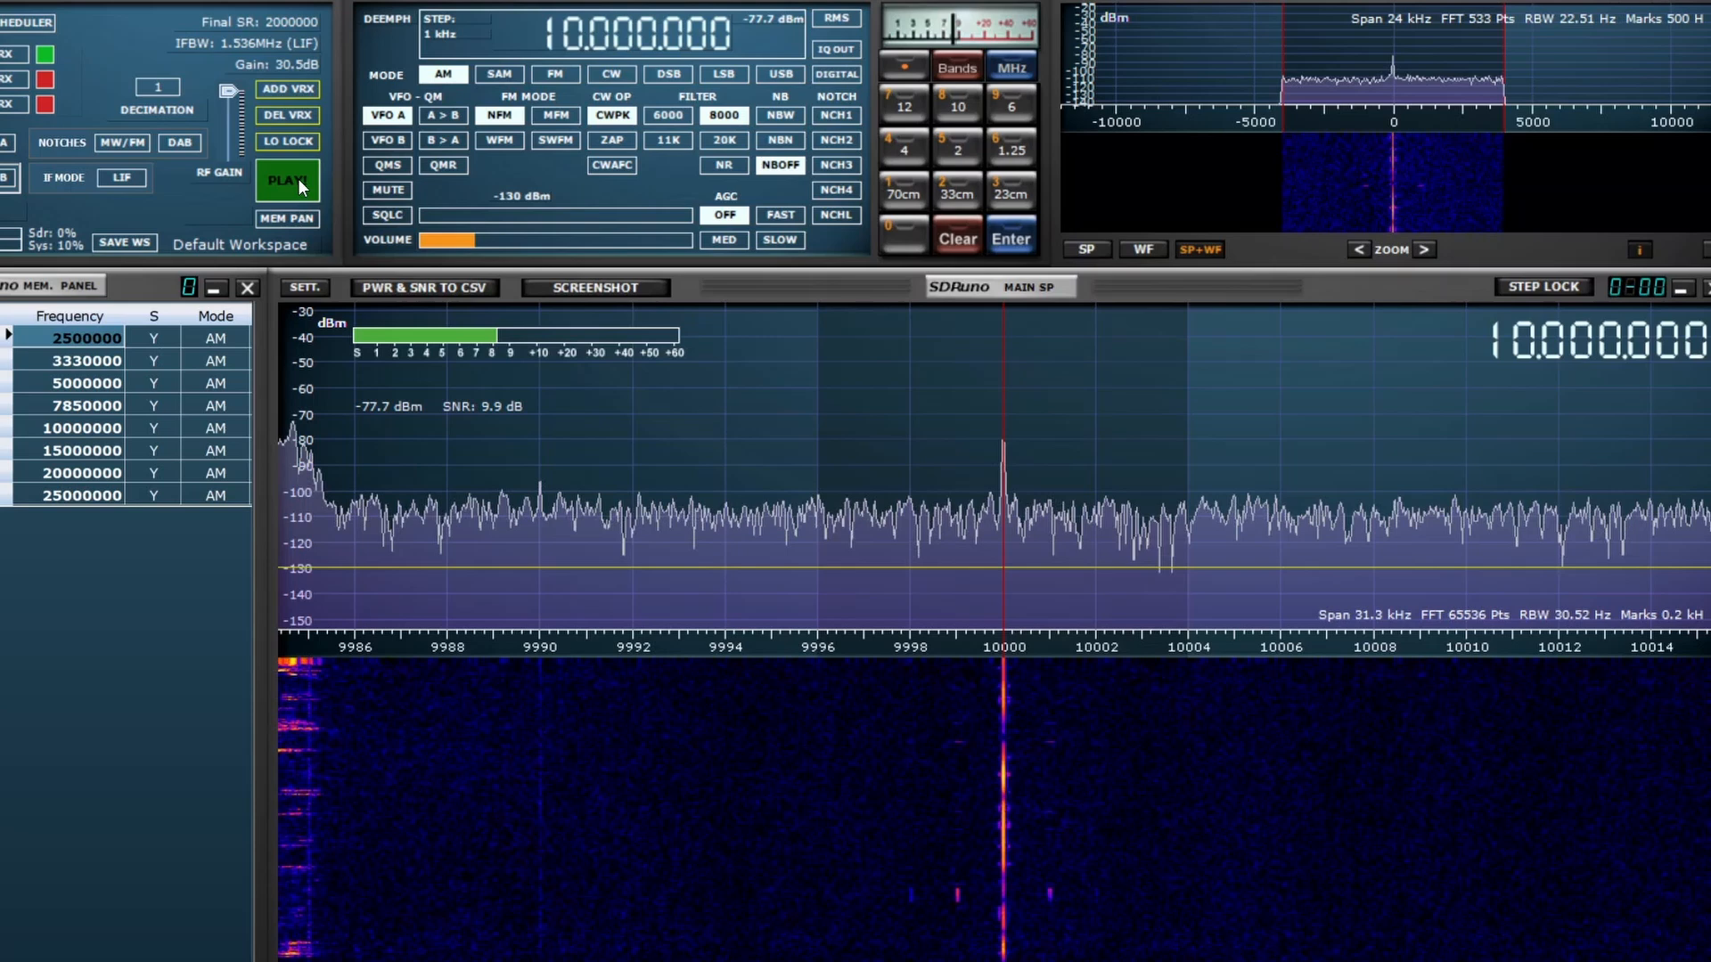
left_click(285, 180)
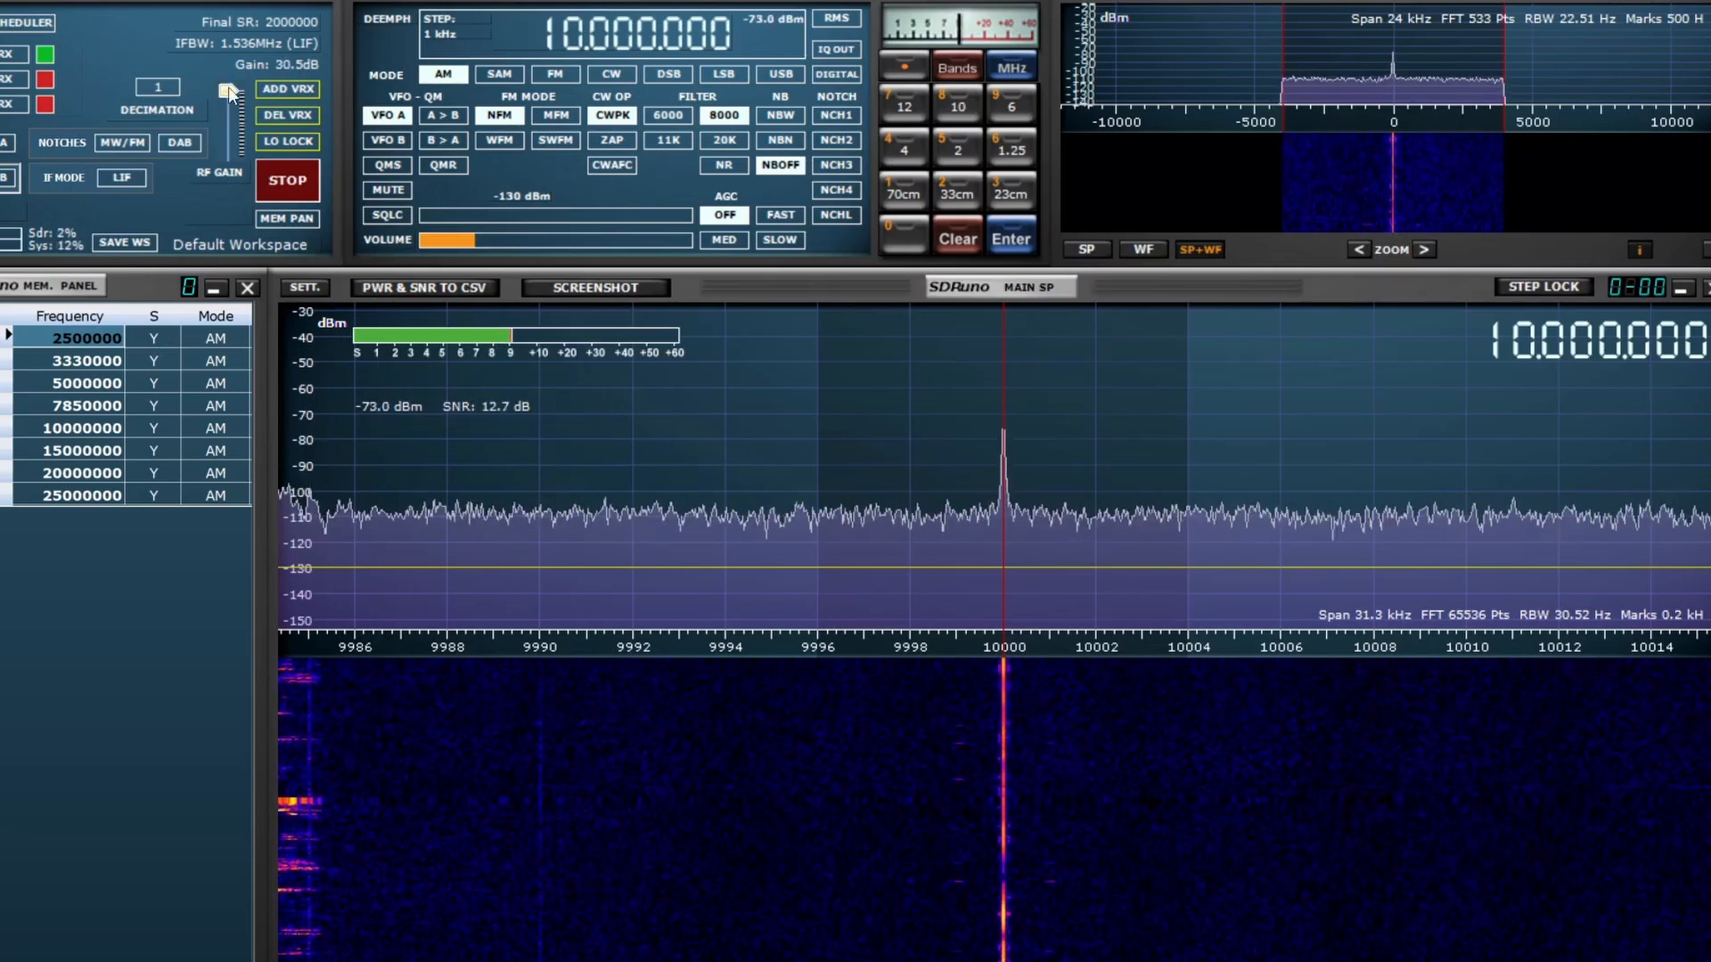
left_click_drag(230, 88, 230, 117)
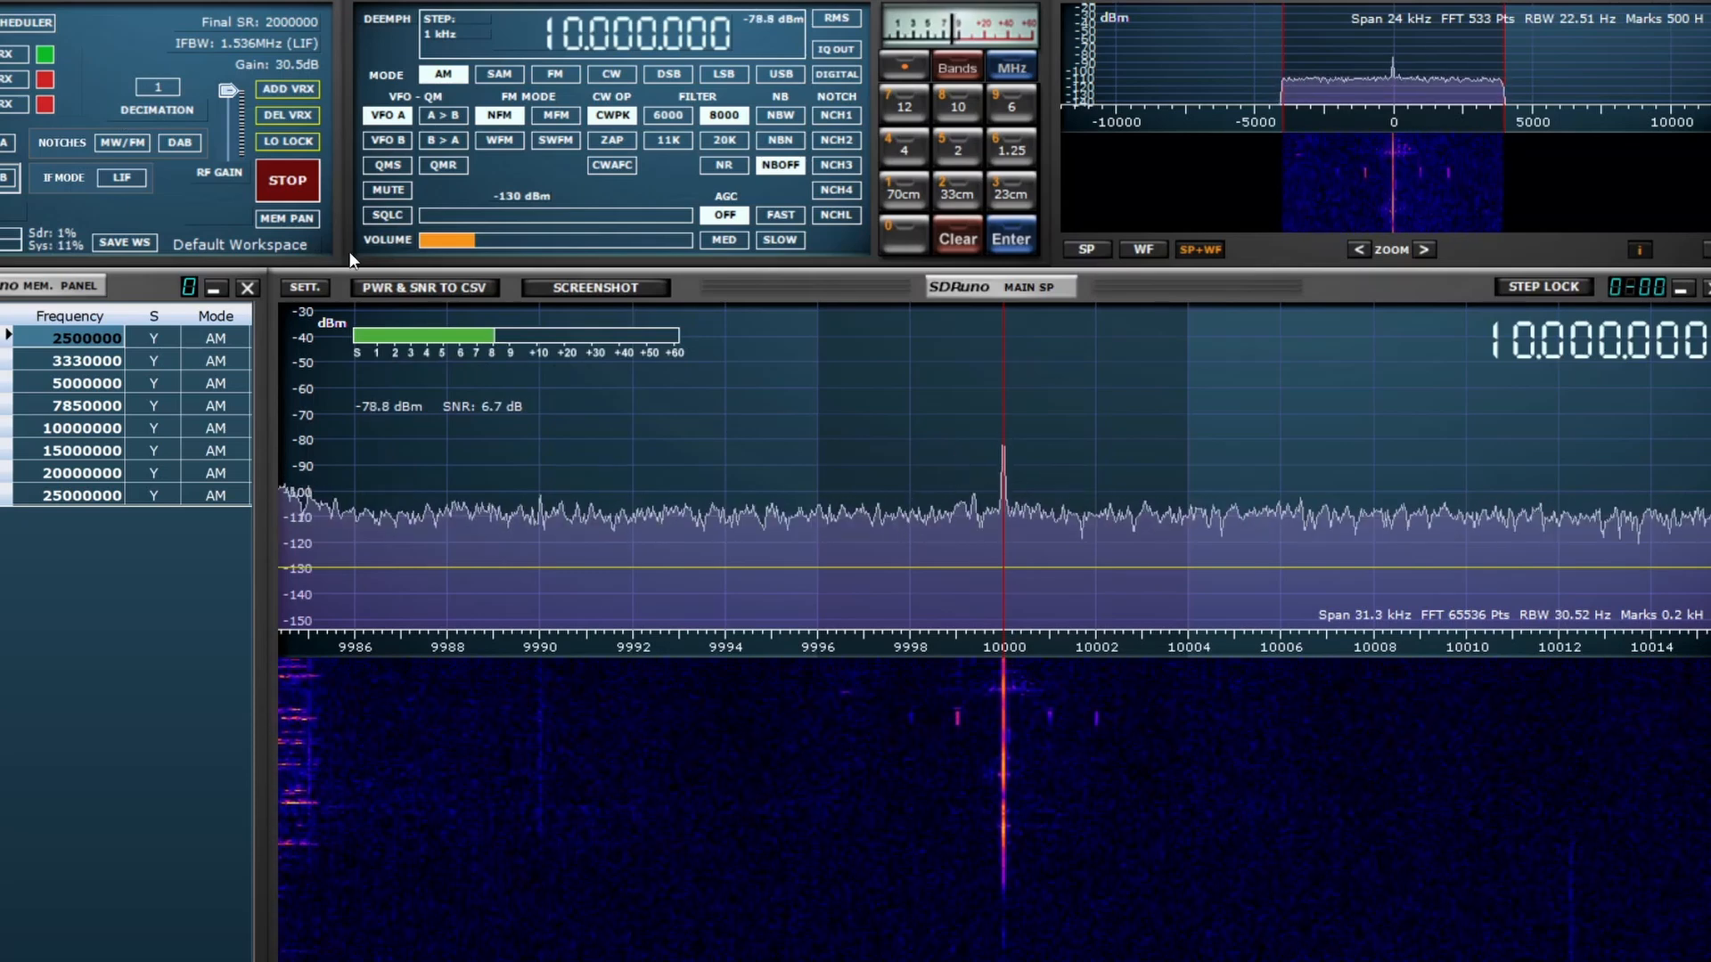
mouse_move(474, 463)
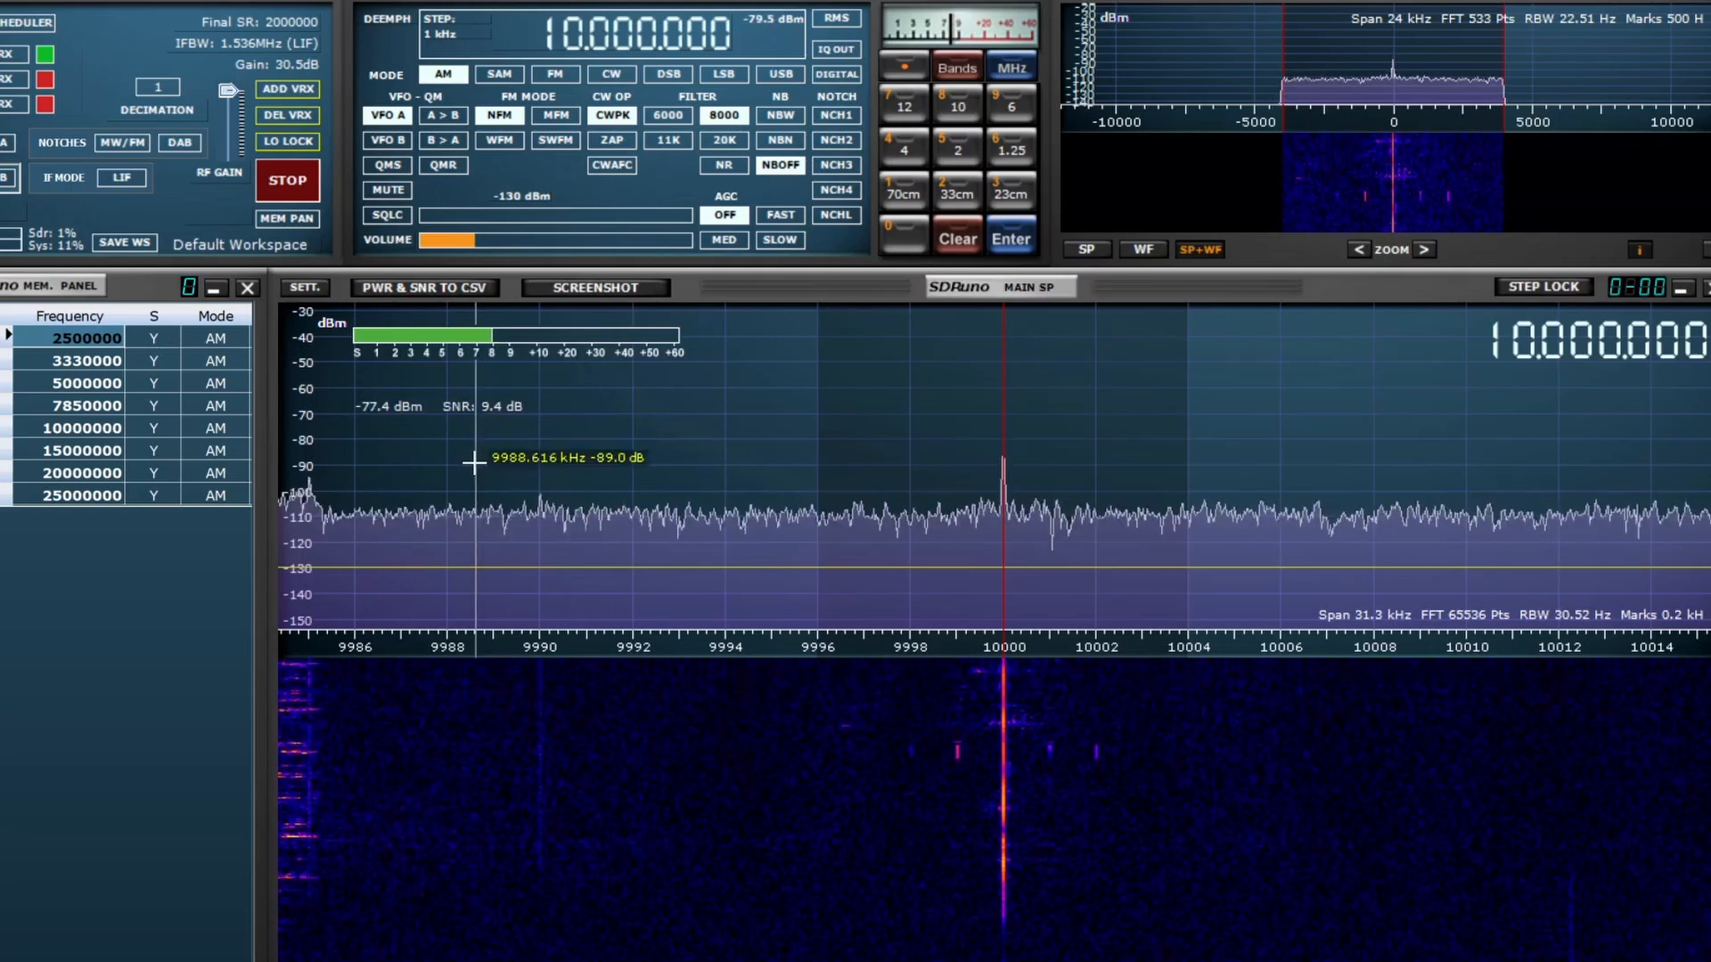
mouse_move(335, 489)
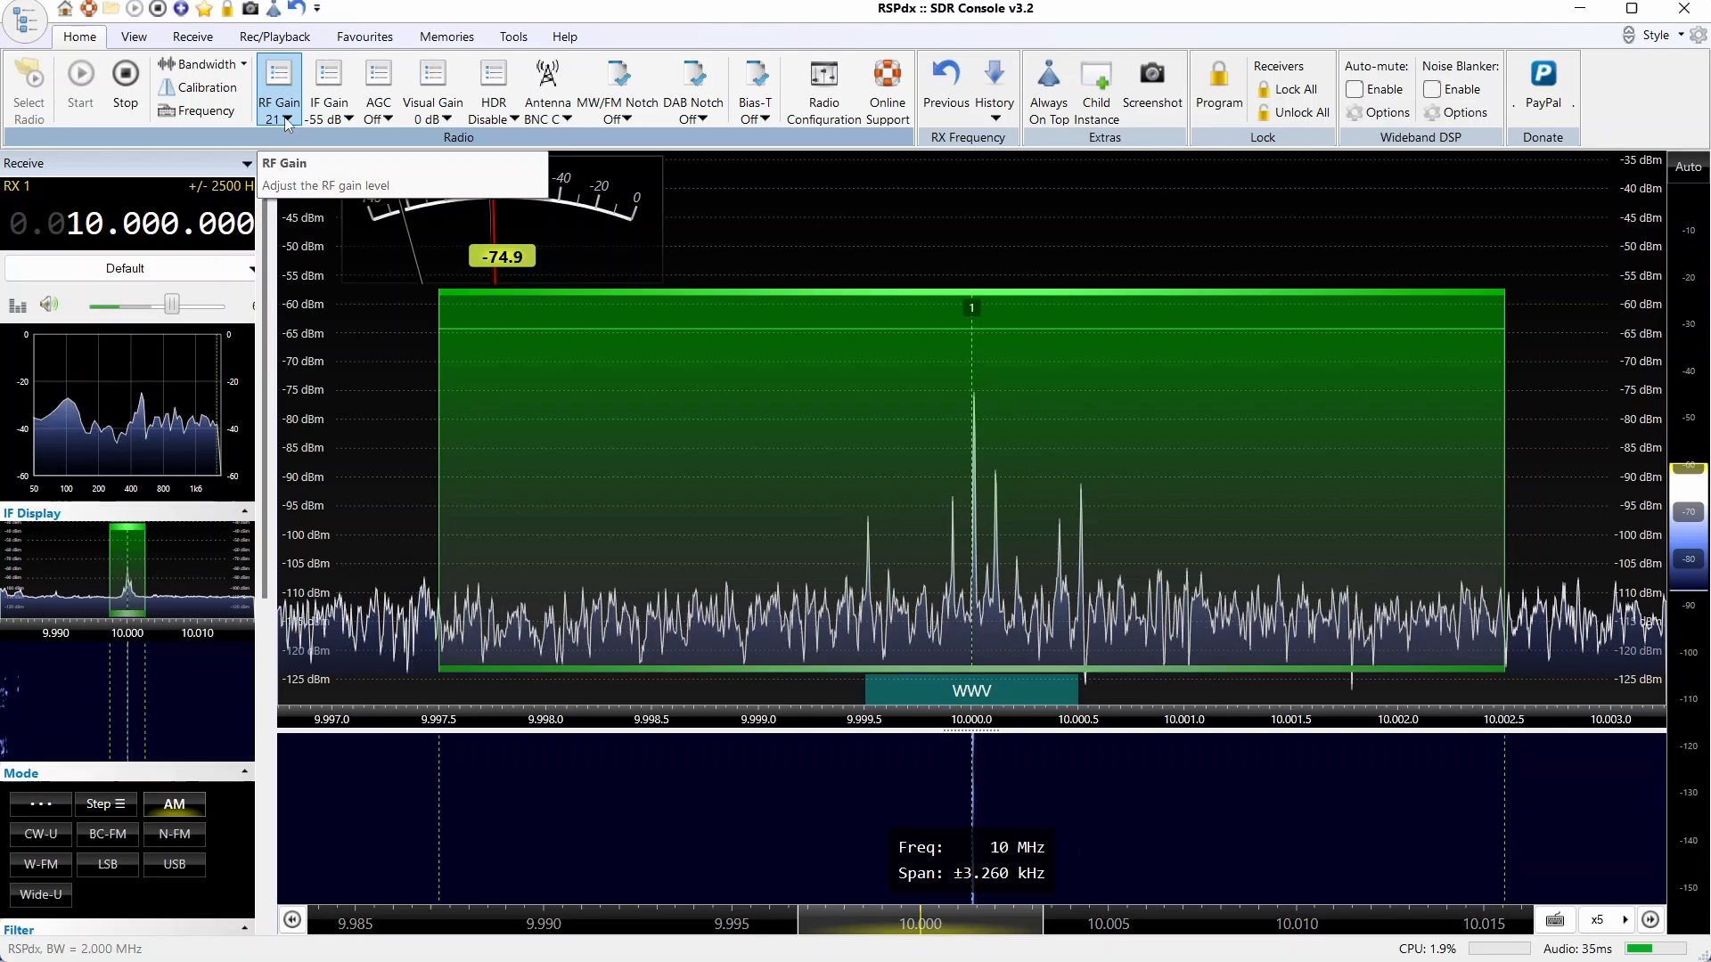
Step: Keep the RSPdx RF gain at 21 and IF gain reduction at -55 dB
left_click(276, 116)
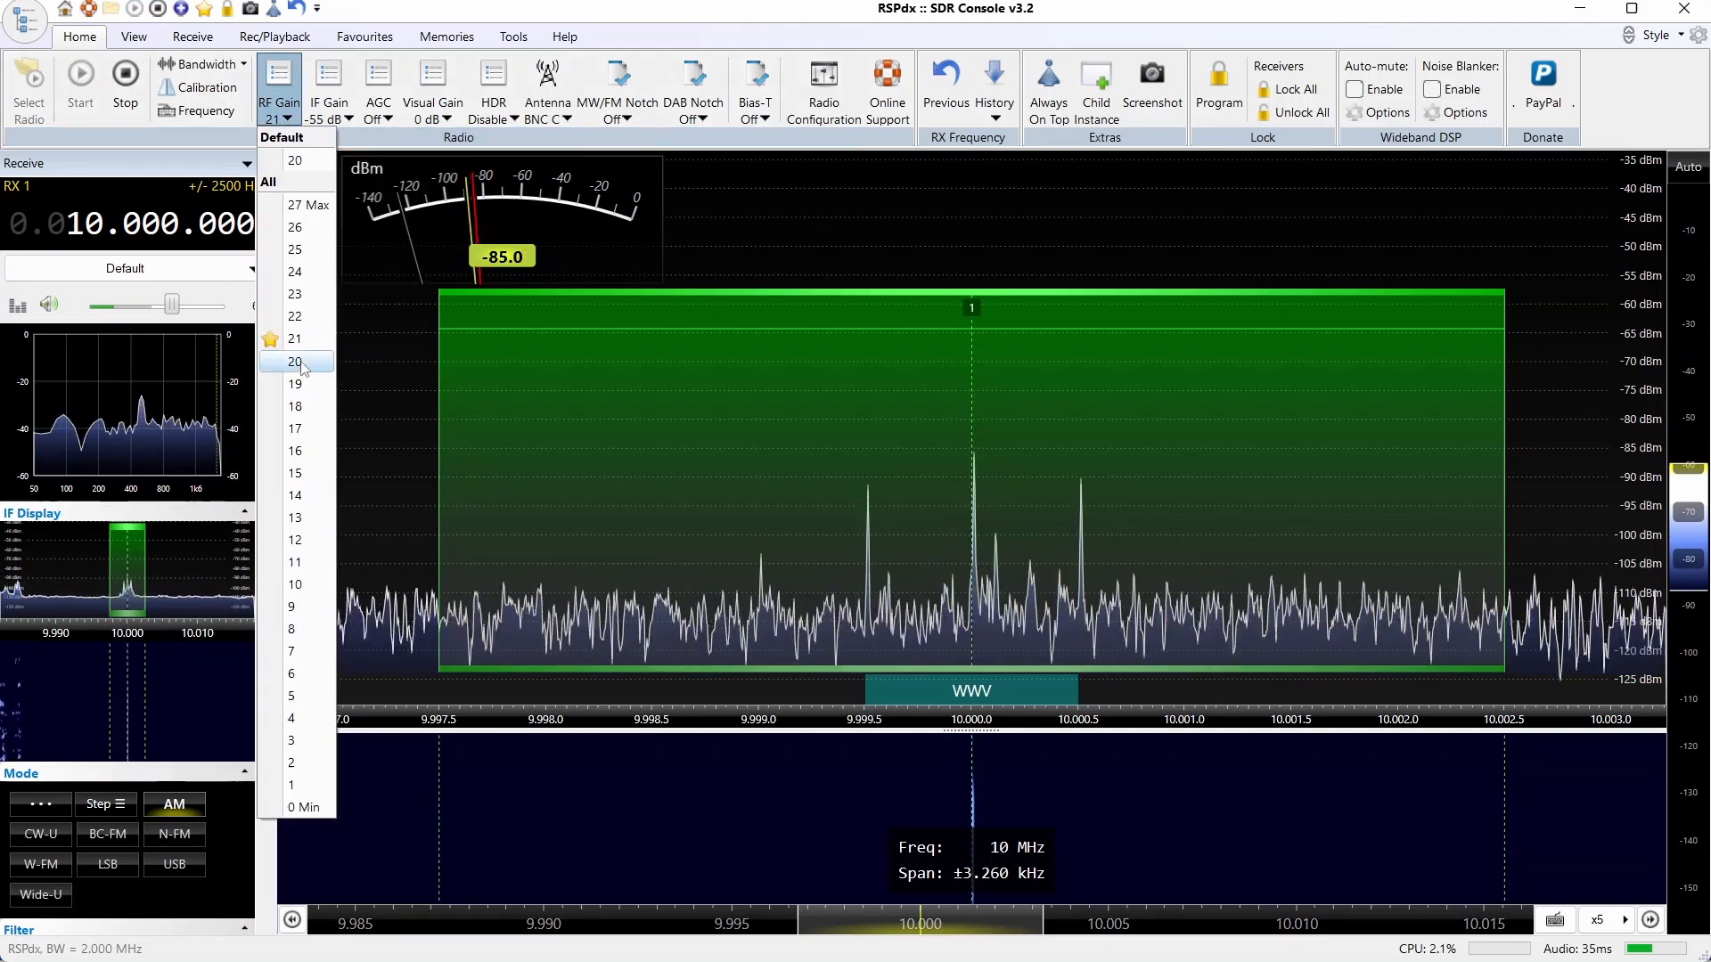
left_click(294, 338)
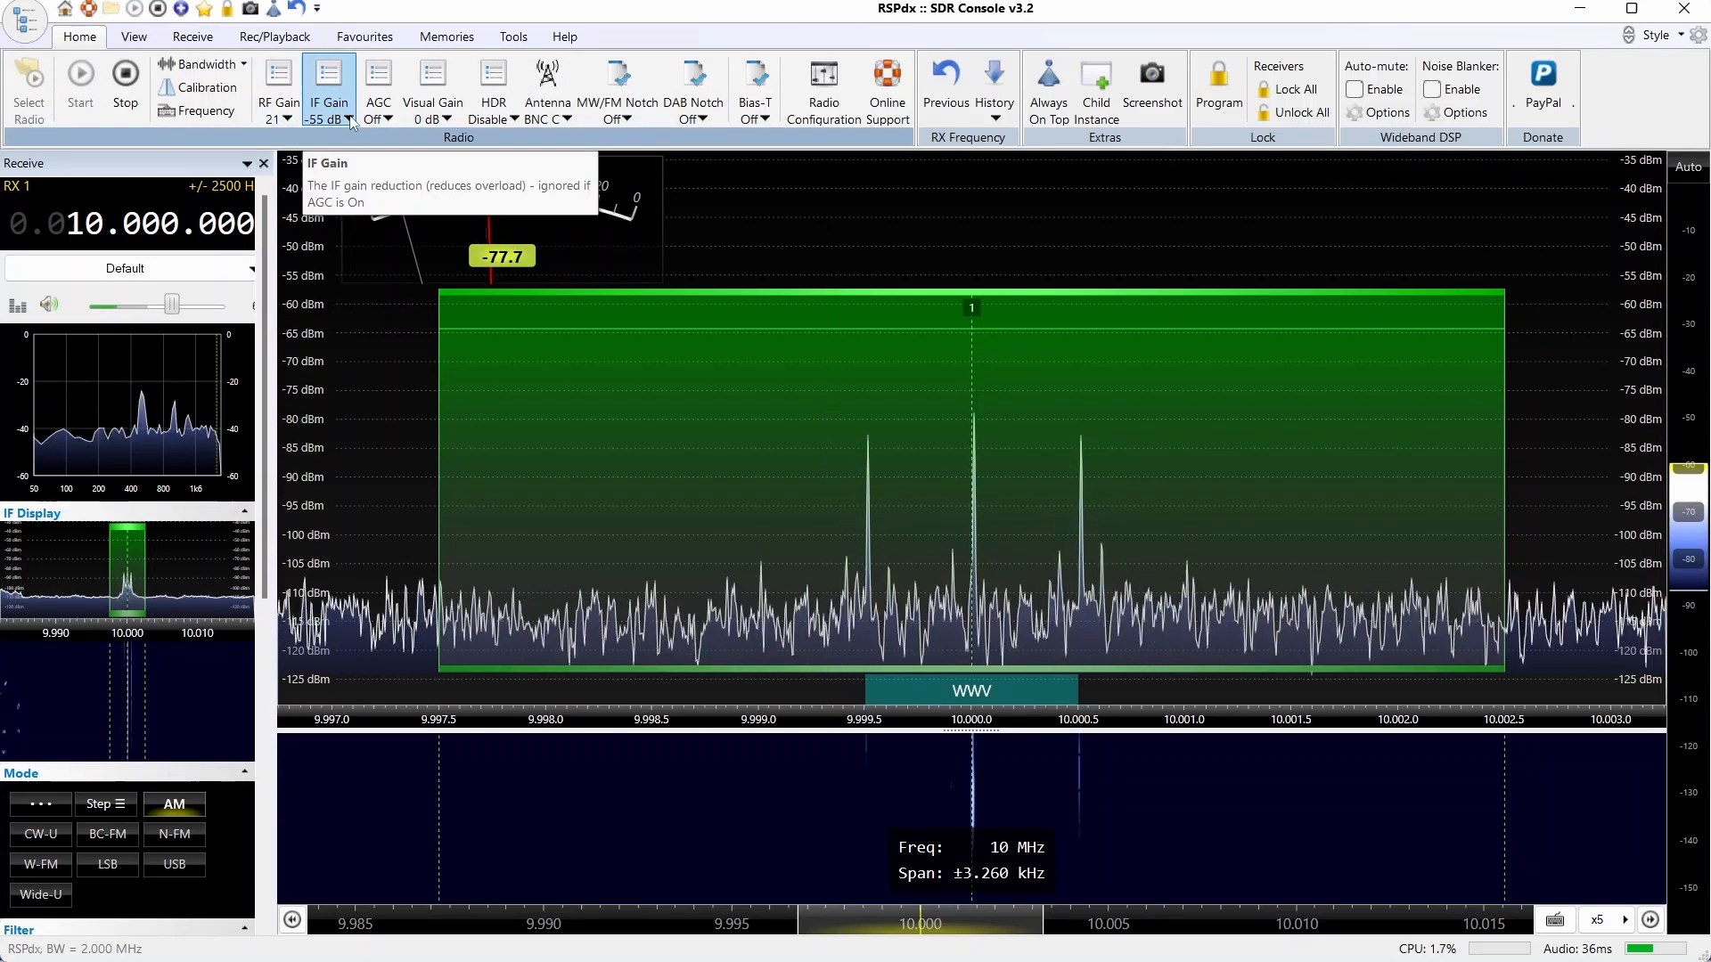
left_click(328, 86)
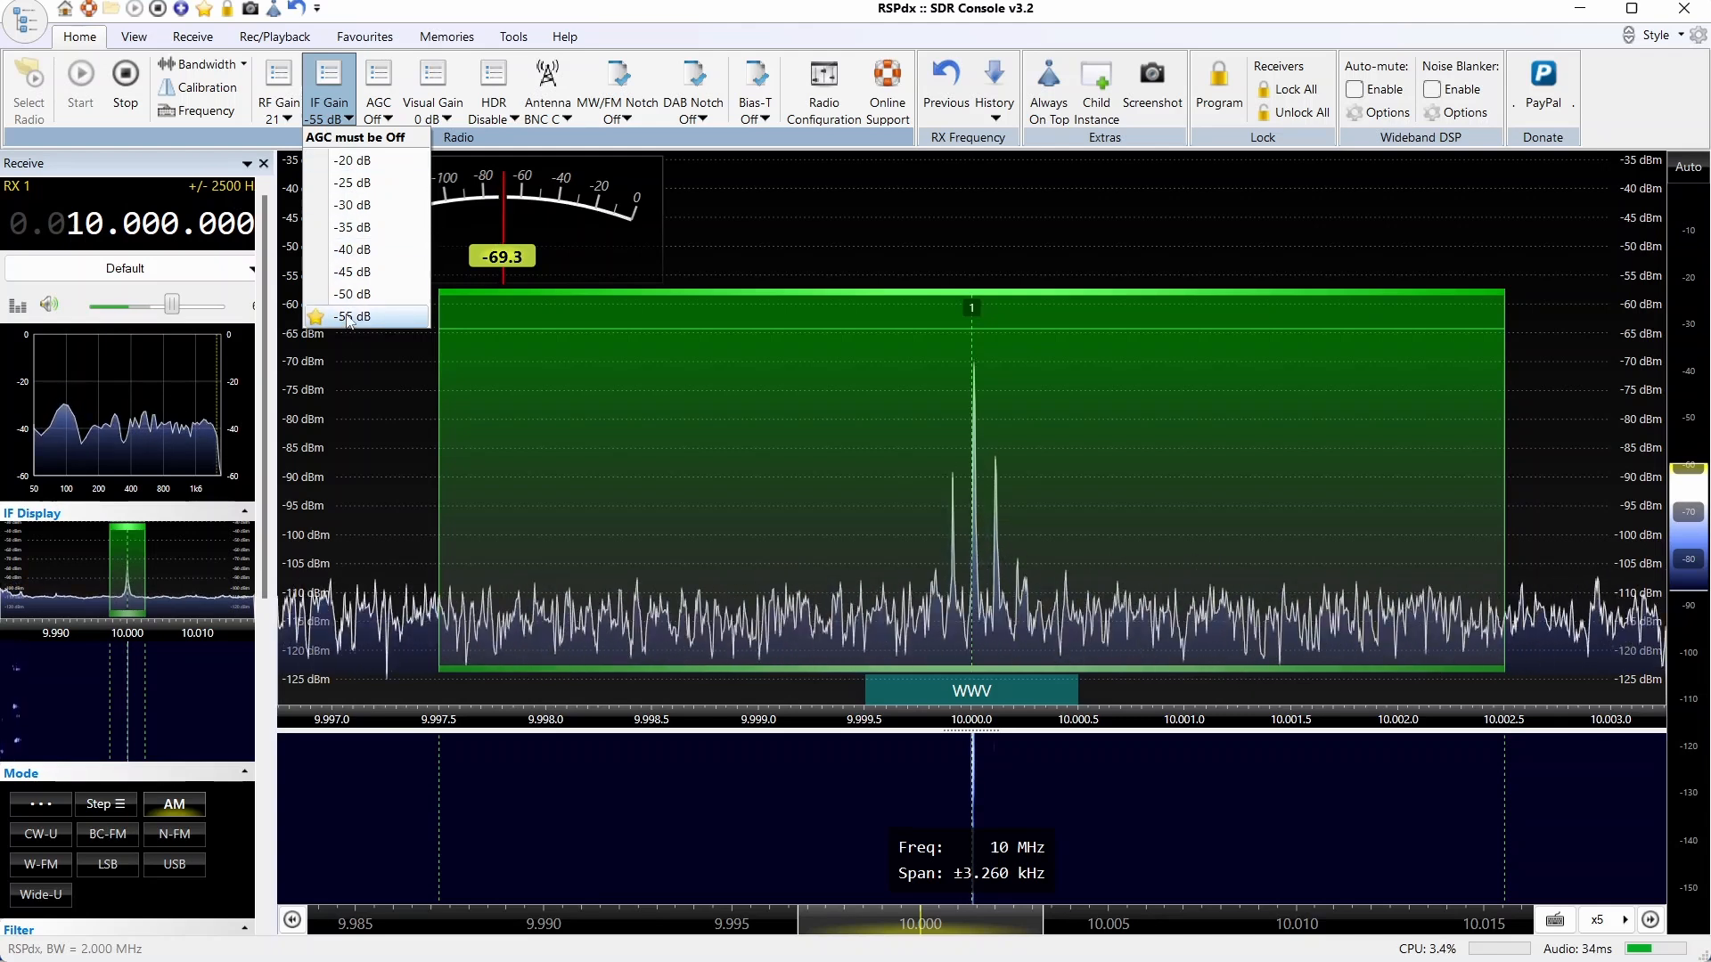
left_click(353, 317)
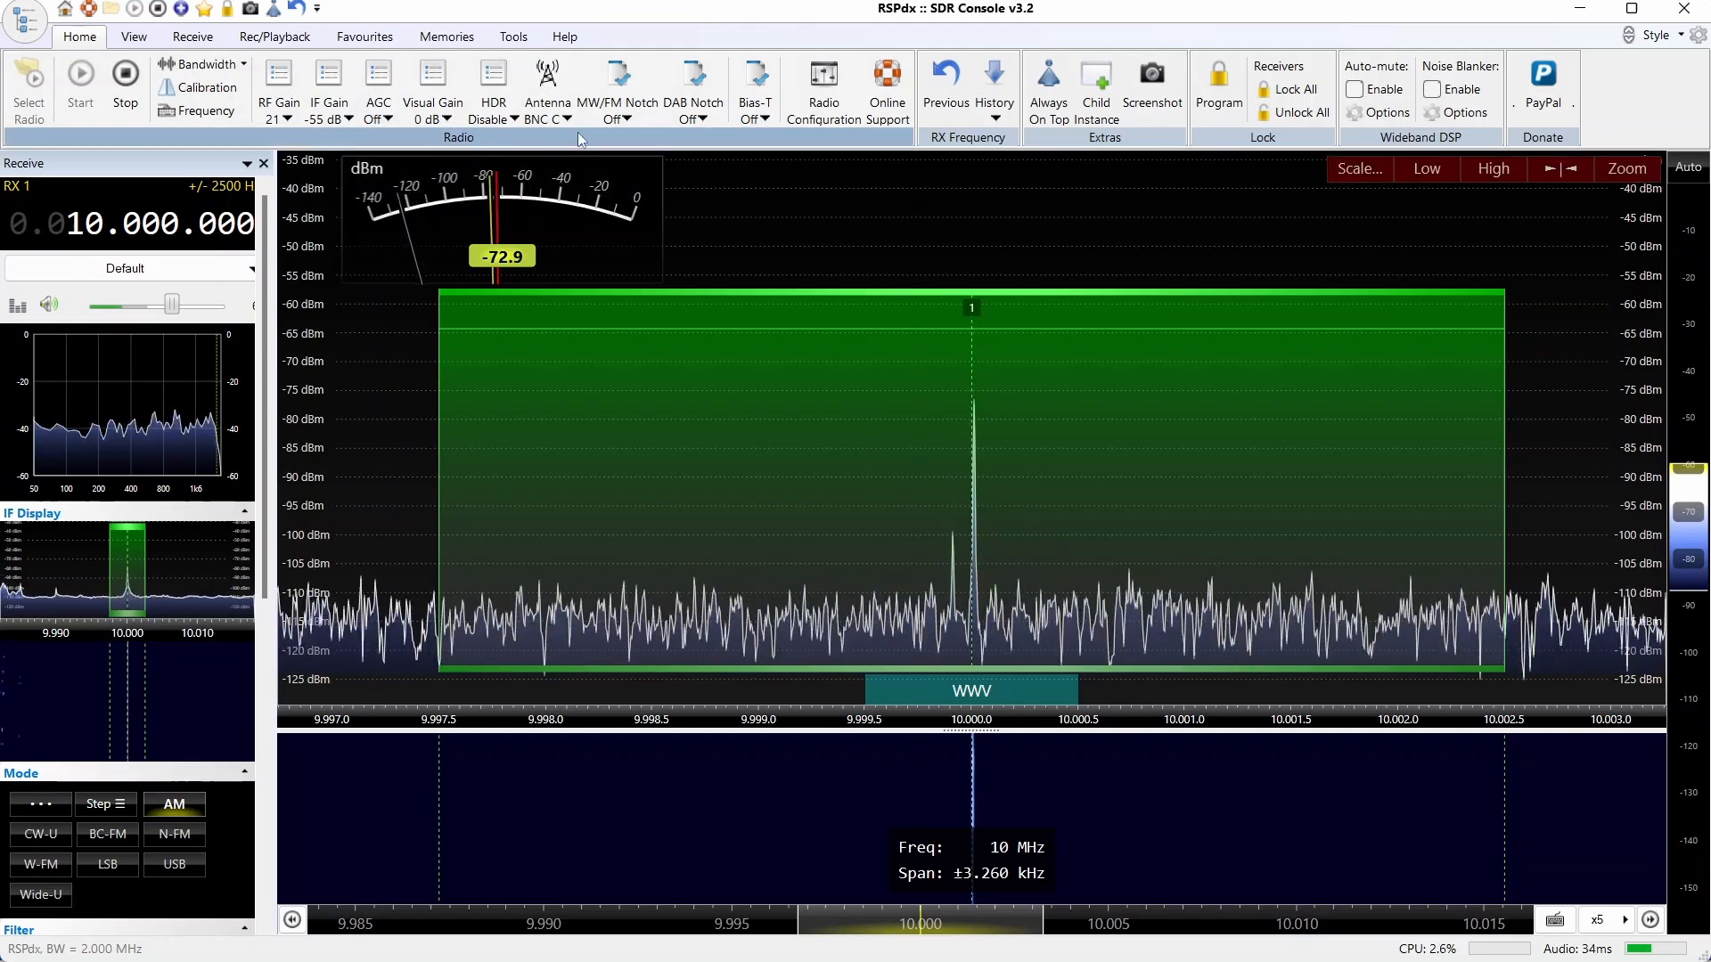
mouse_move(624, 84)
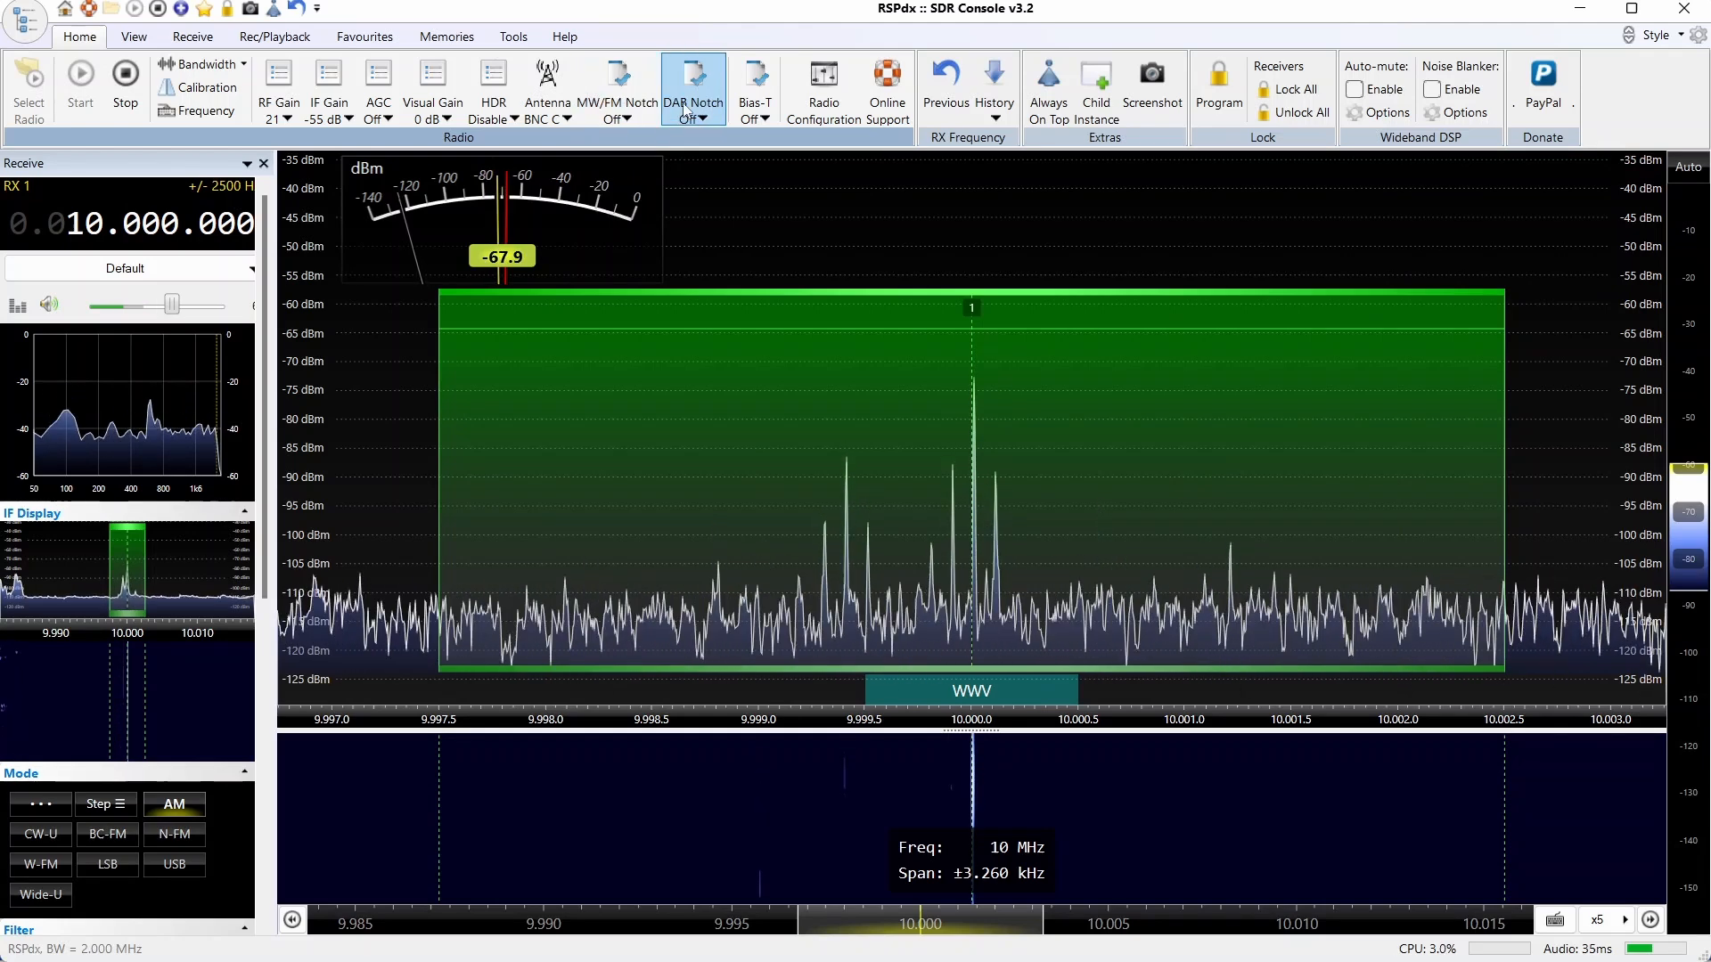
mouse_move(711, 98)
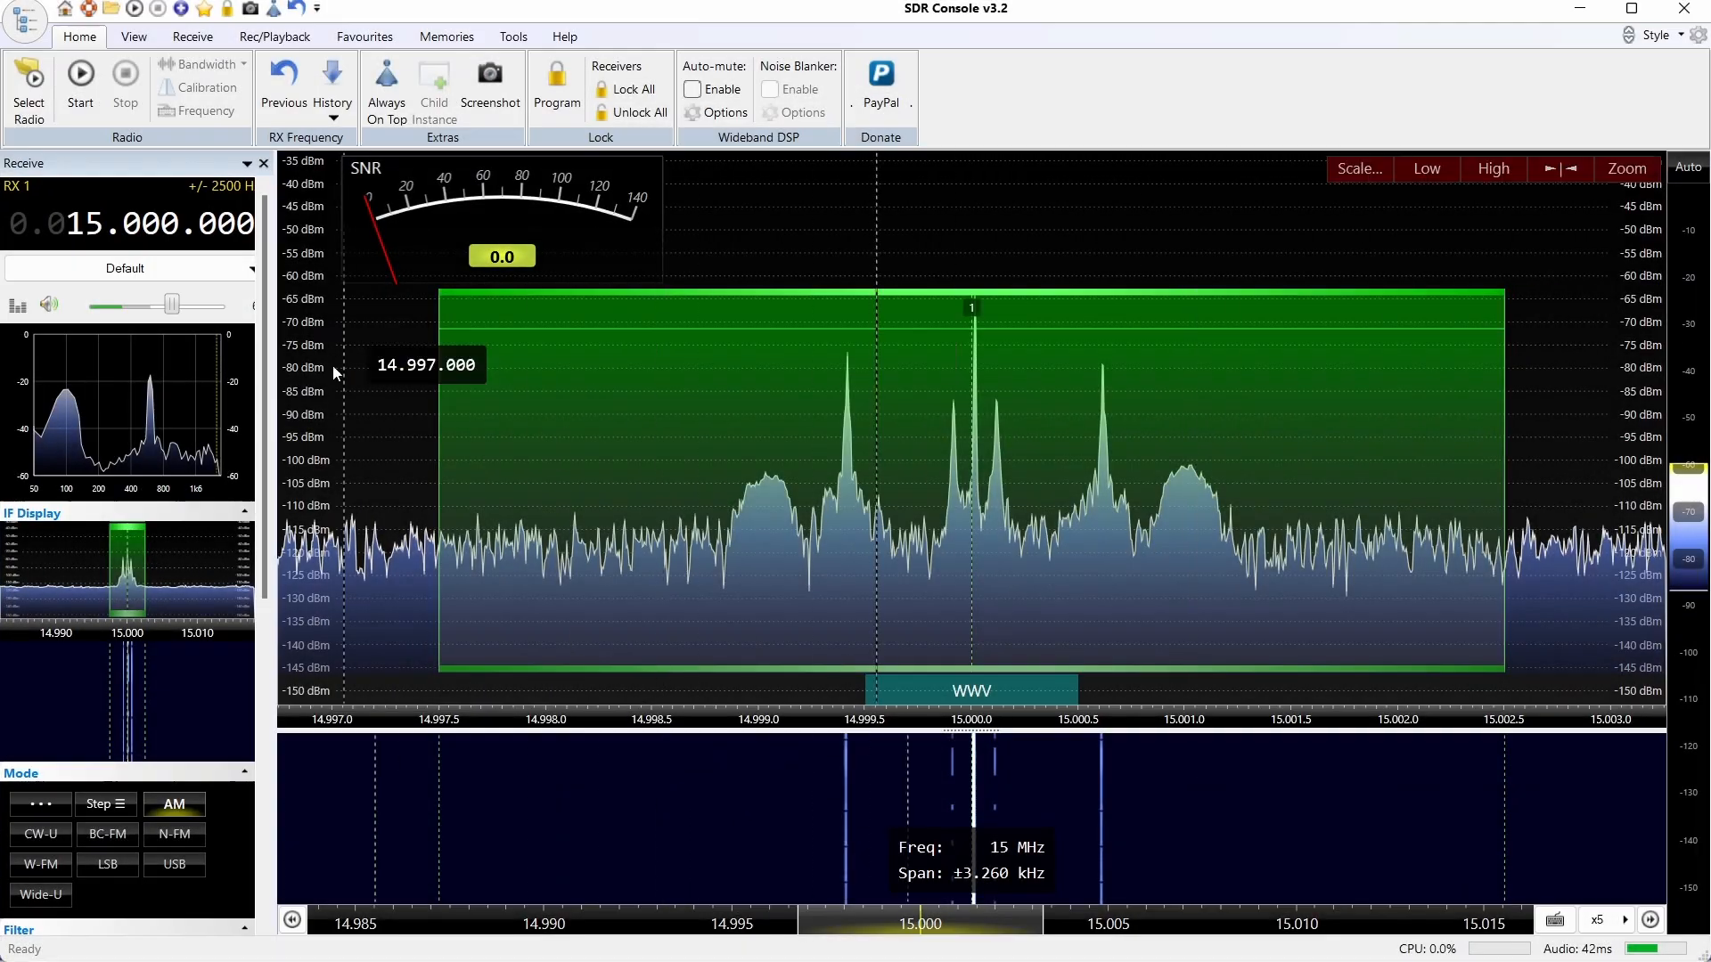
Step: Restart the RSPdx on the 15 MHz WWV signal to read its SNR
left_click(27, 75)
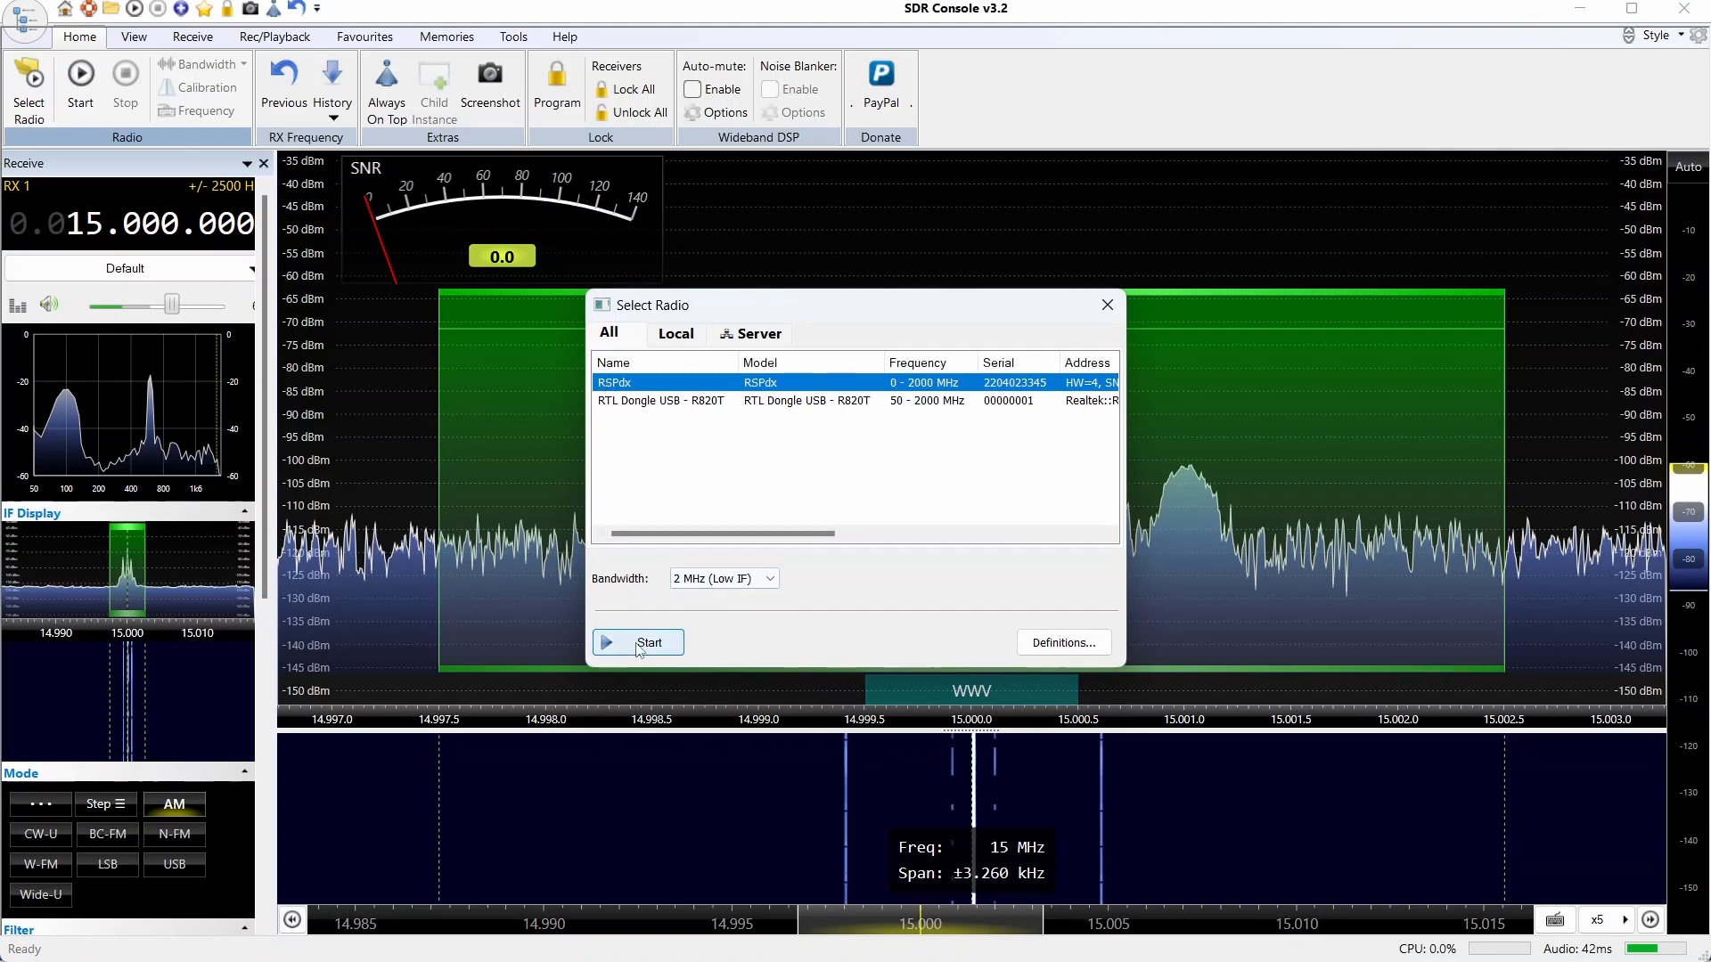
left_click(638, 641)
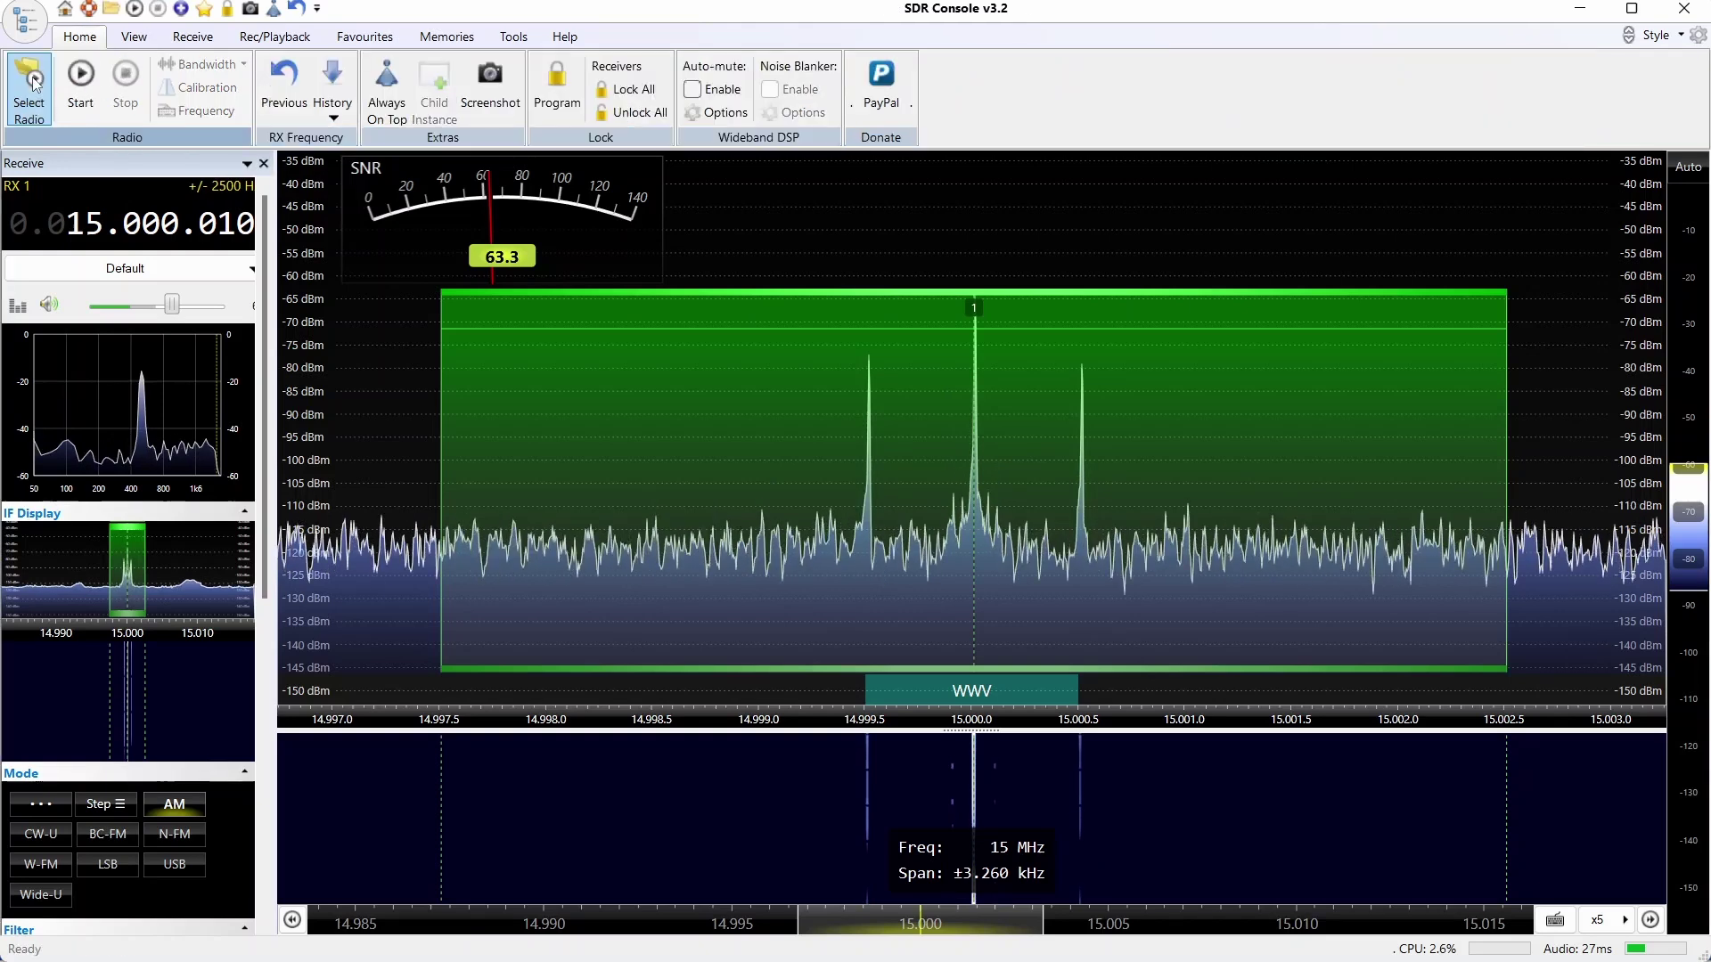
Step: Start the RTL Dongle USB - R820T and adjust the spectrum level to read the carrier's SNR
left_click(26, 71)
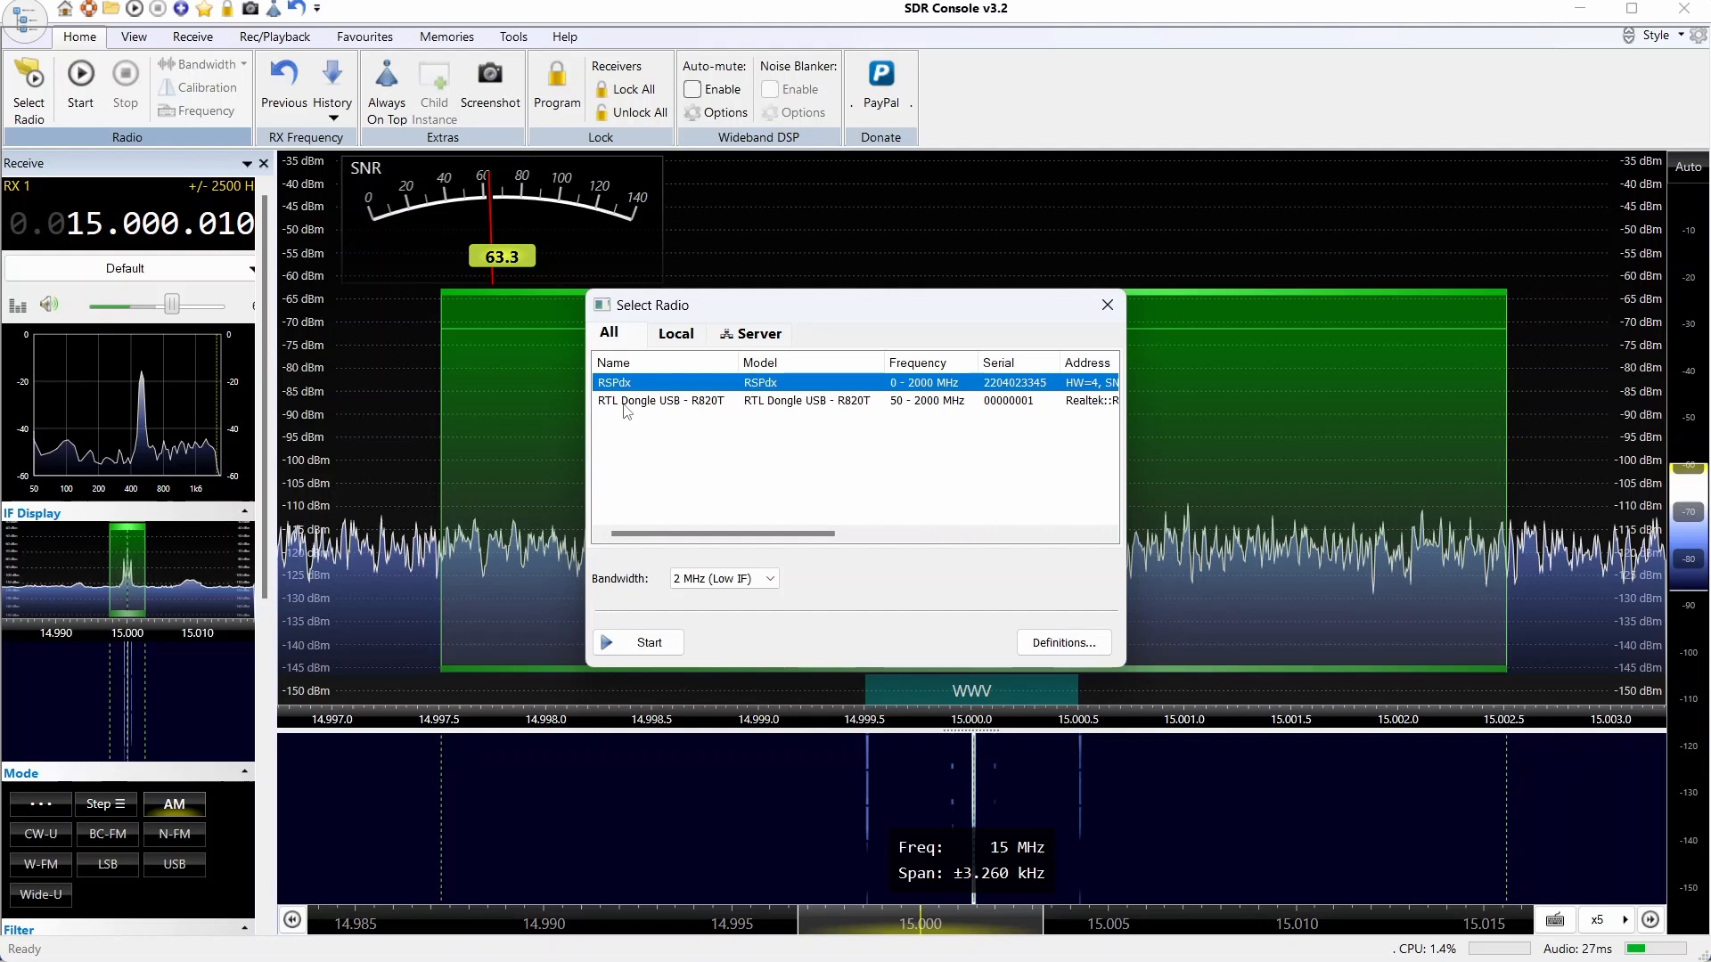
left_click(660, 399)
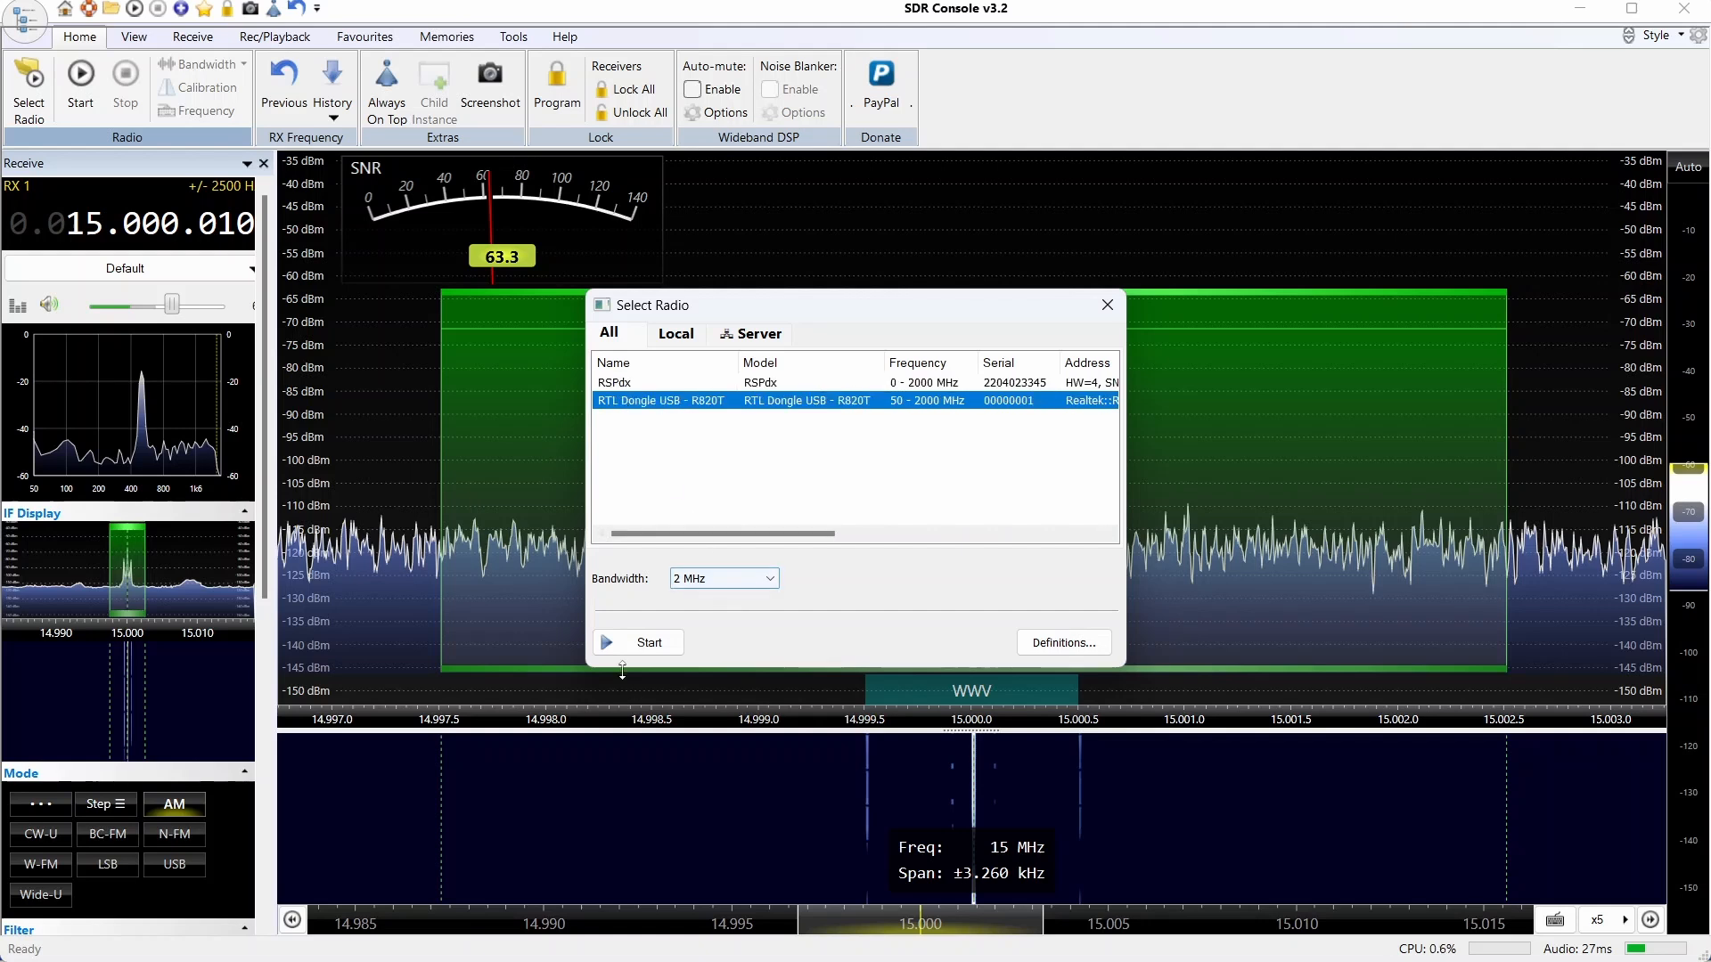
left_click(638, 641)
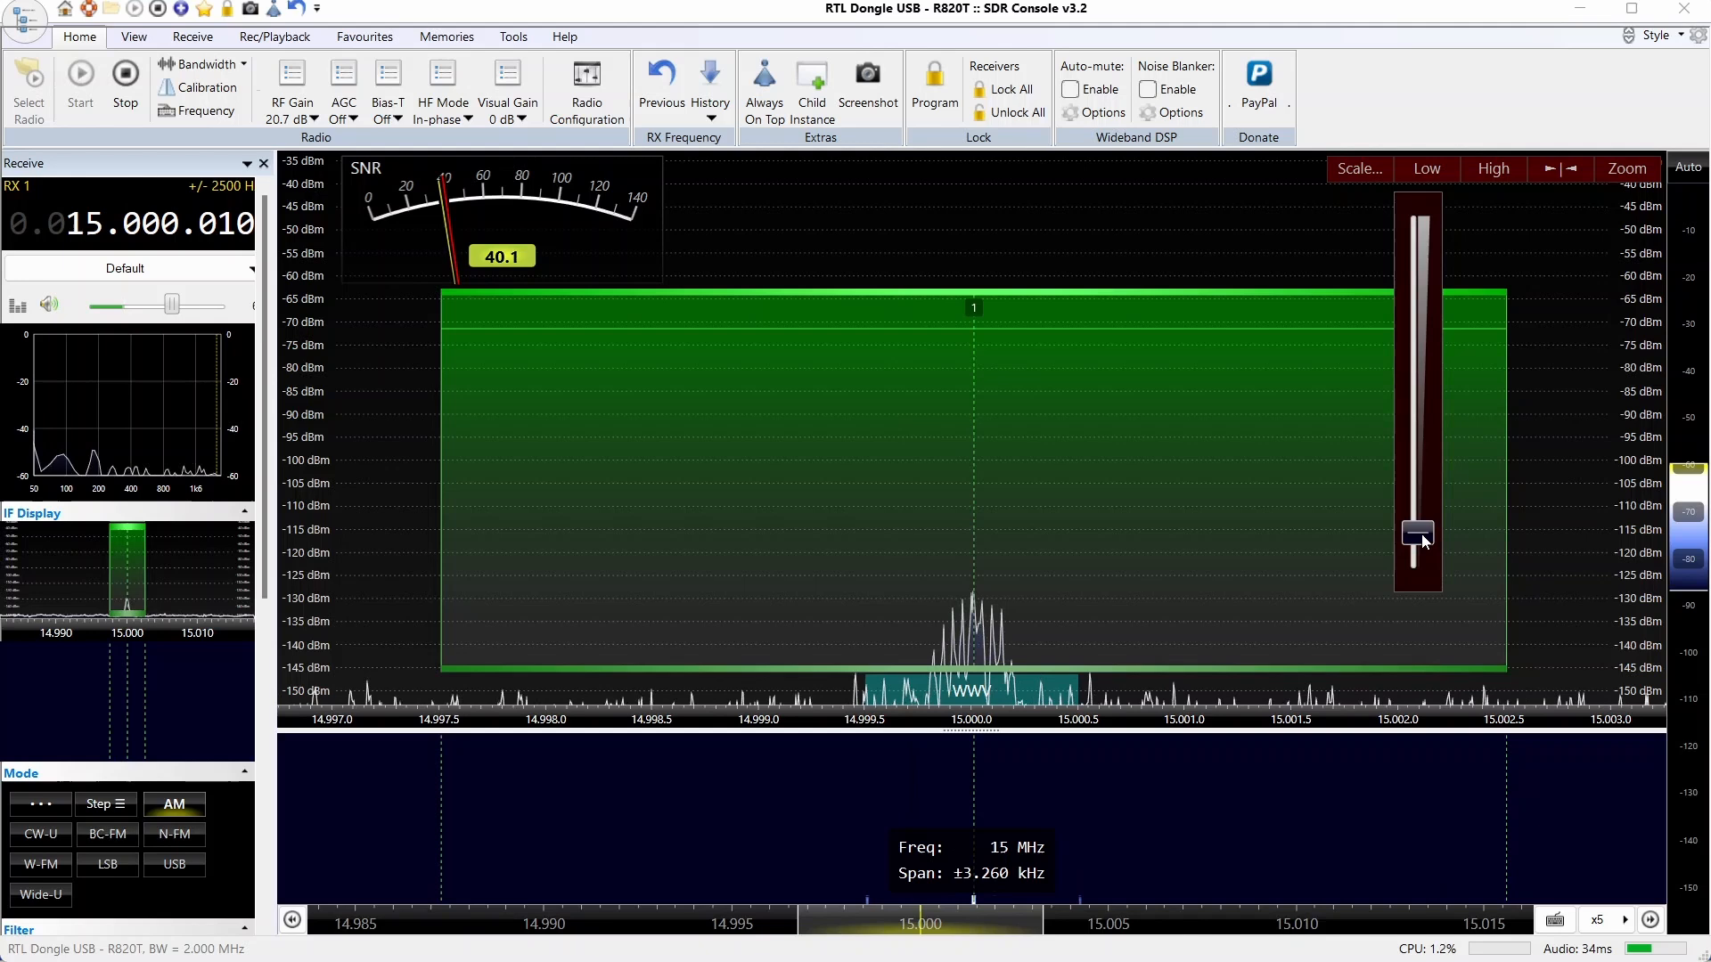
left_click_drag(1419, 535, 1419, 497)
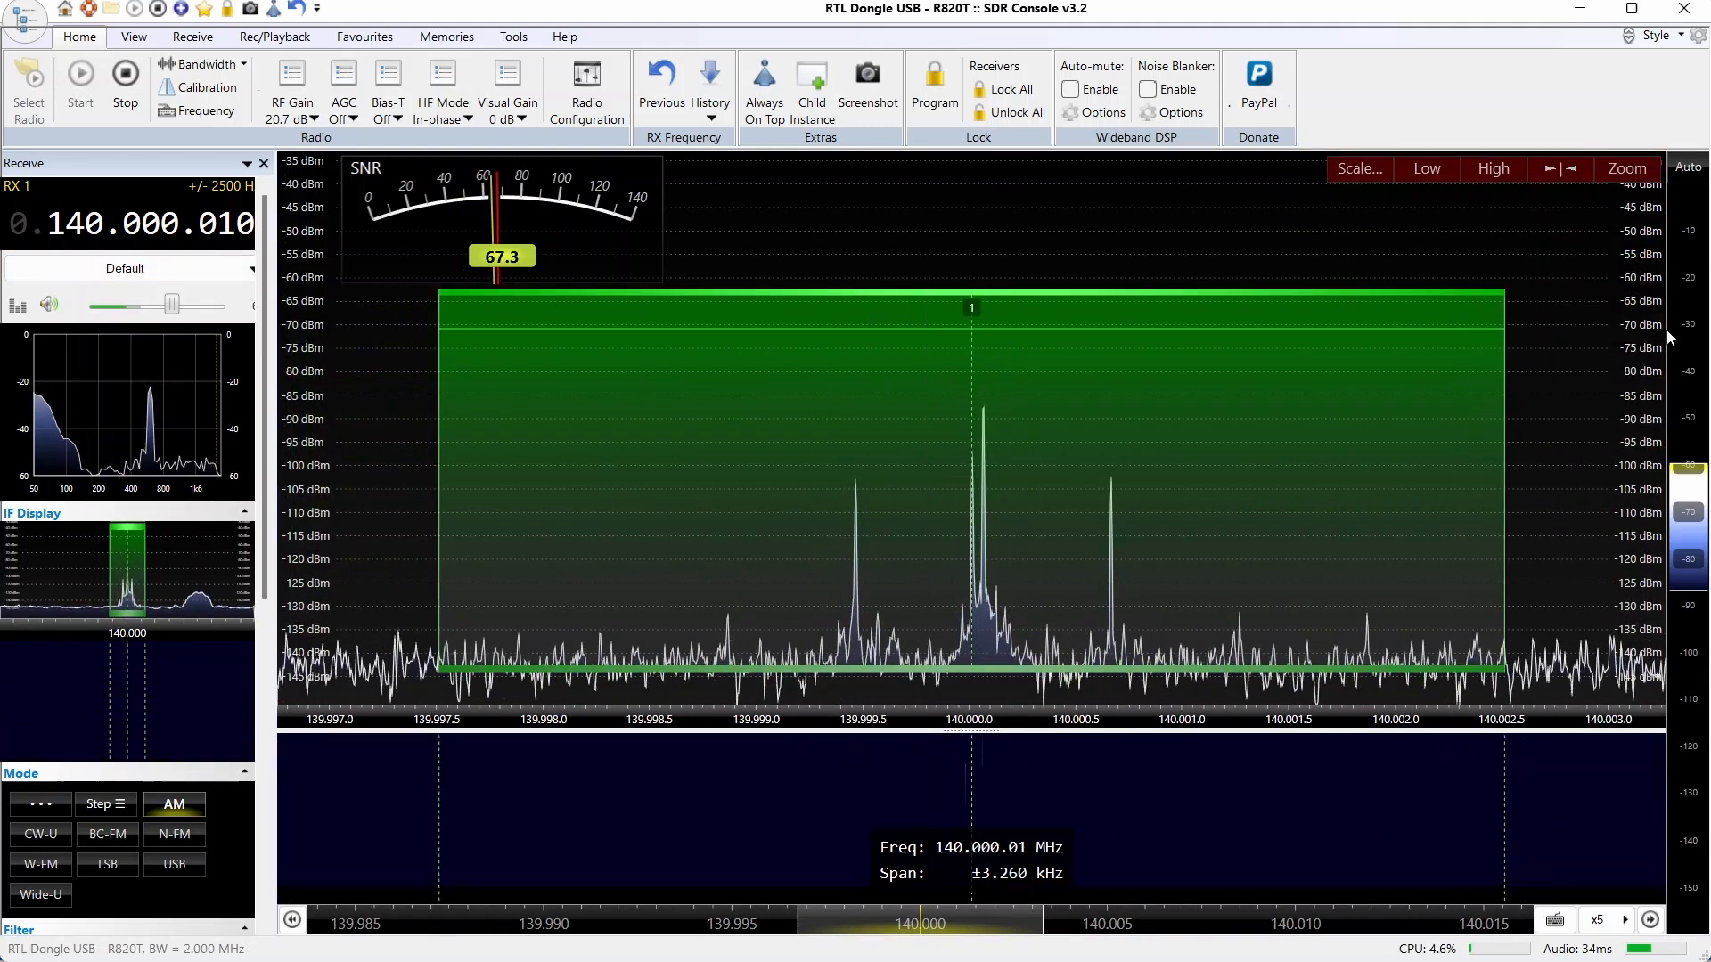
mouse_move(1010, 429)
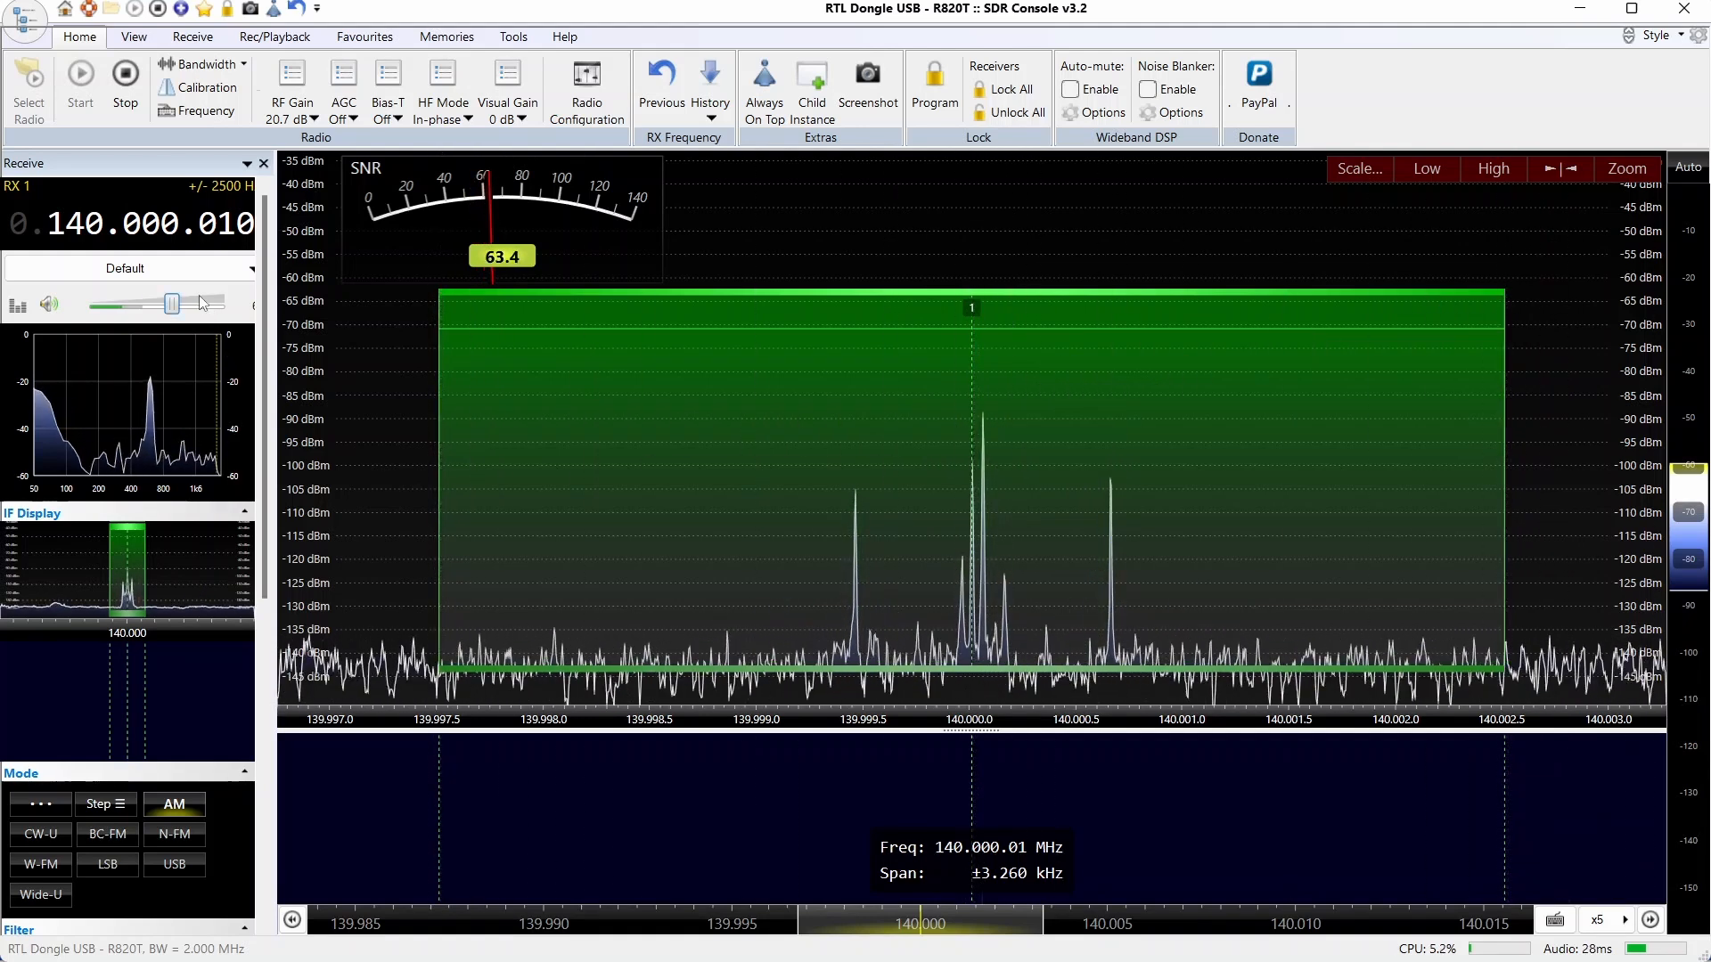
mouse_move(107, 107)
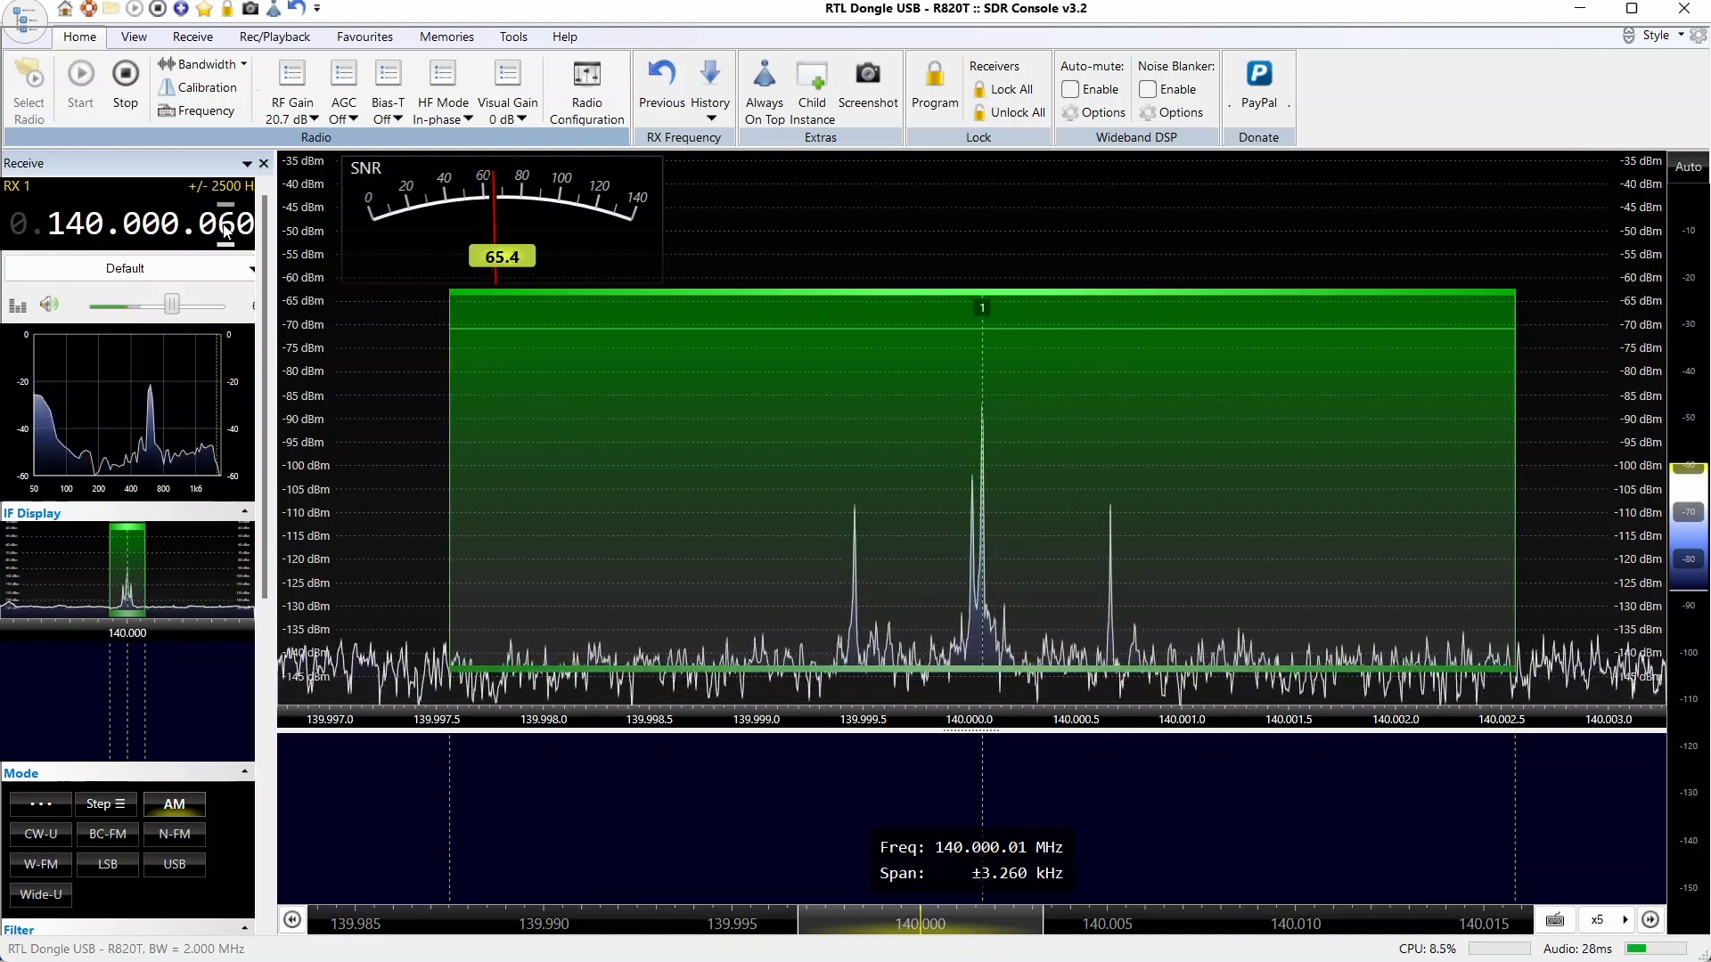
mouse_move(214, 388)
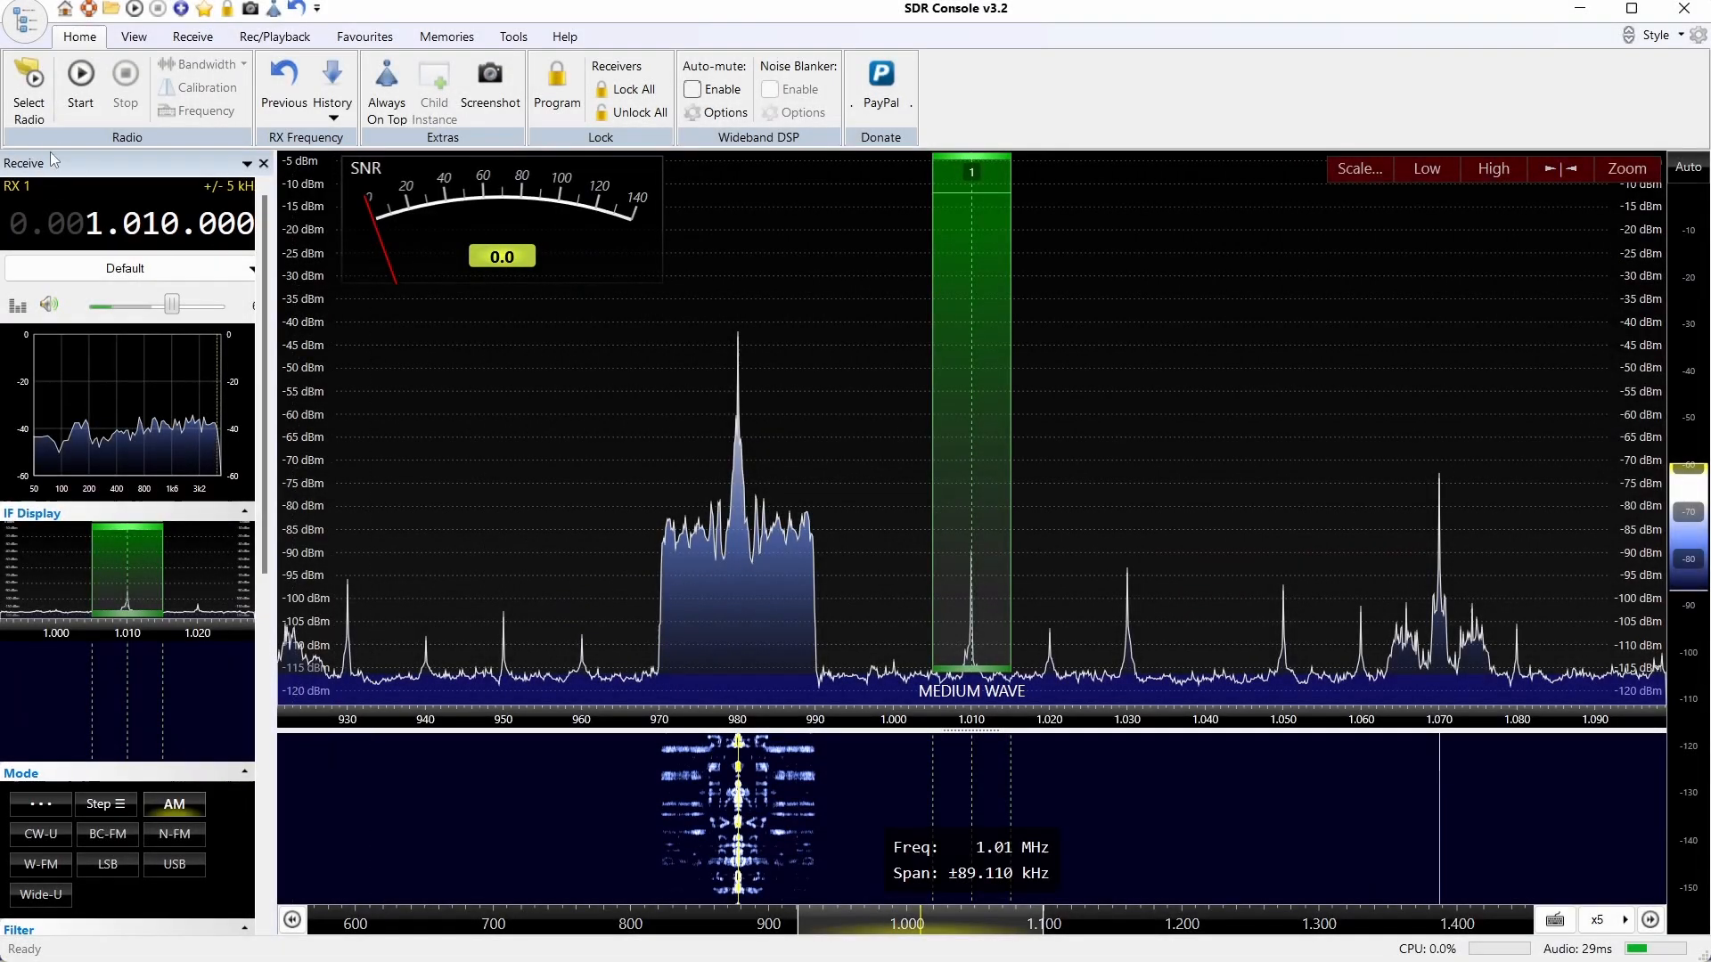
mouse_move(28, 80)
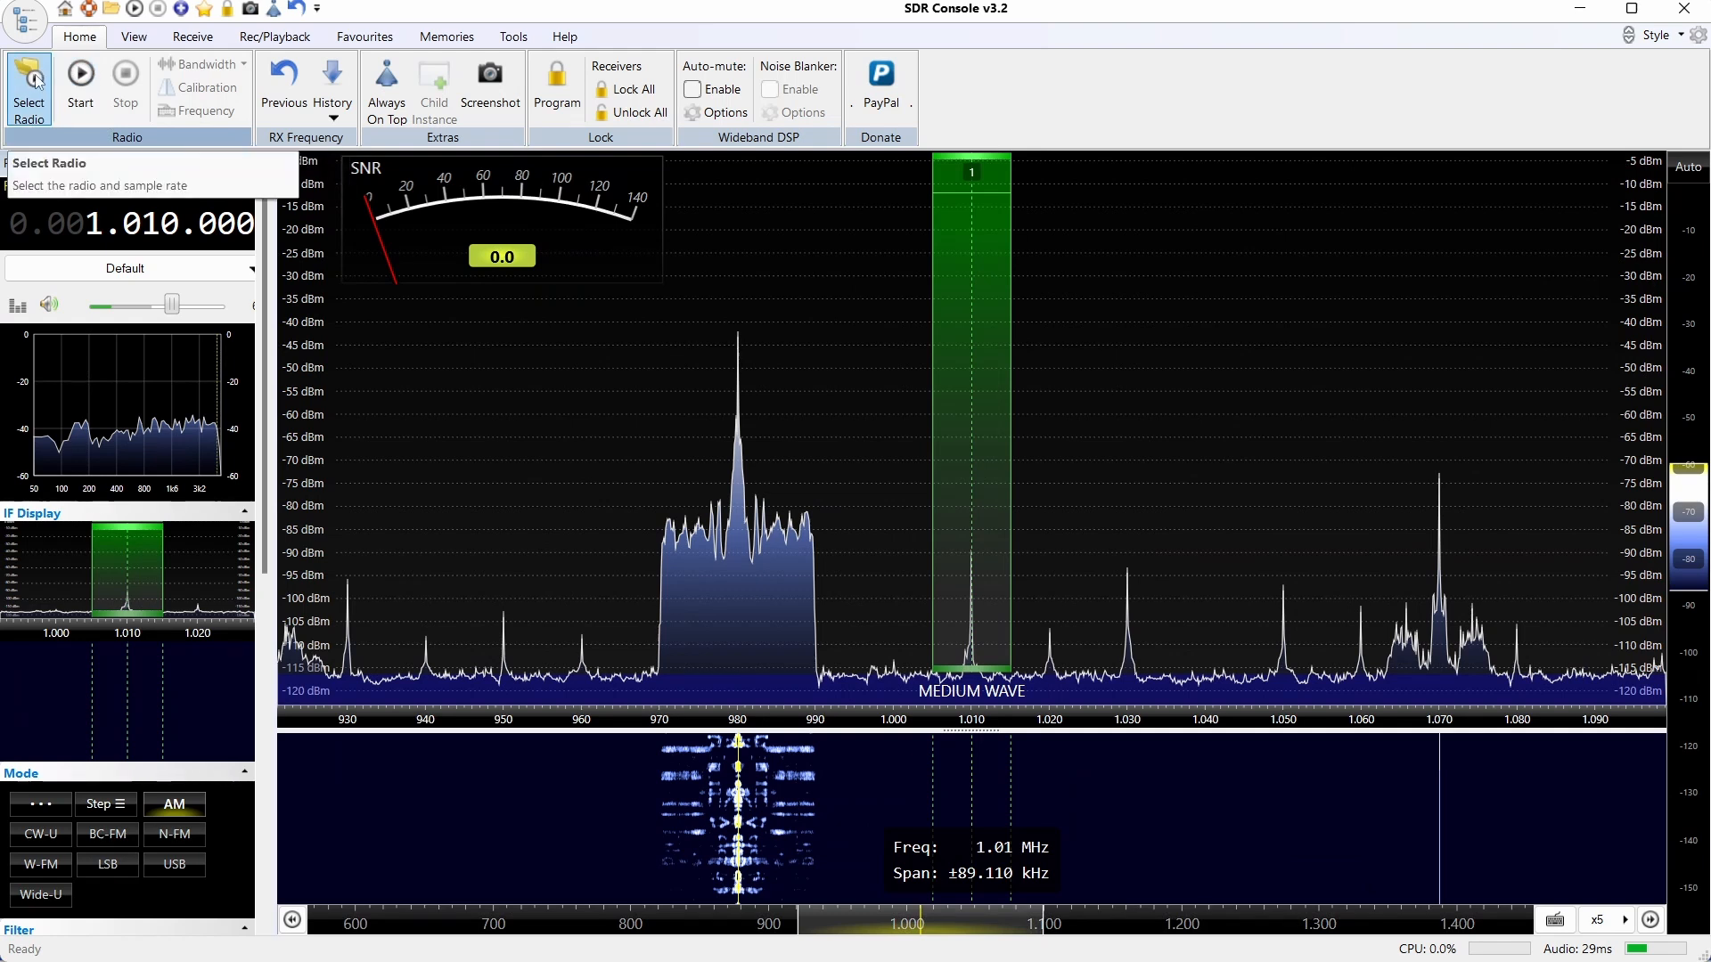
Step: Start the RSPdx on 1.010 MHz medium wave with RF gain at 27 Max to show AM overload
left_click(29, 73)
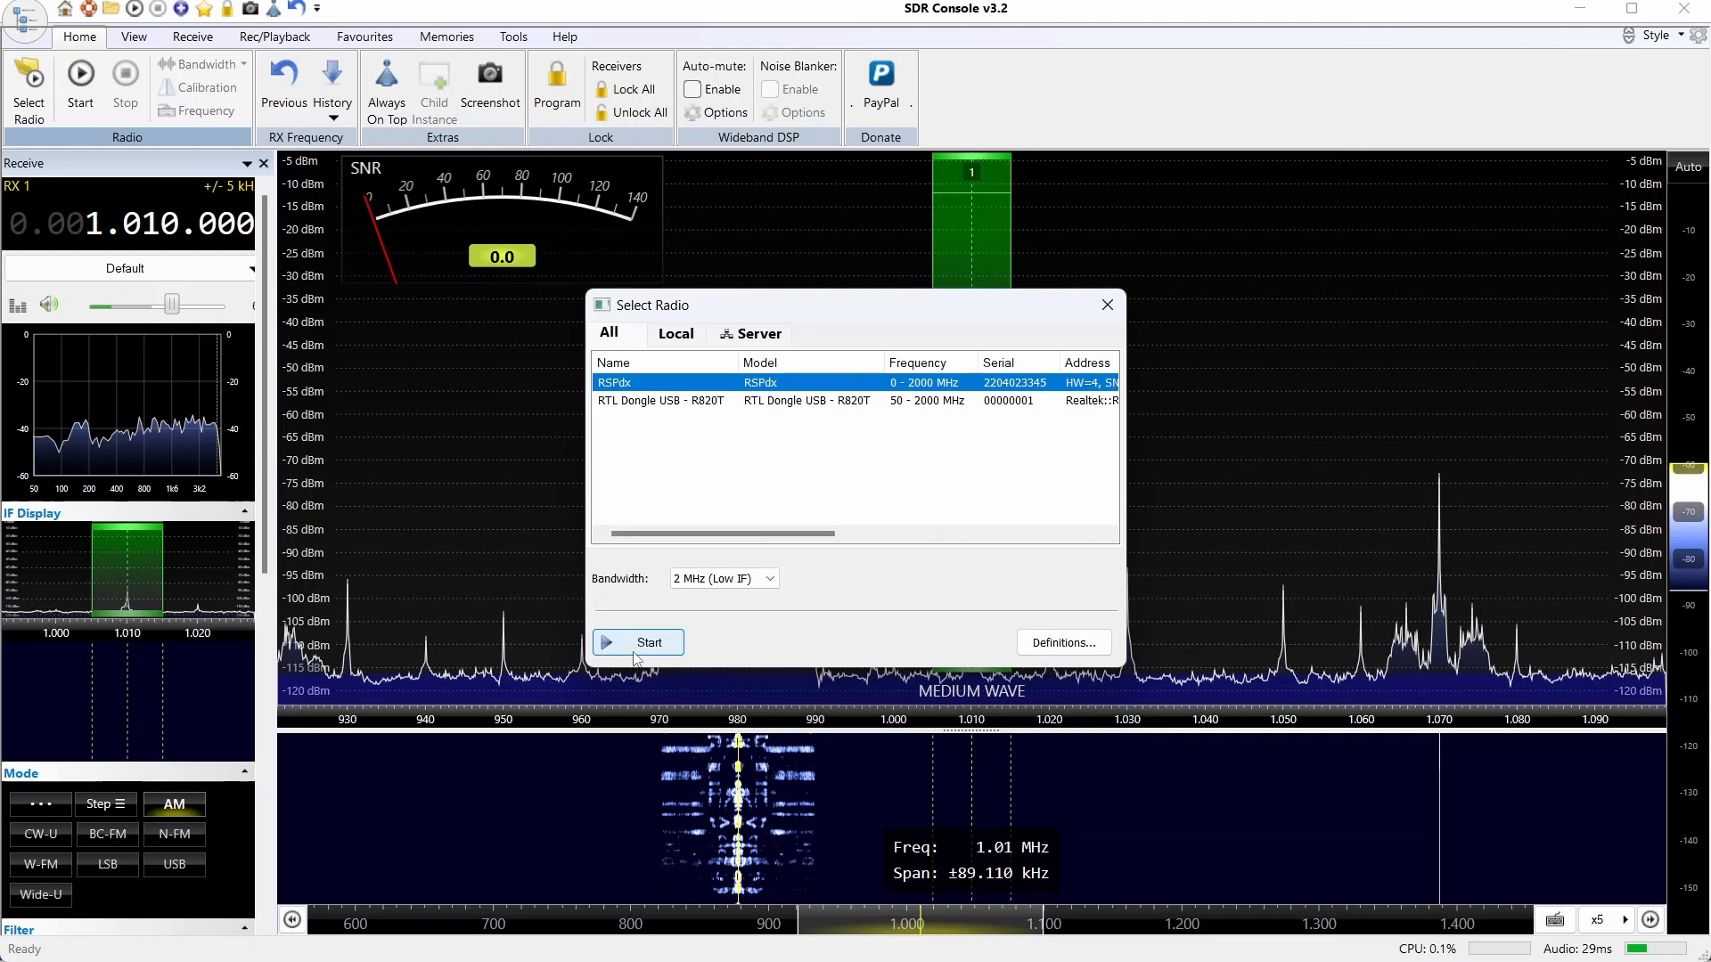
left_click(638, 642)
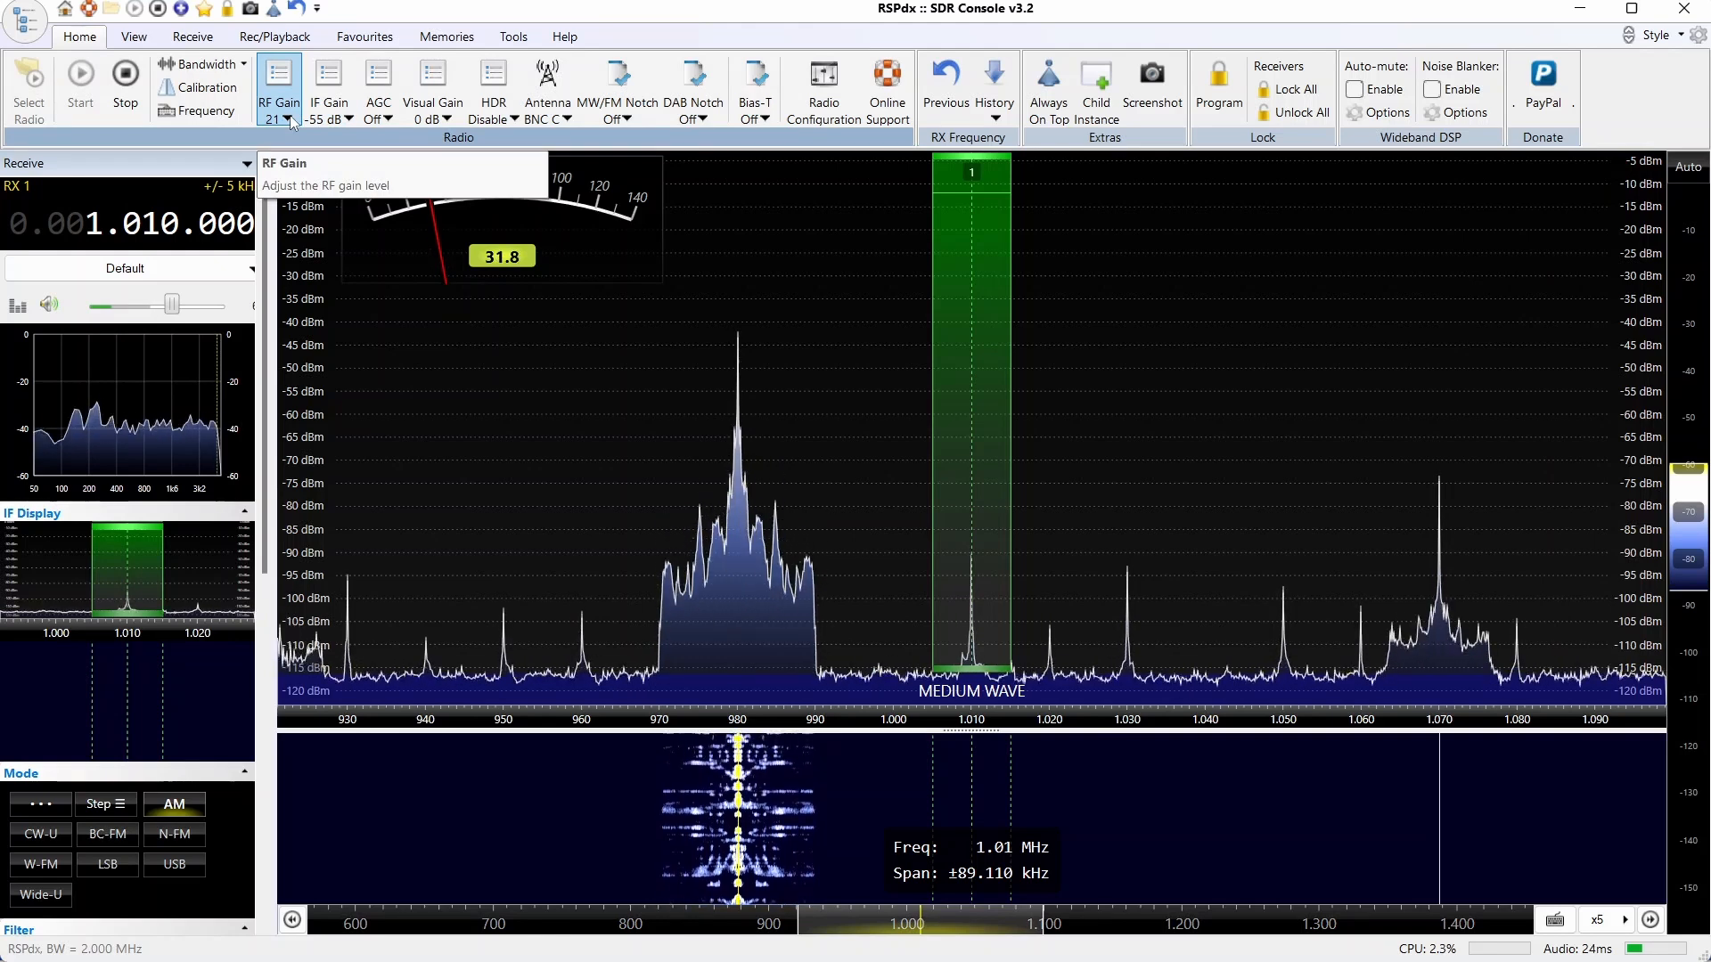
left_click(278, 89)
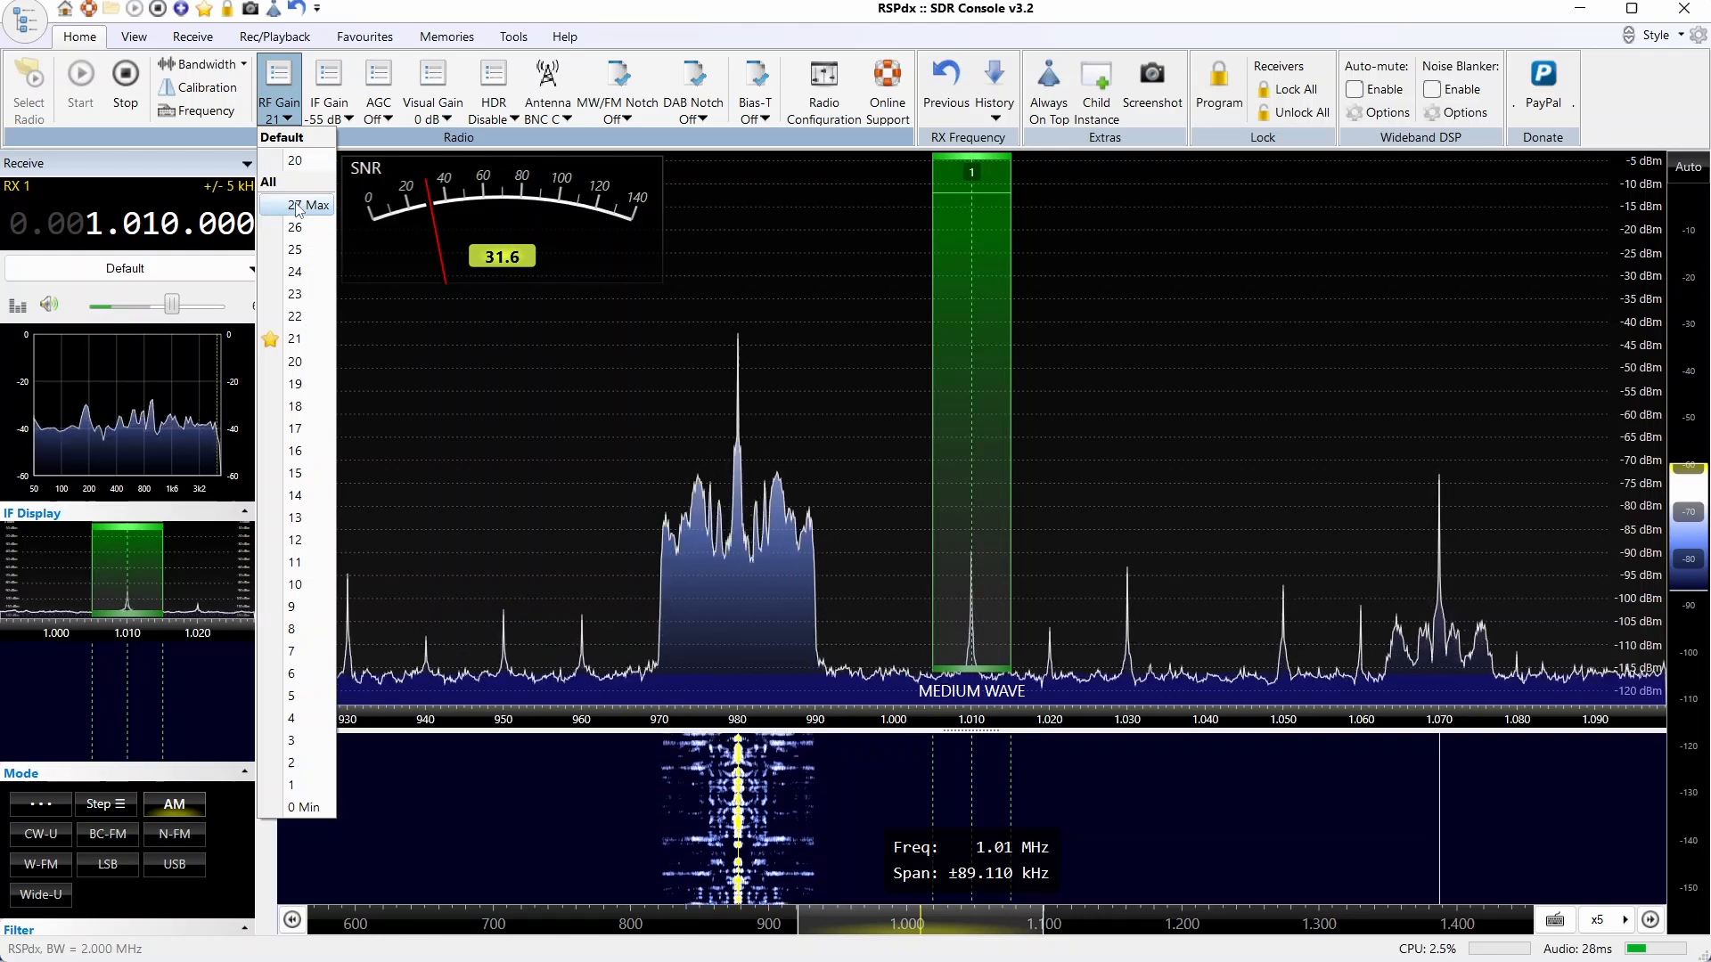
left_click(301, 205)
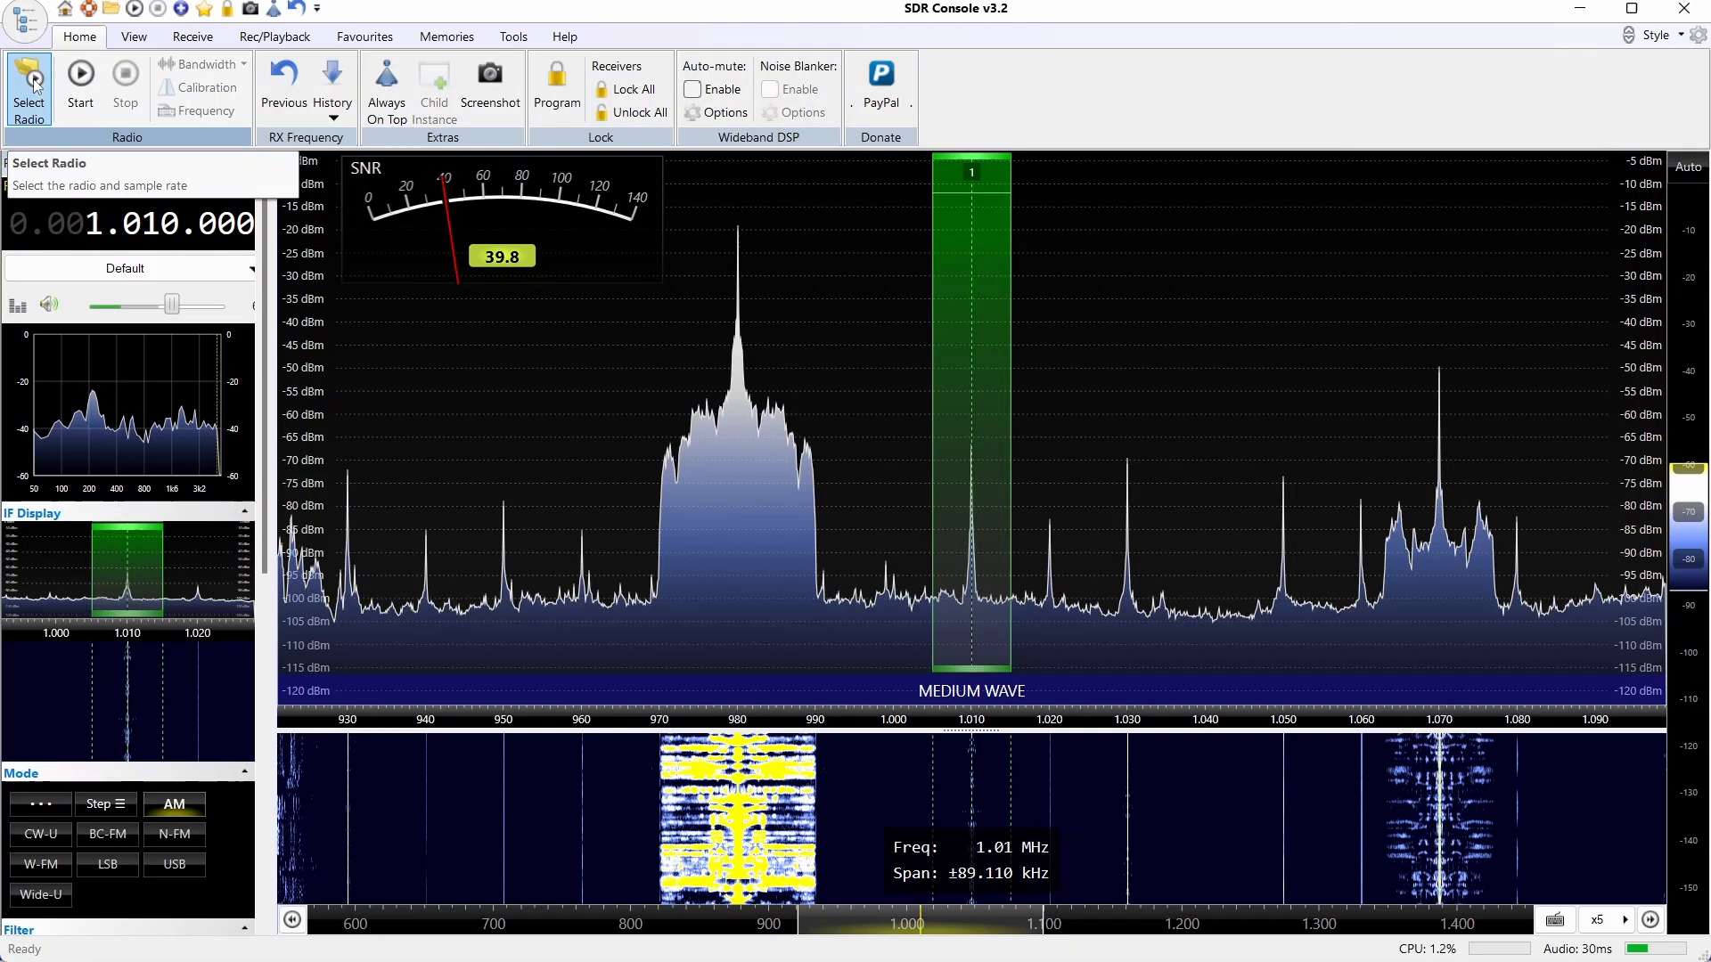
Step: Switch the receiver from the RSPdx to the RTL dongle via Select Radio
left_click(28, 80)
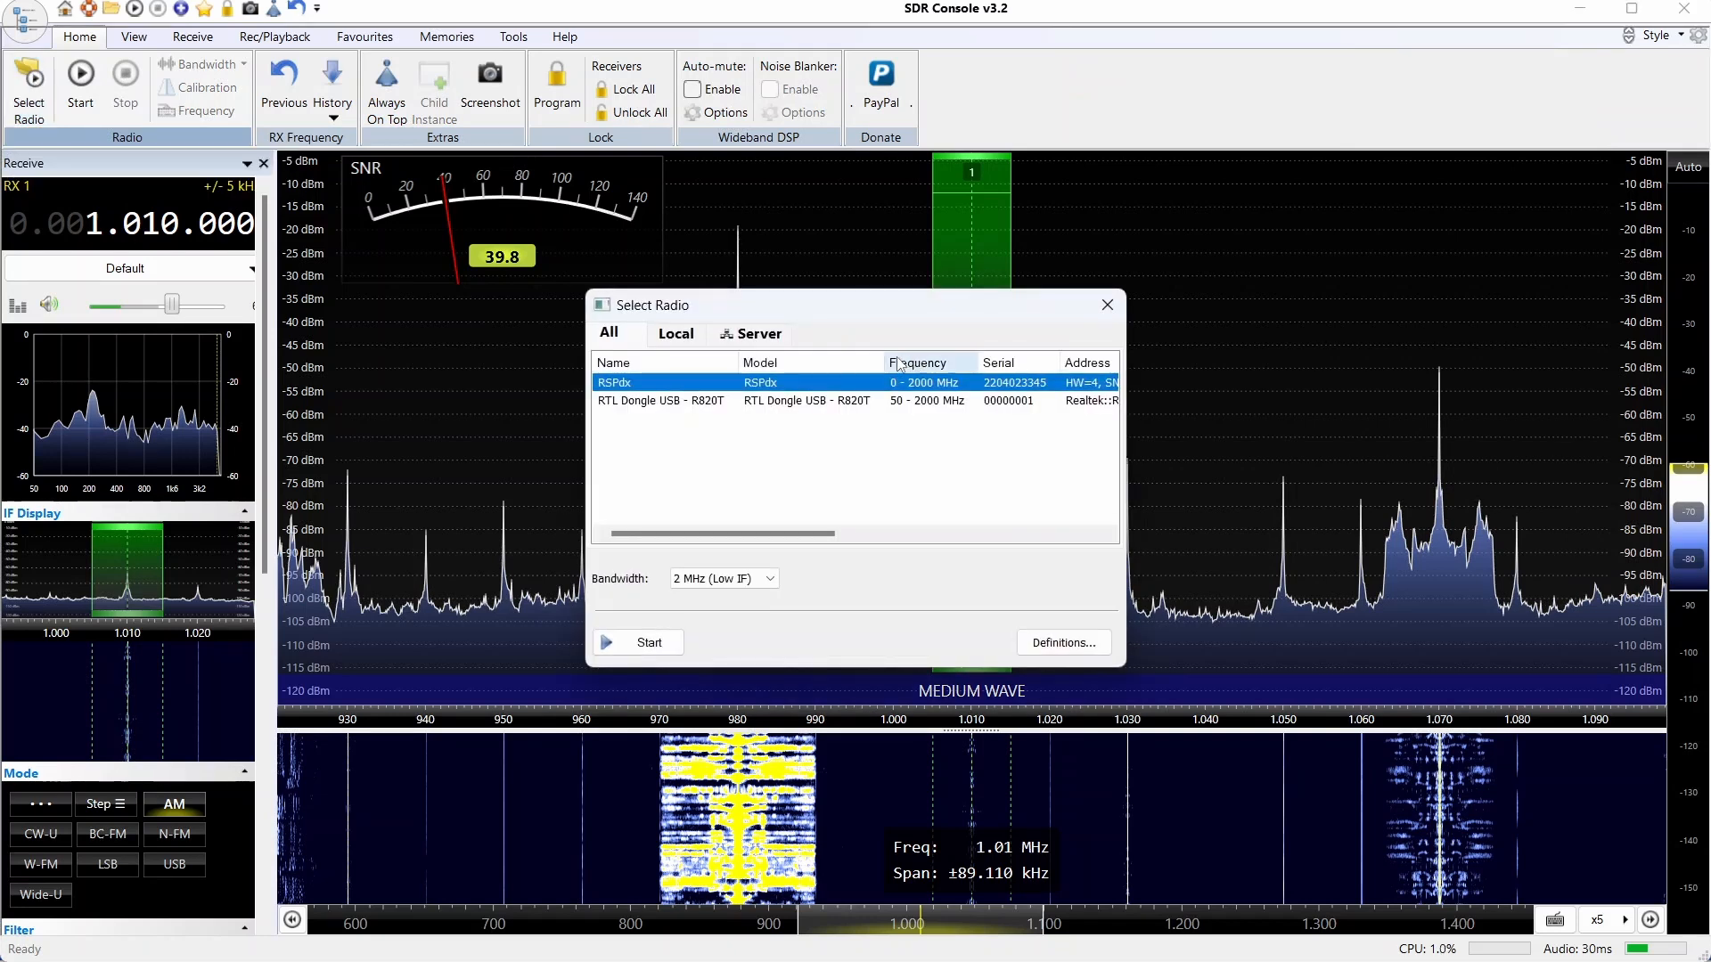
left_click(661, 400)
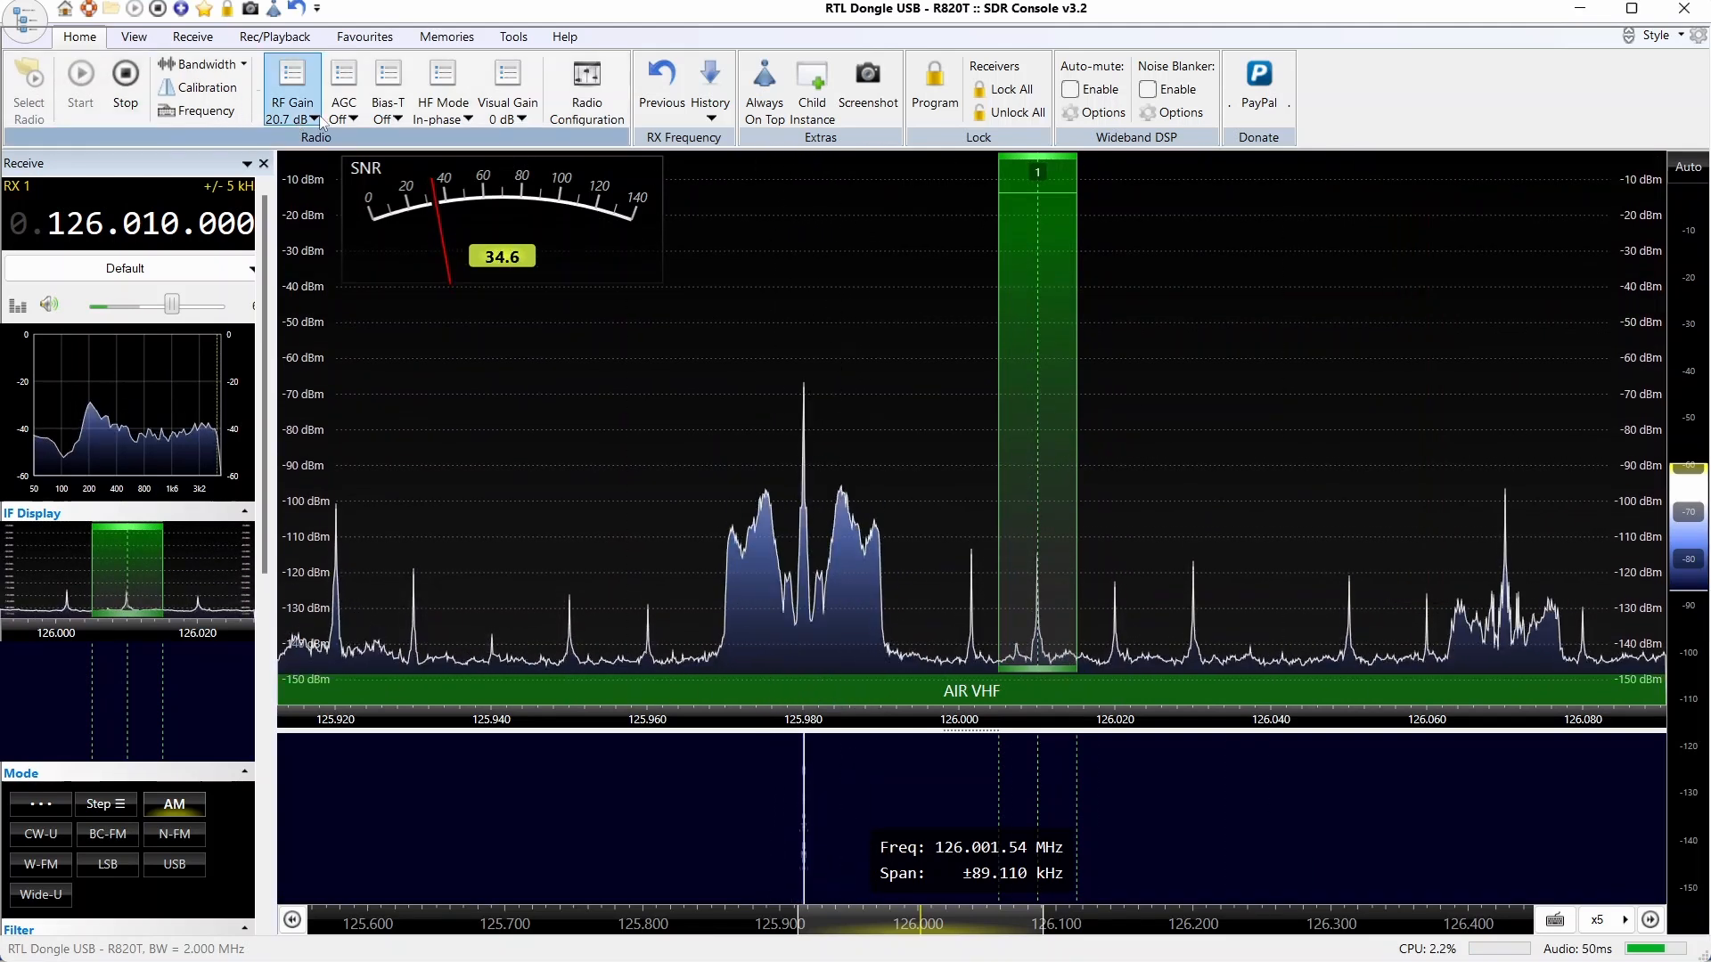
Step: Raise RF gain to 28.0 dB, then settle it at 25.4 dB
left_click(312, 121)
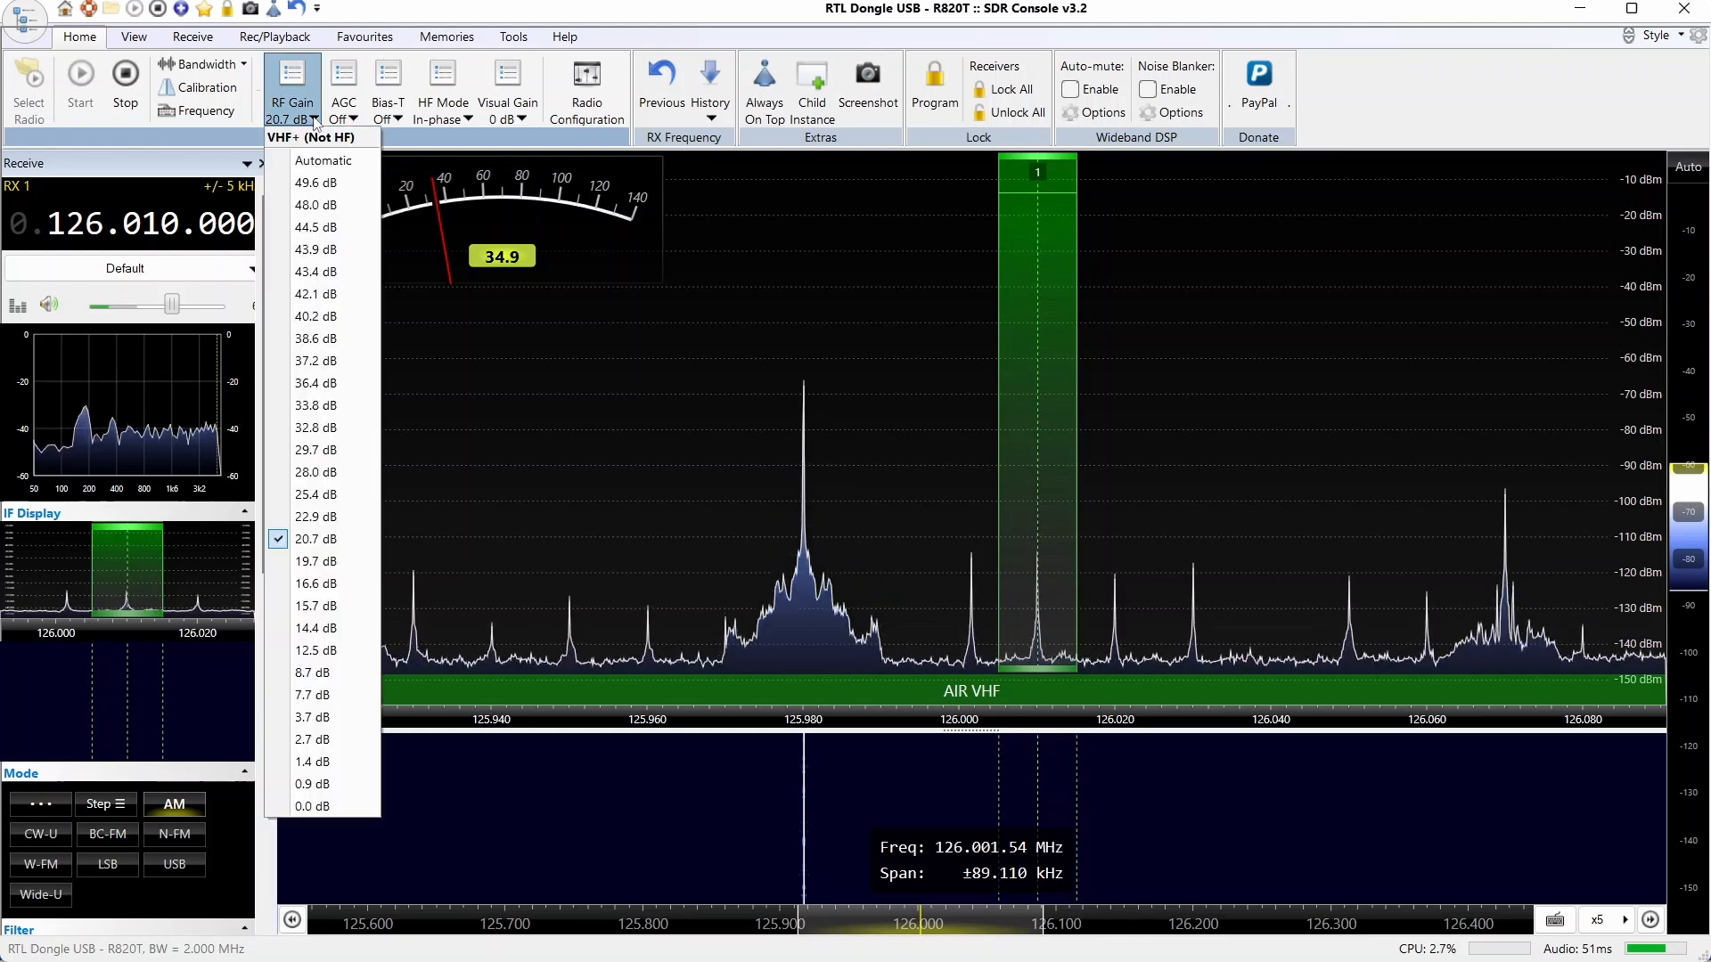
mouse_move(316, 339)
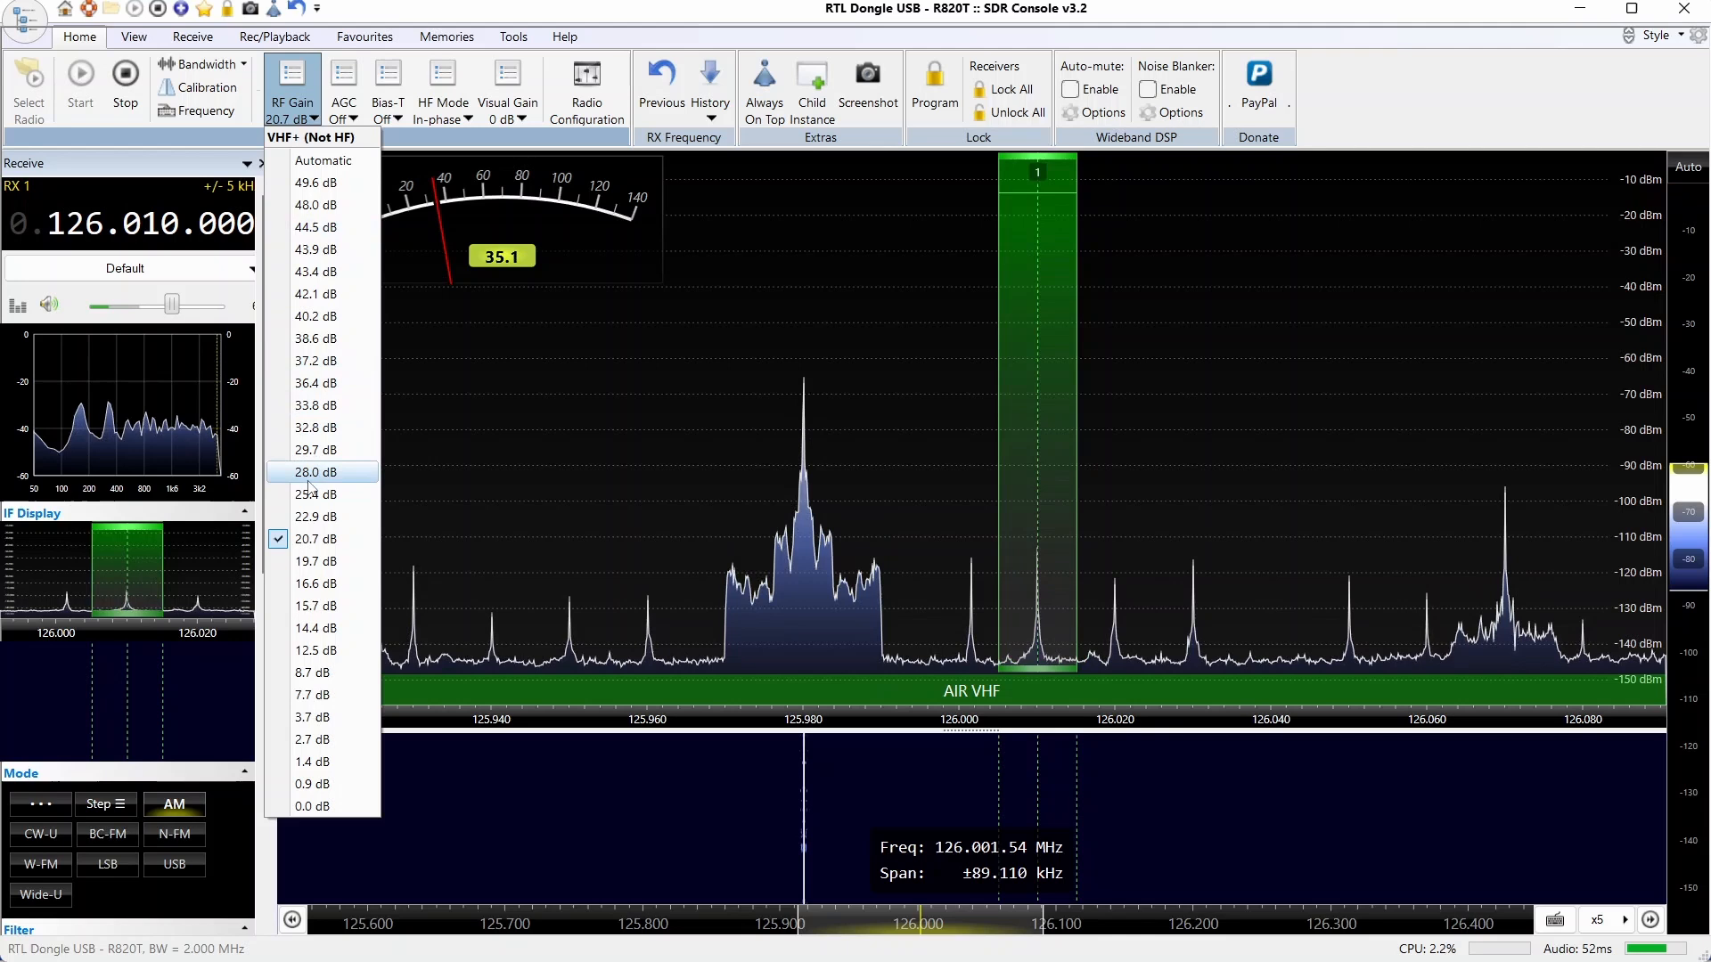
left_click(316, 471)
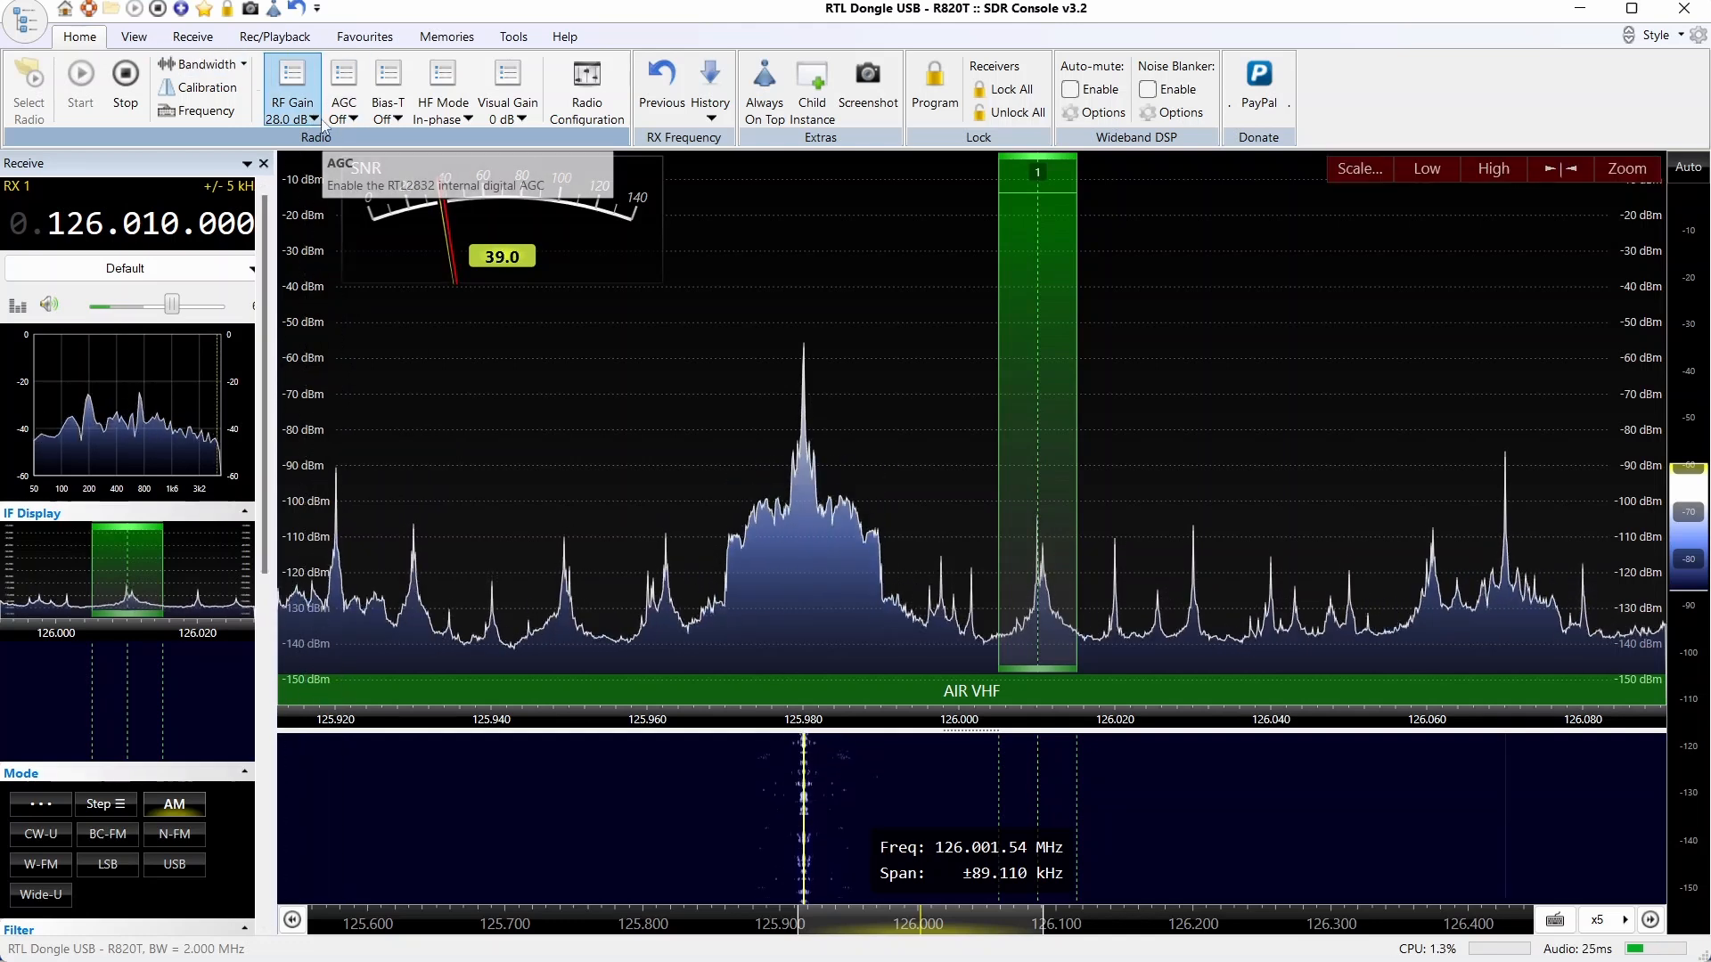
left_click(314, 122)
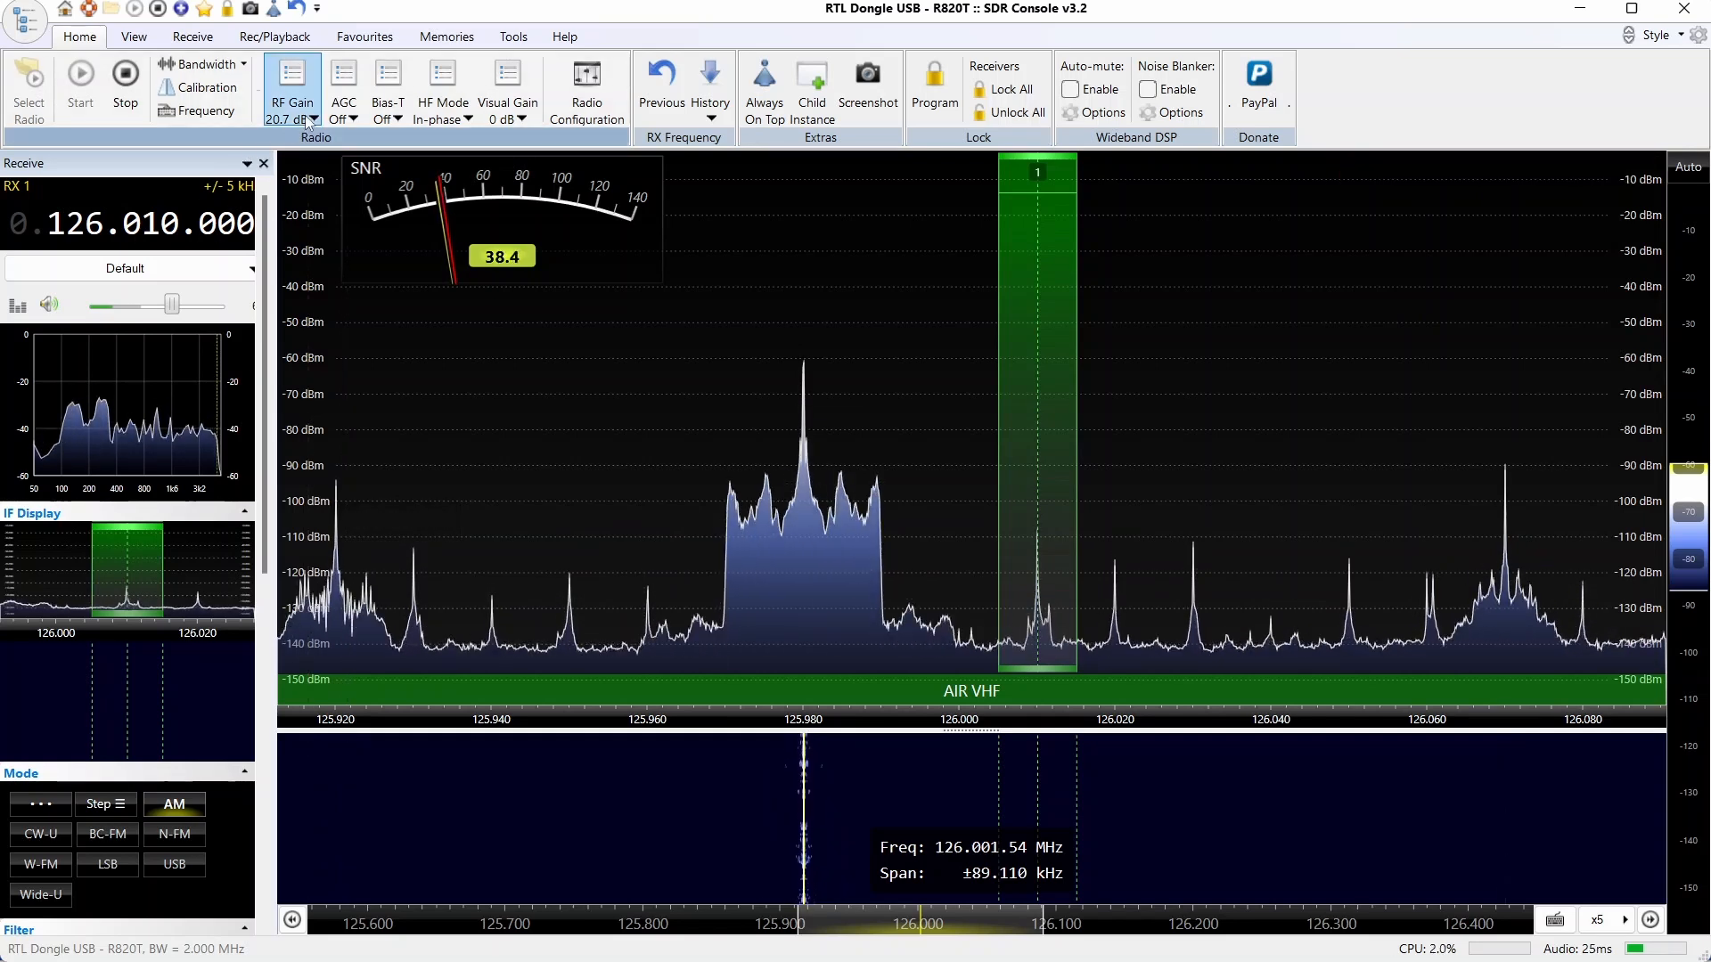
left_click(317, 119)
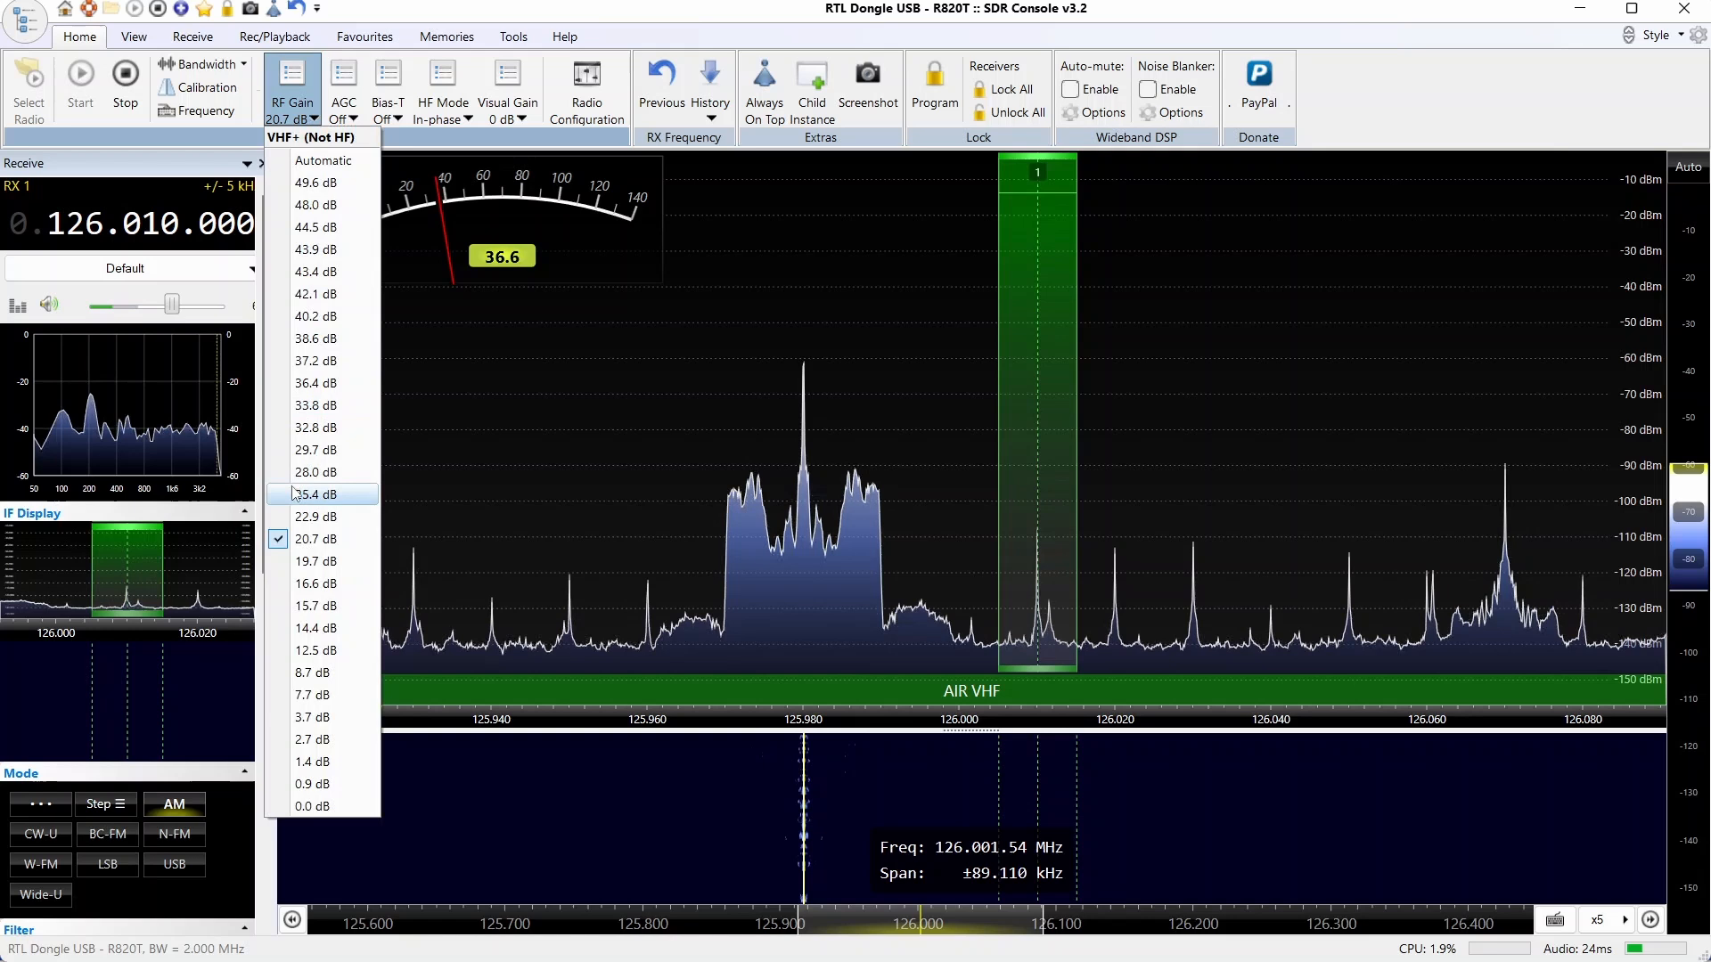
left_click(316, 496)
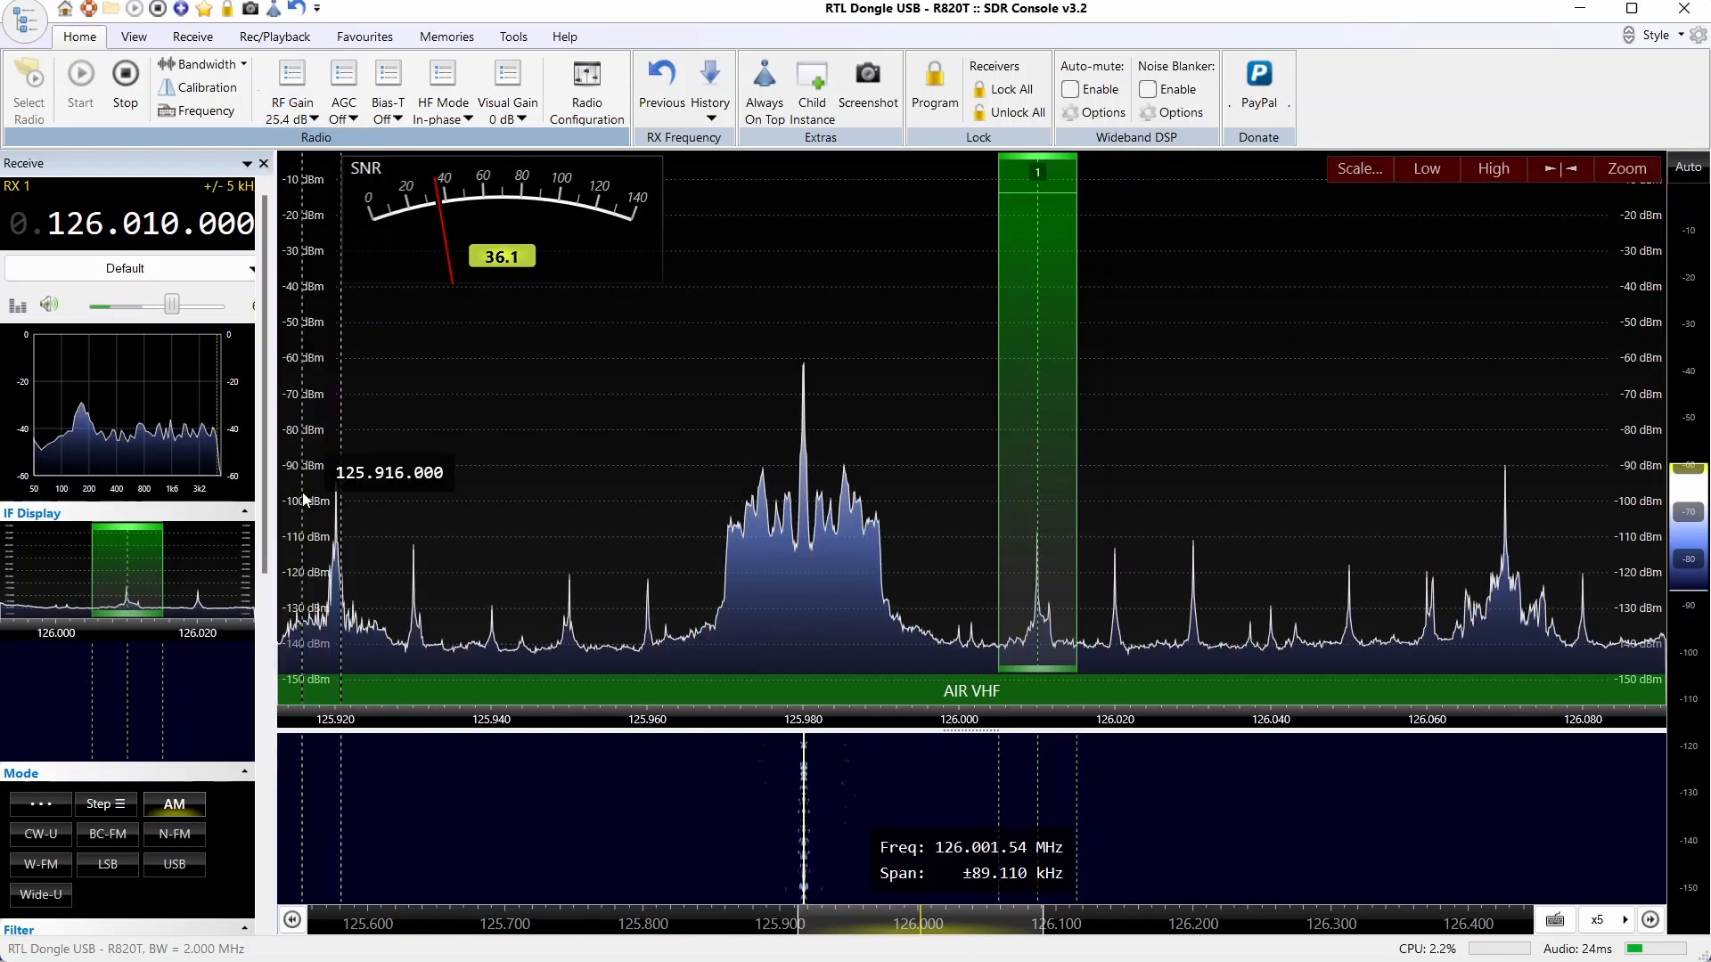